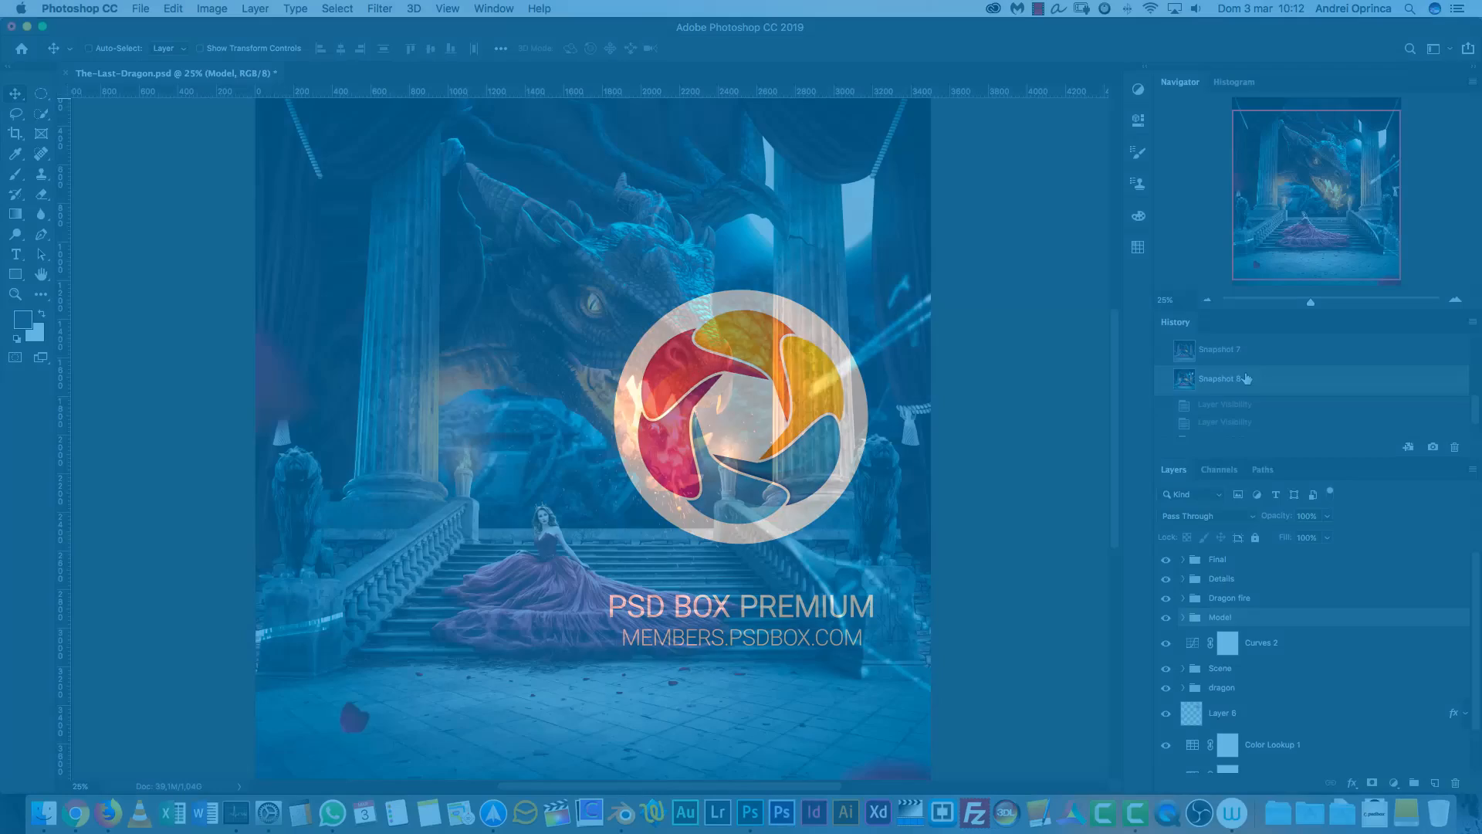
Step: Switch to the Stock folder in Finder and preview the red-gown model photo
{"action": "left_click", "coordinate": [1220, 378]}
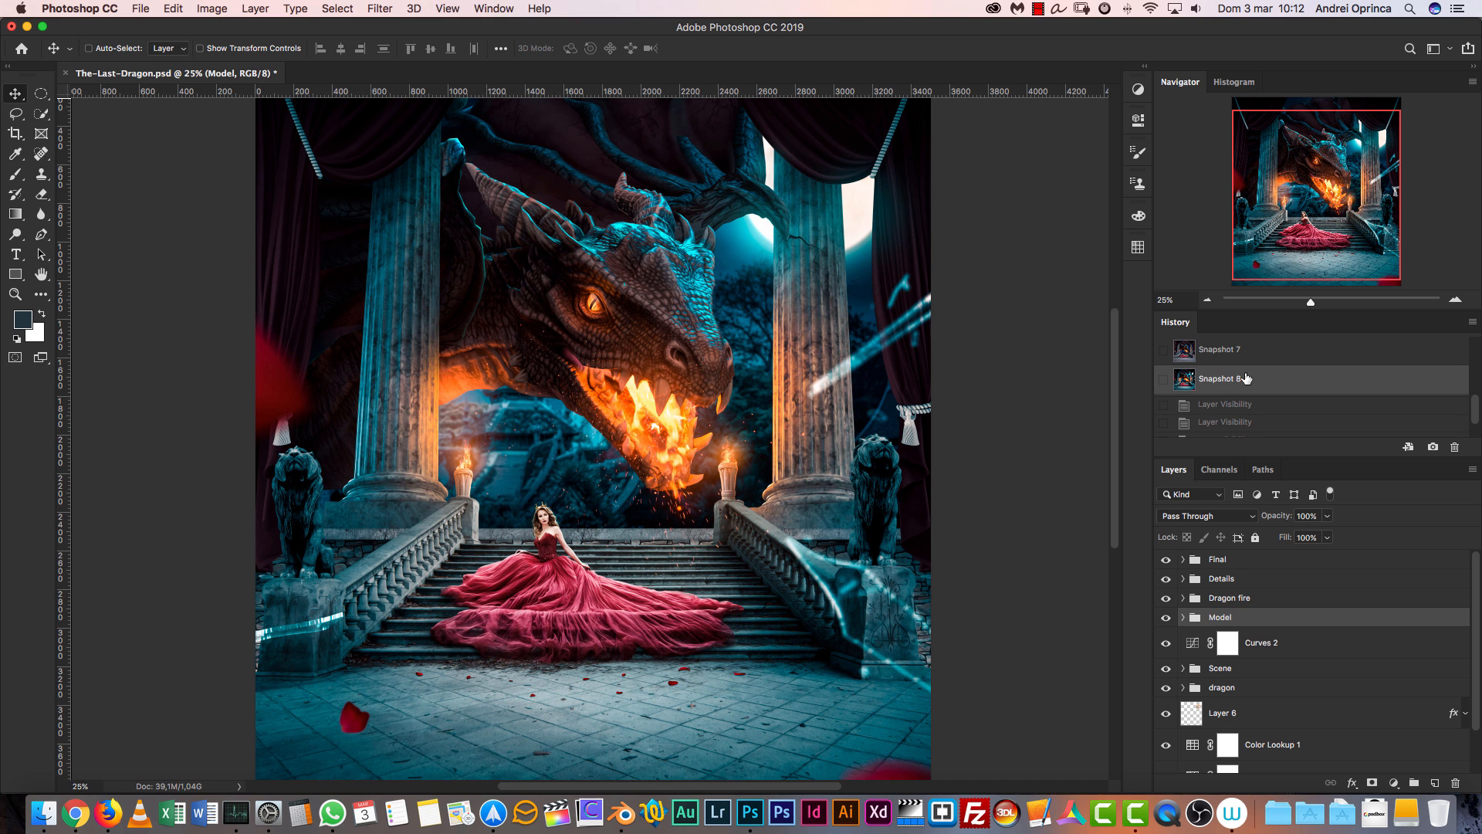
{"action": "mouse_move", "coordinate": [1359, 385]}
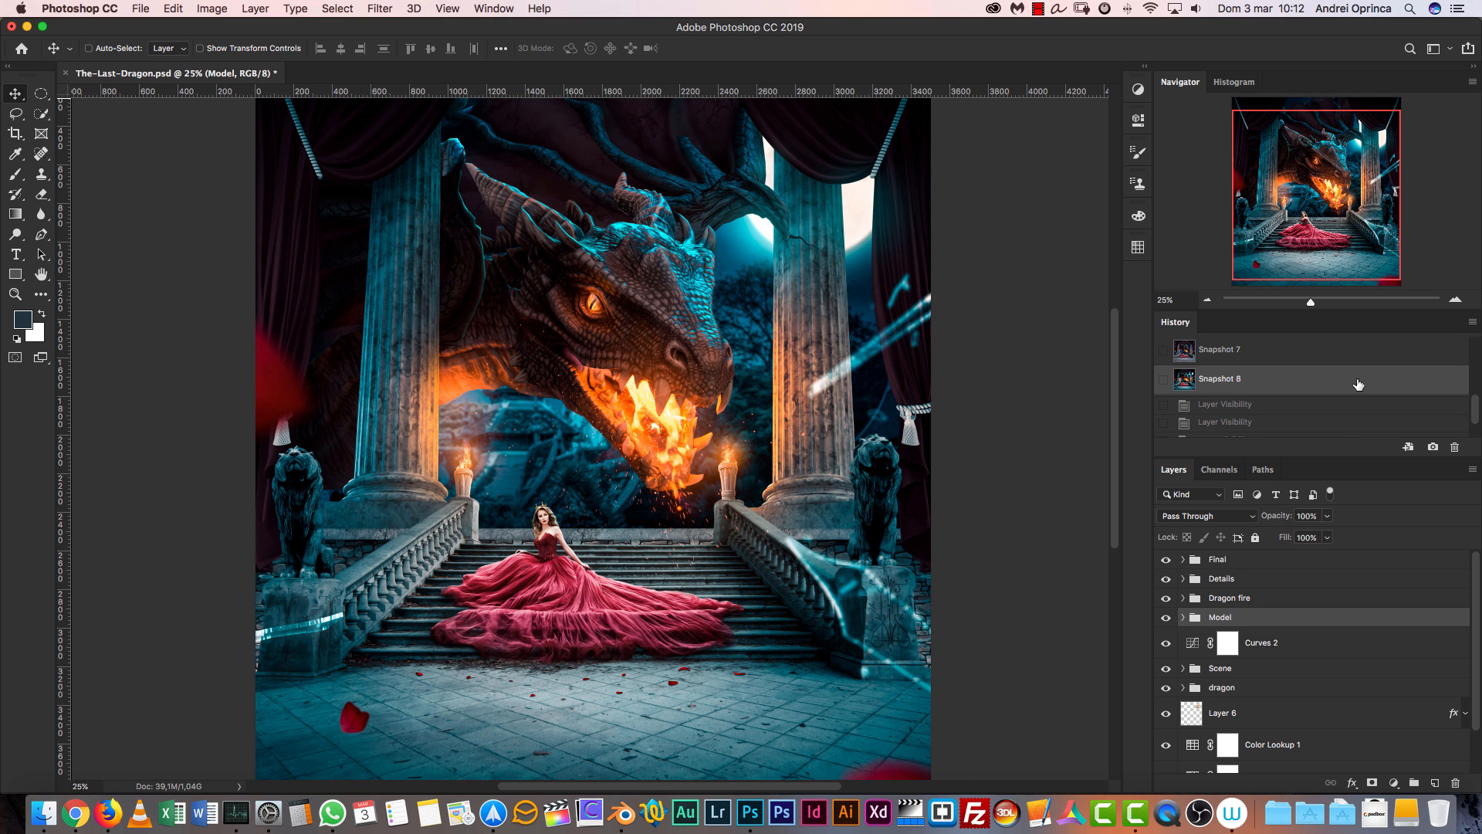
{"action": "mouse_move", "coordinate": [1340, 241]}
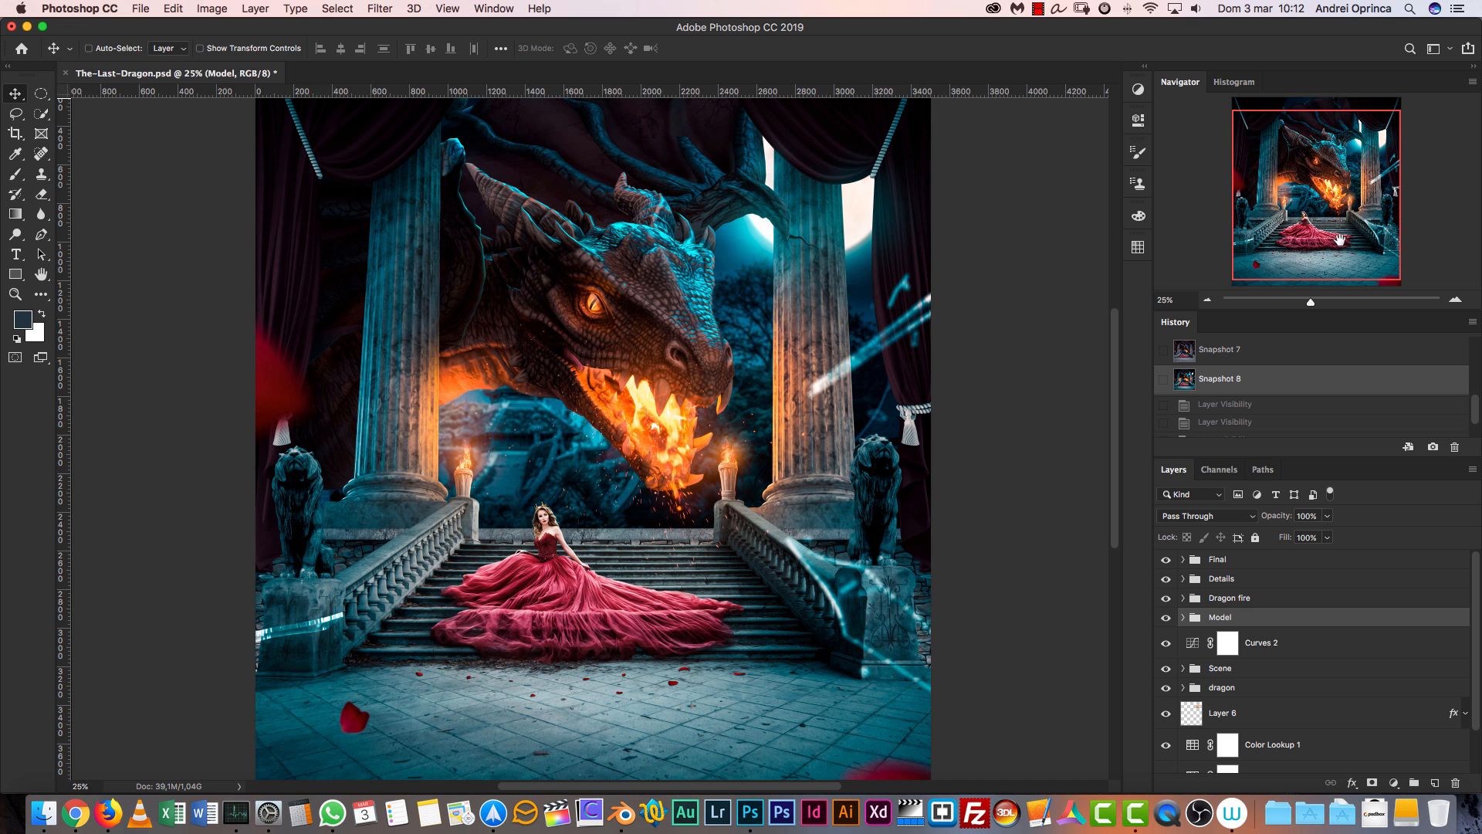
{"action": "mouse_move", "coordinate": [1371, 221]}
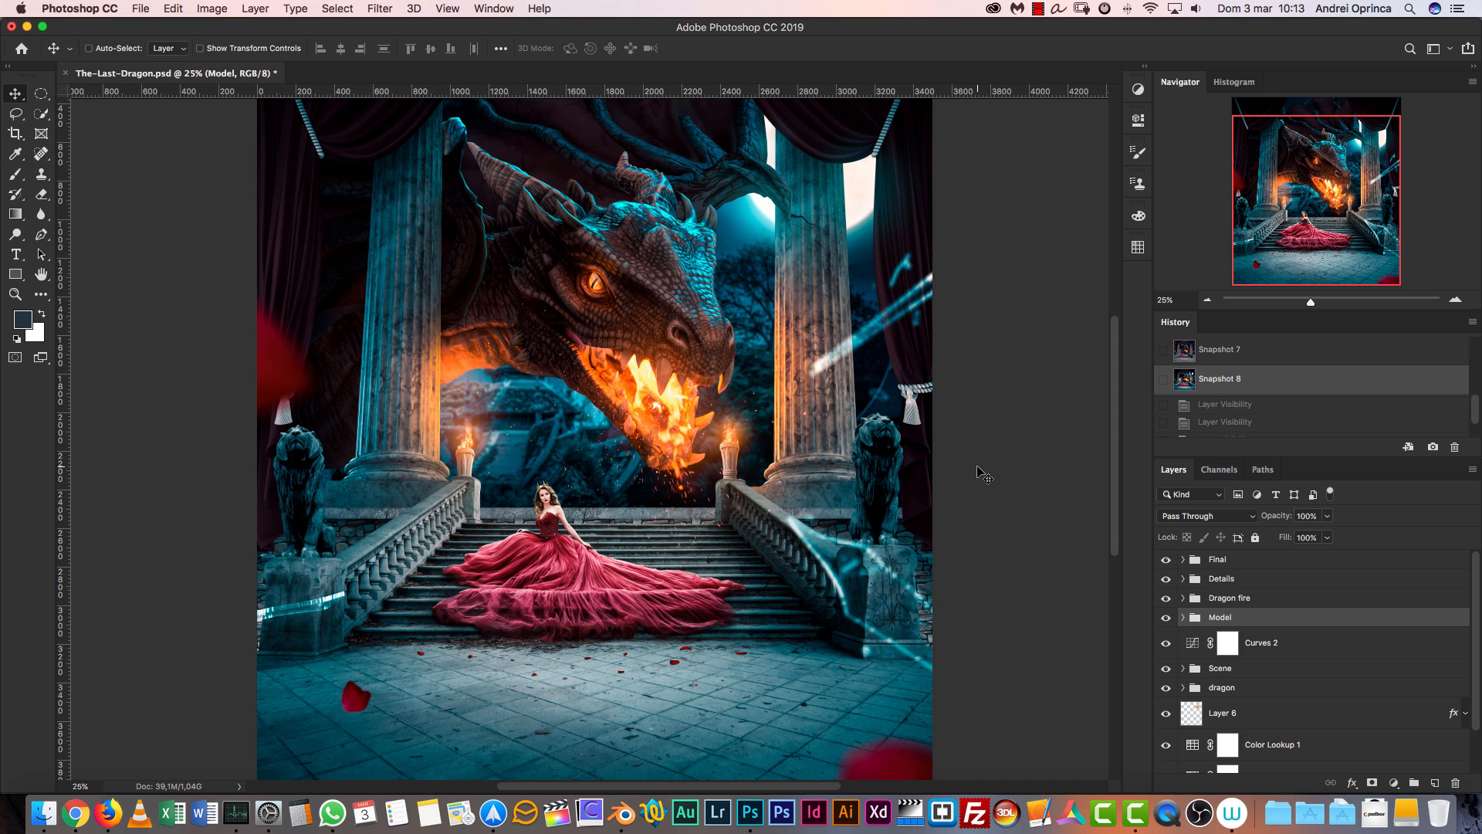
{"action": "mouse_move", "coordinate": [969, 546]}
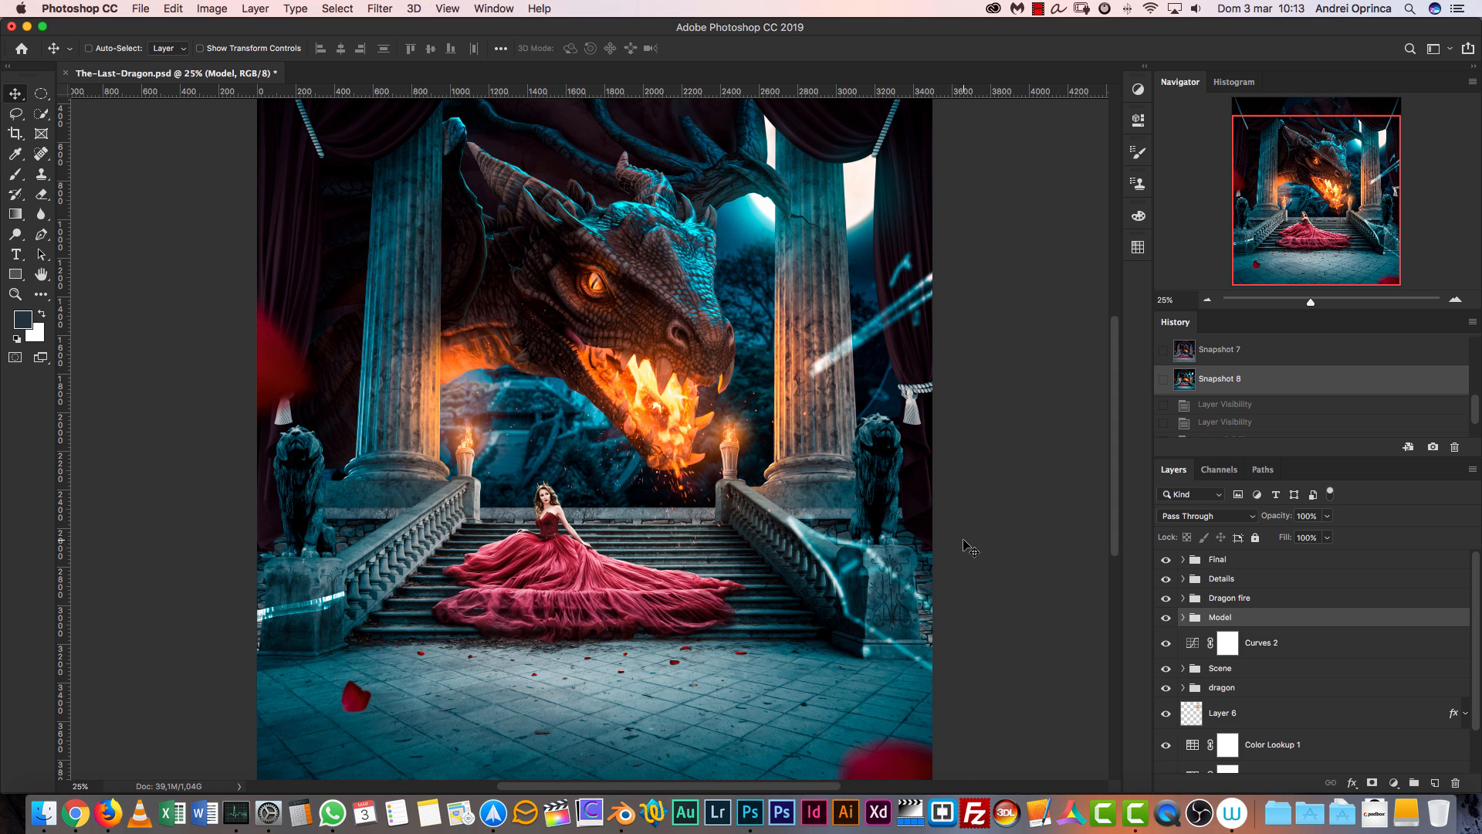
{"action": "mouse_move", "coordinate": [973, 546]}
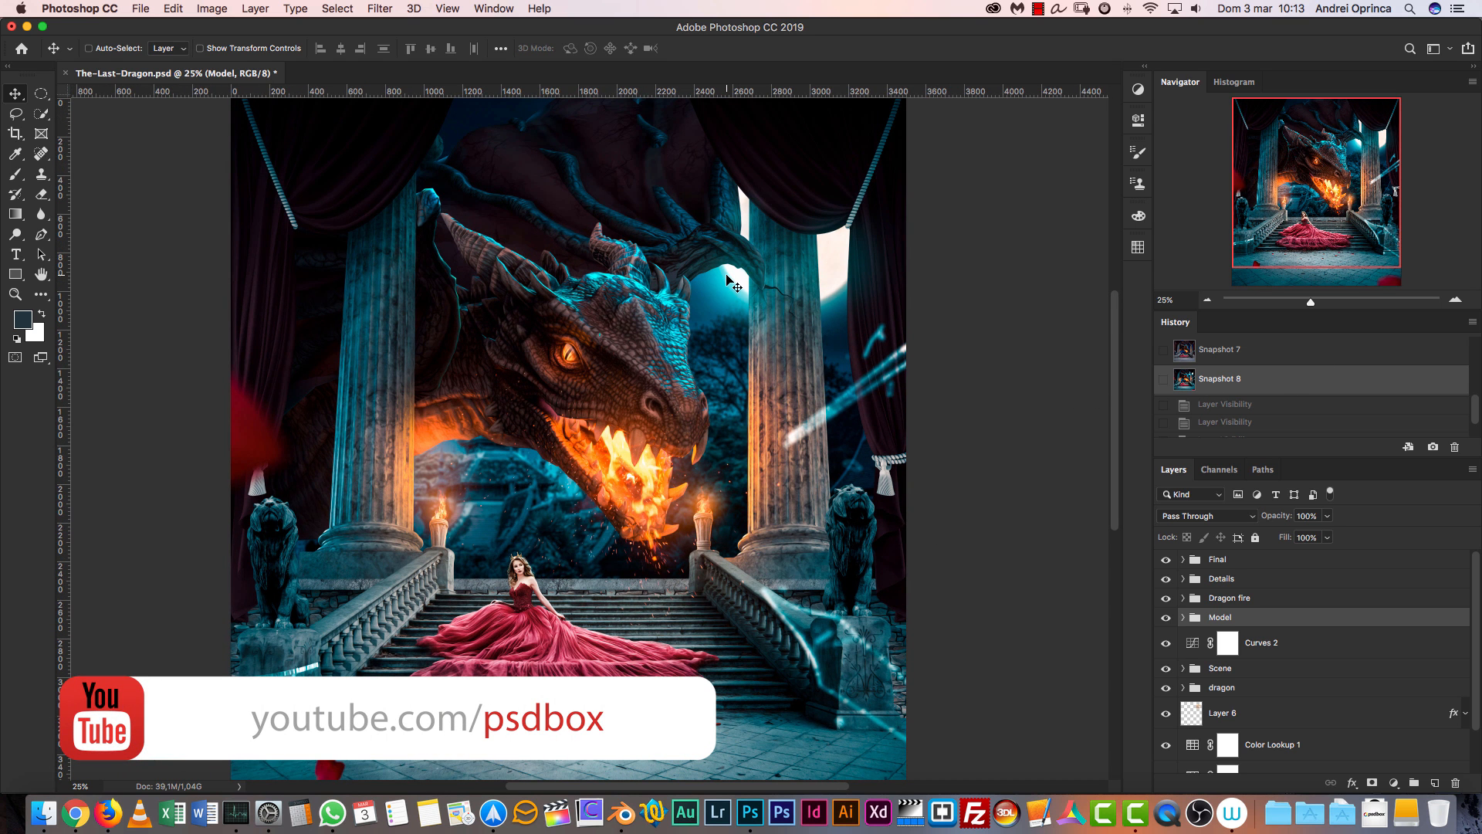
{"action": "mouse_move", "coordinate": [903, 382]}
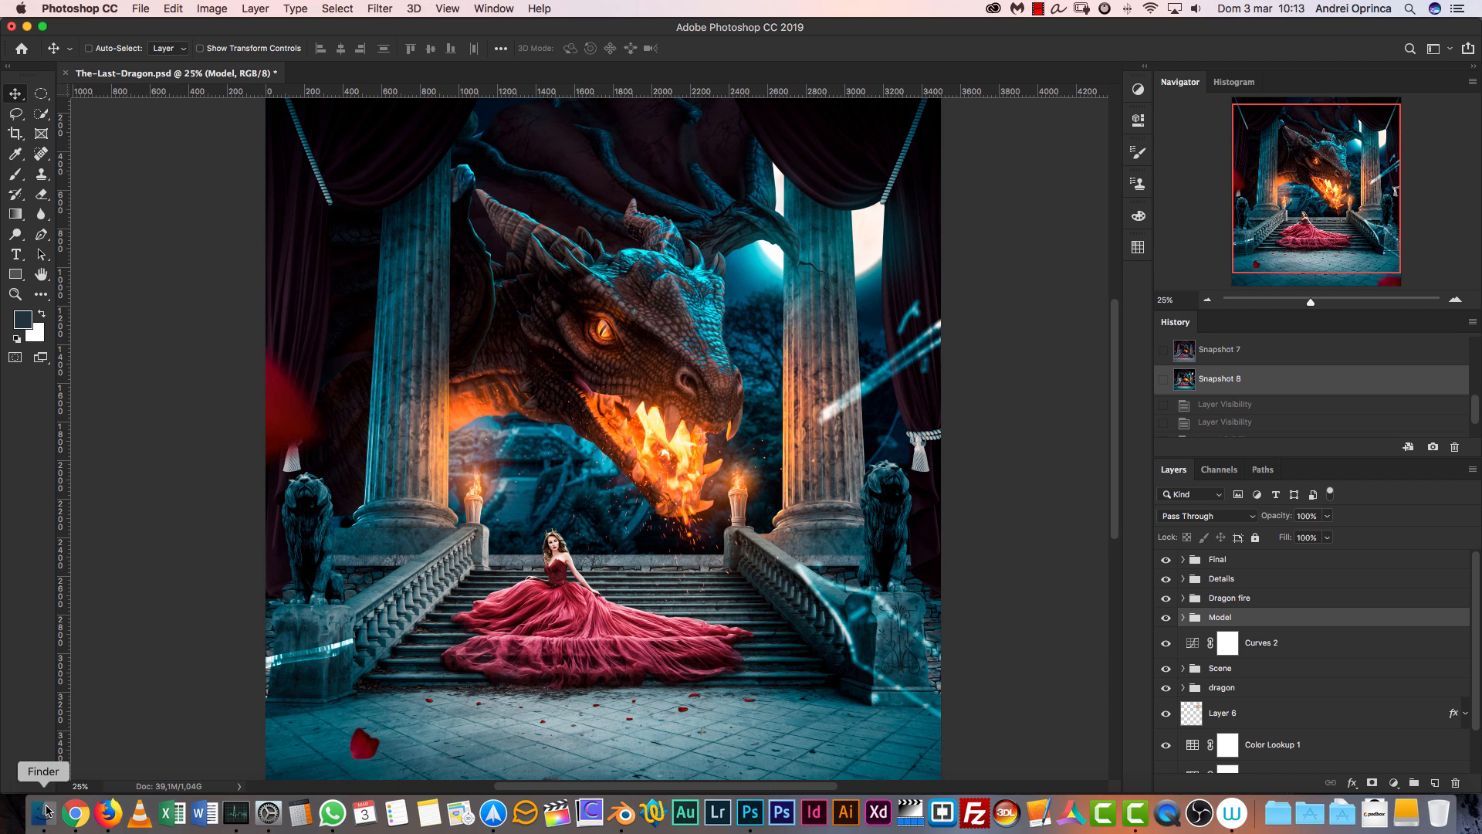
{"action": "left_click", "coordinate": [45, 811]}
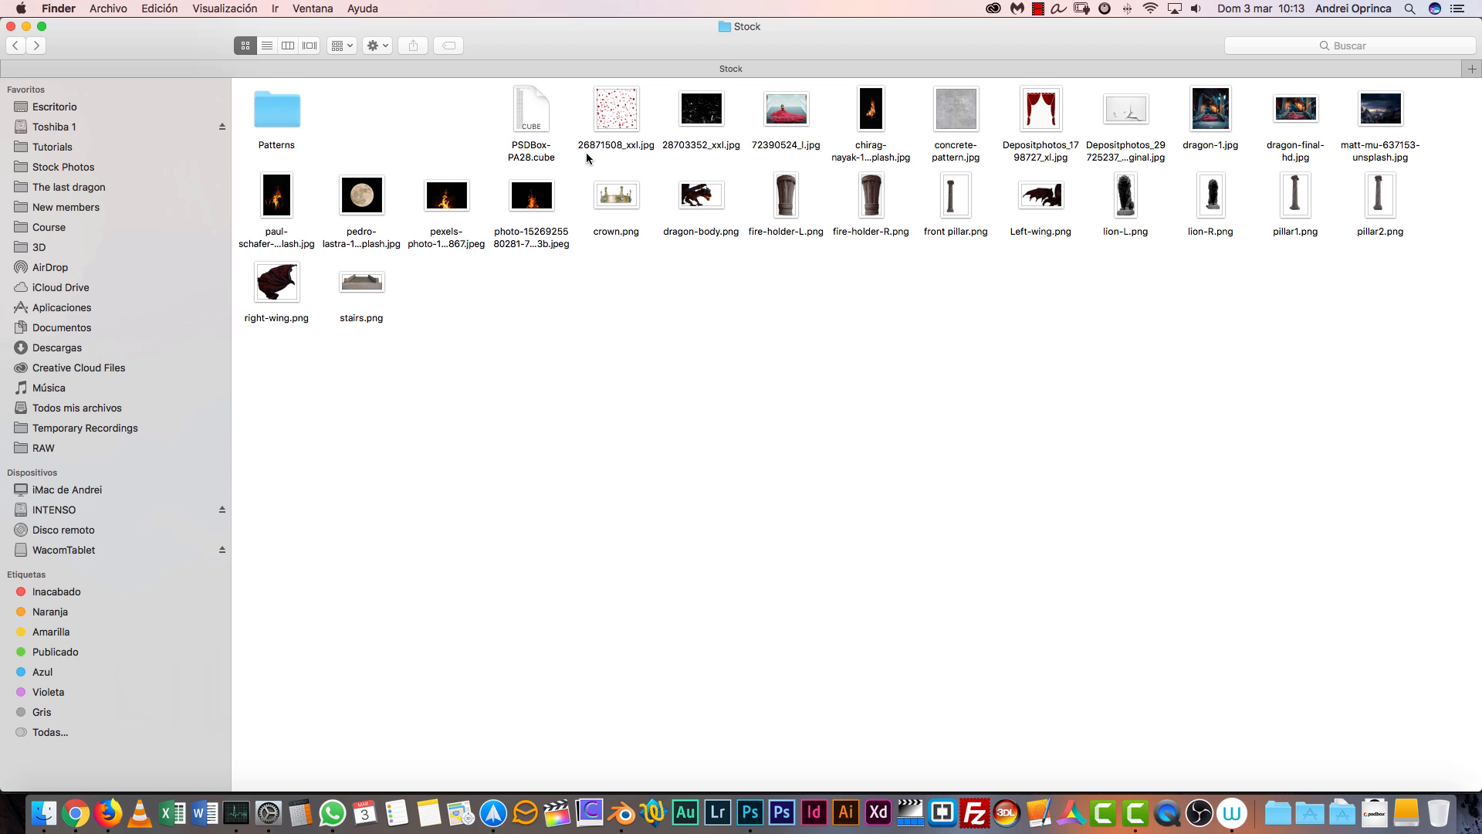
{"action": "mouse_move", "coordinate": [537, 474]}
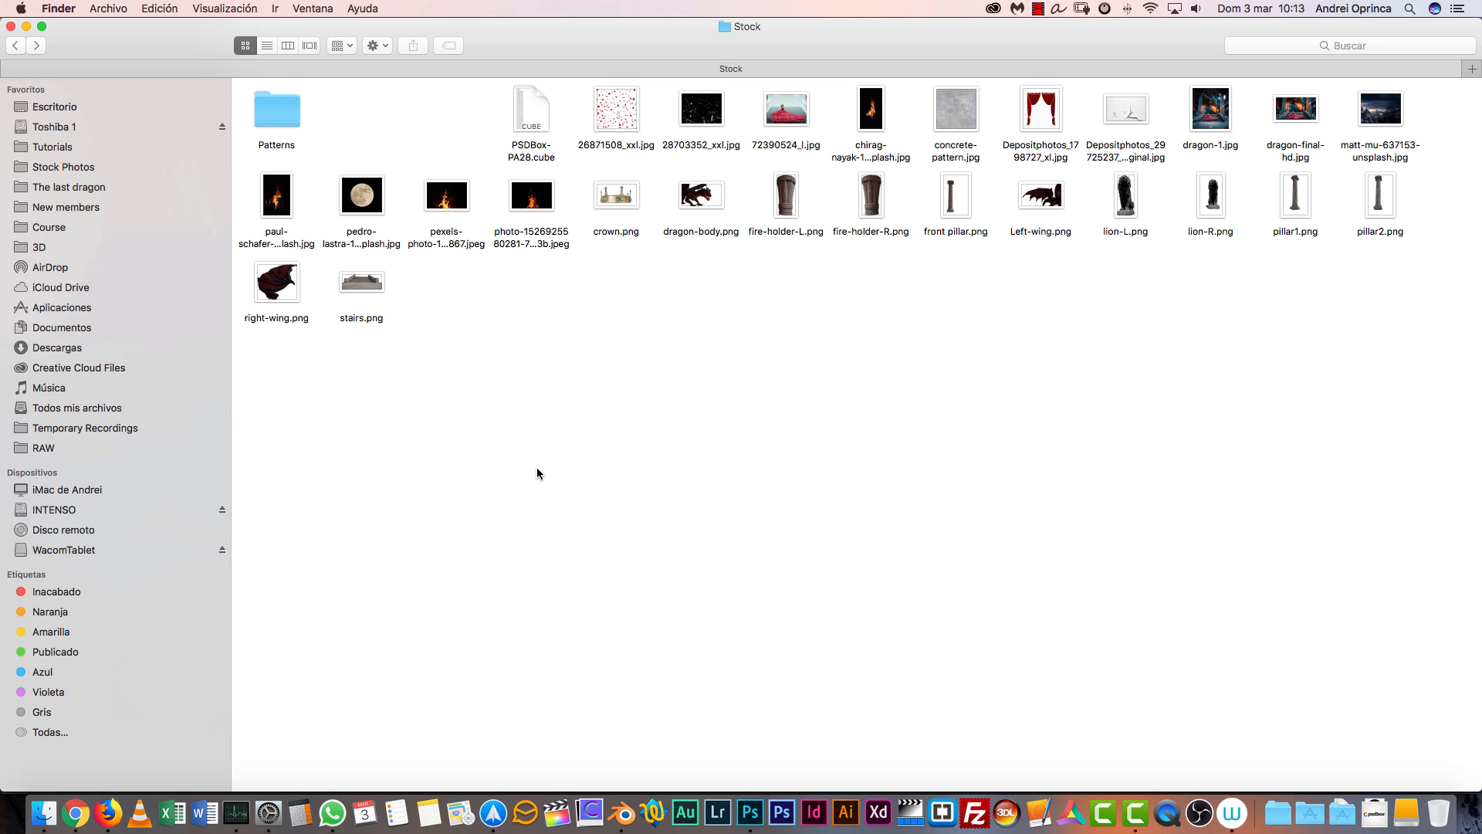
{"action": "mouse_move", "coordinate": [423, 148]}
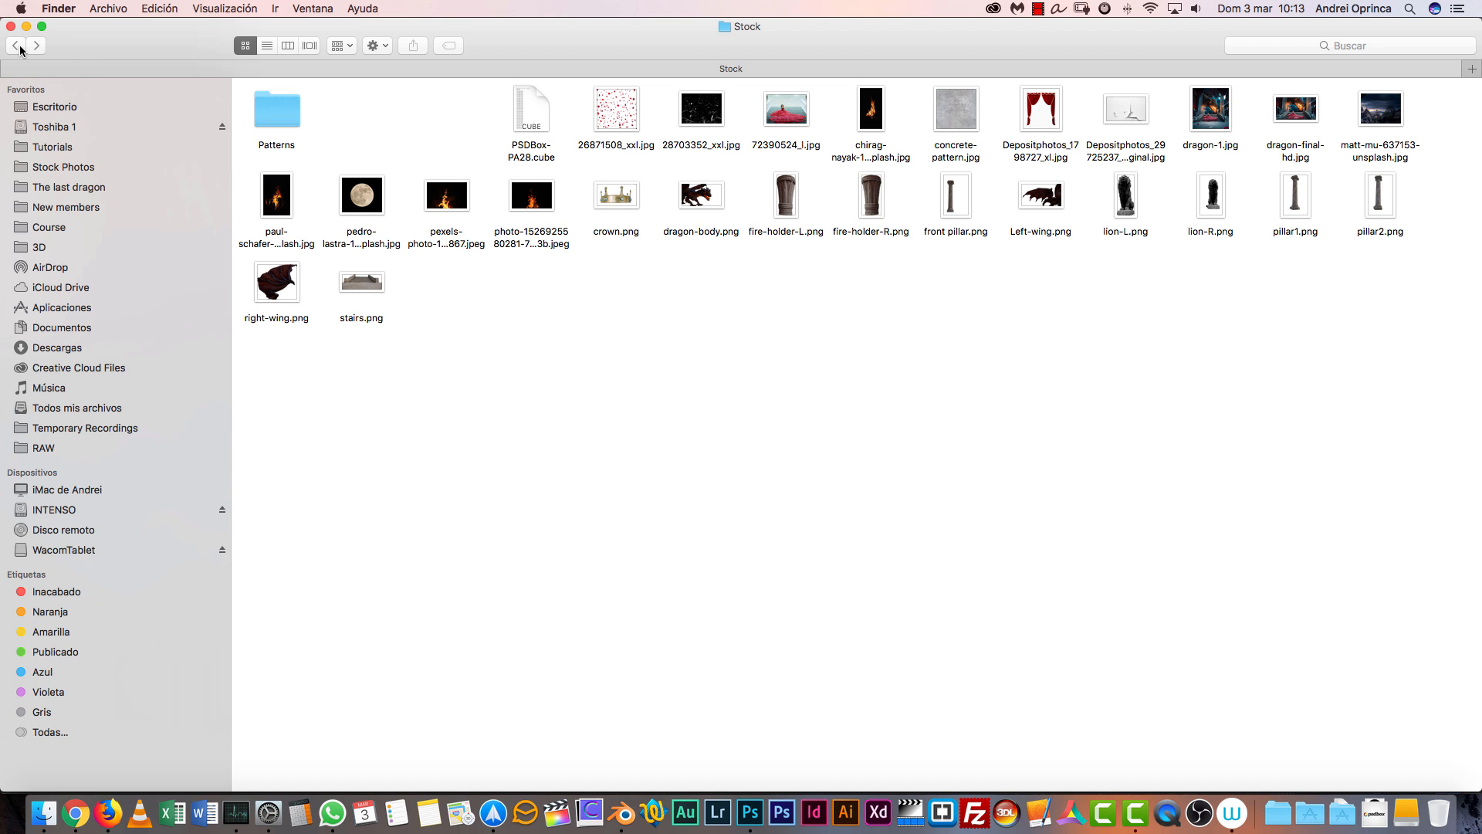
{"action": "mouse_move", "coordinate": [890, 133]}
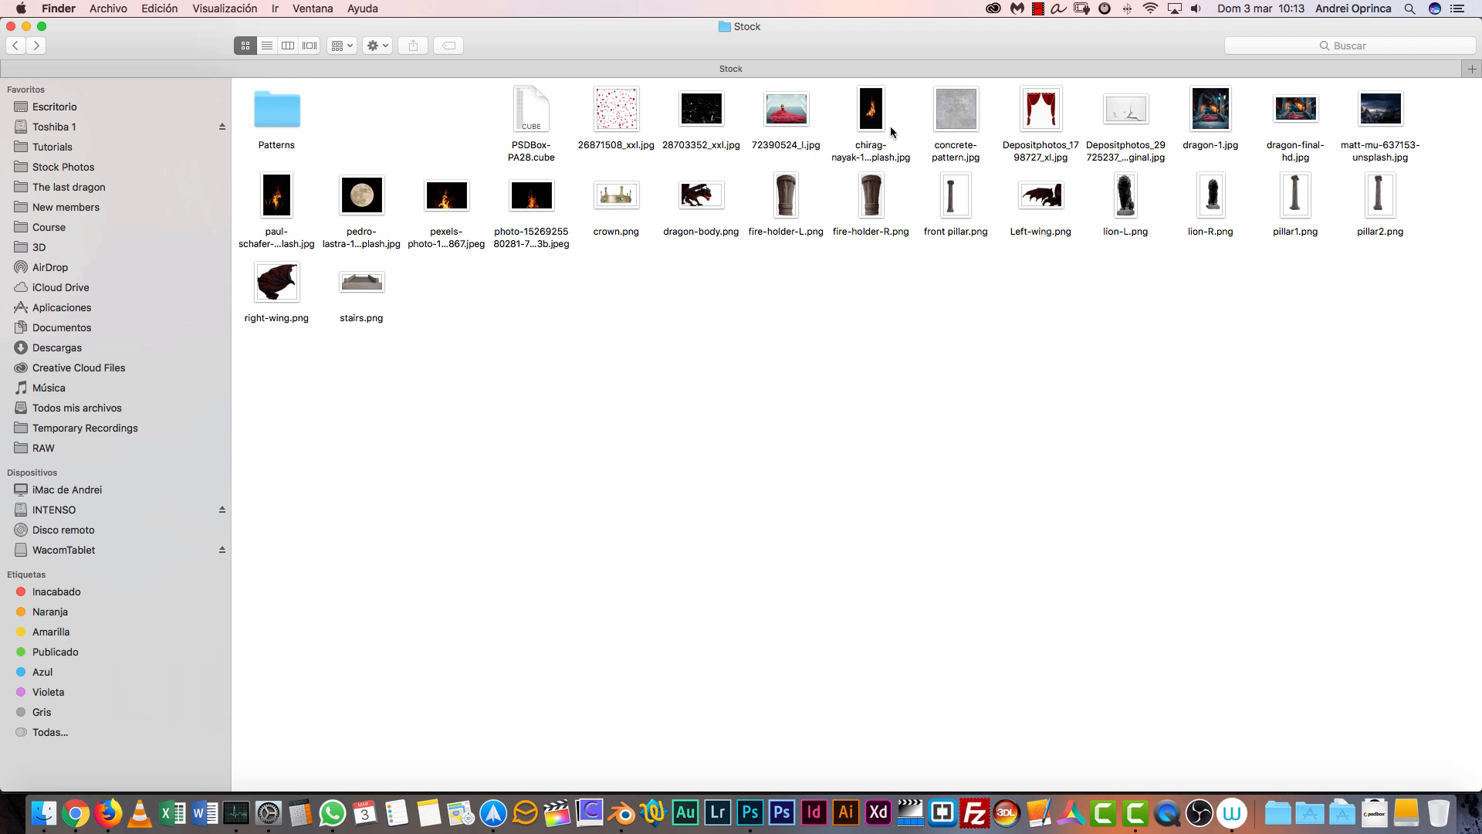
{"action": "mouse_move", "coordinate": [527, 167]}
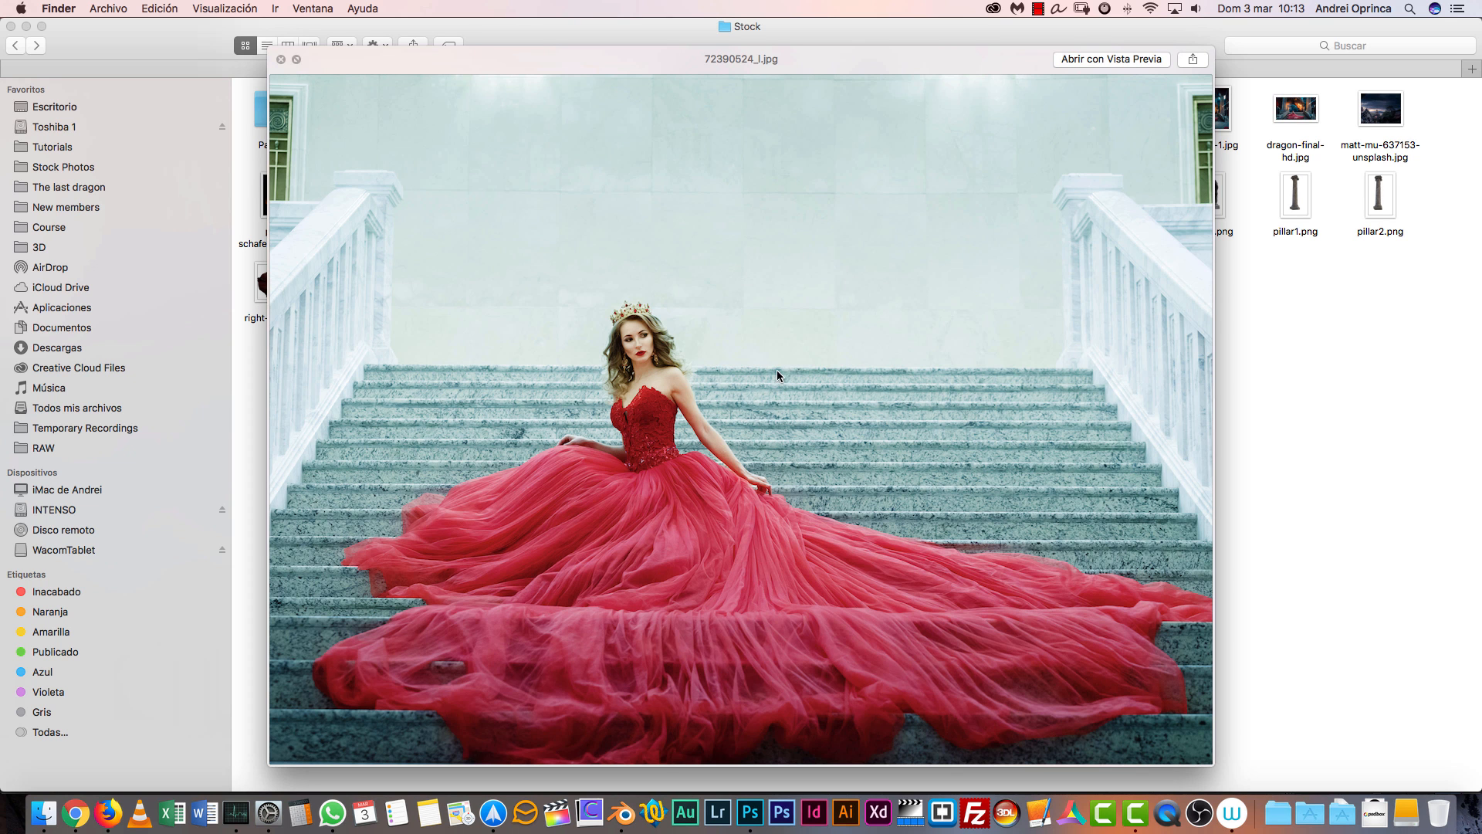
{"action": "left_click", "coordinate": [281, 59]}
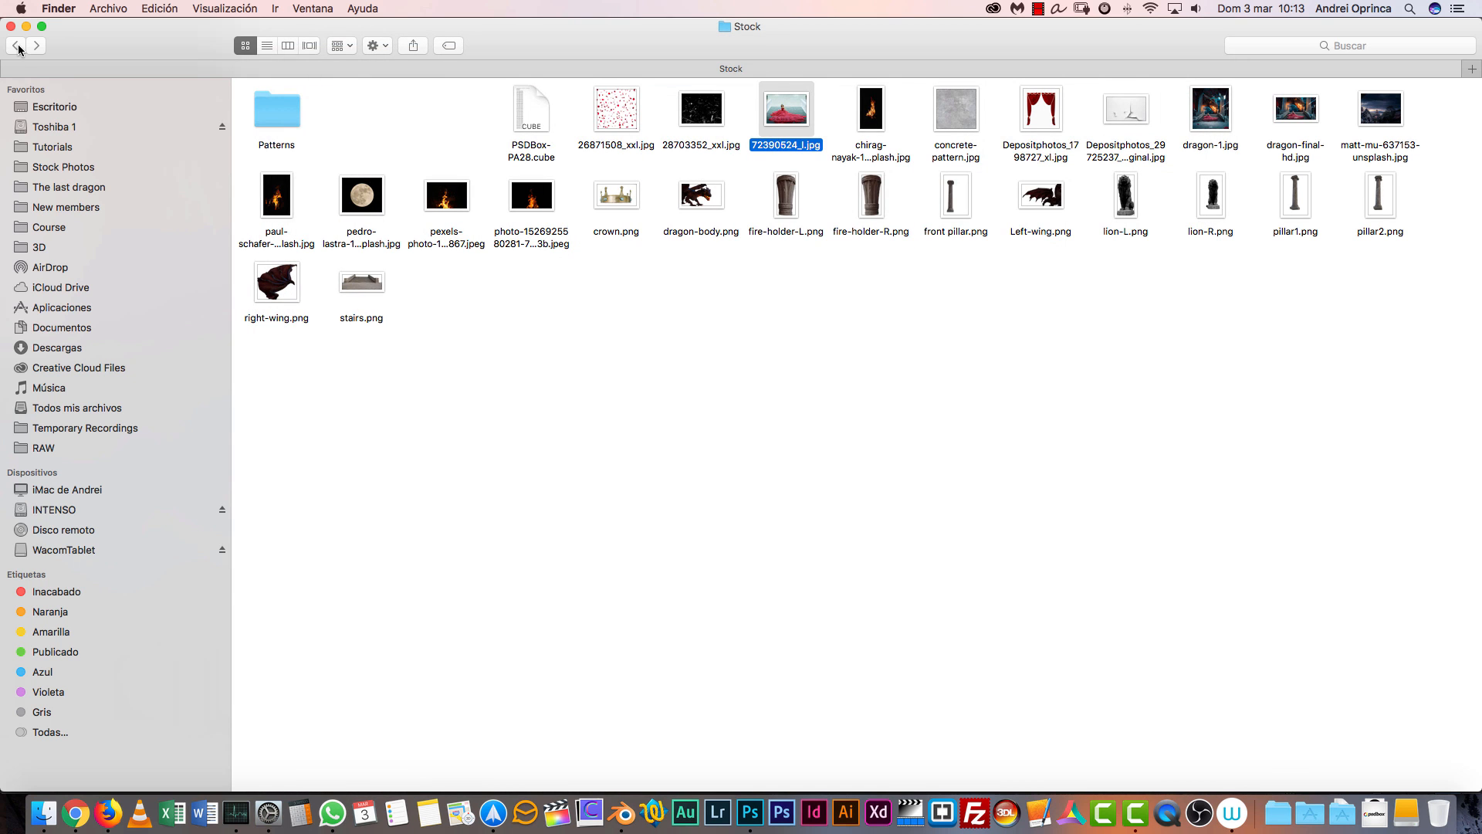
Step: Return to The-Last-Dragon.psd and bring the History panel back to its earliest snapshots
{"action": "left_click", "coordinate": [750, 811]}
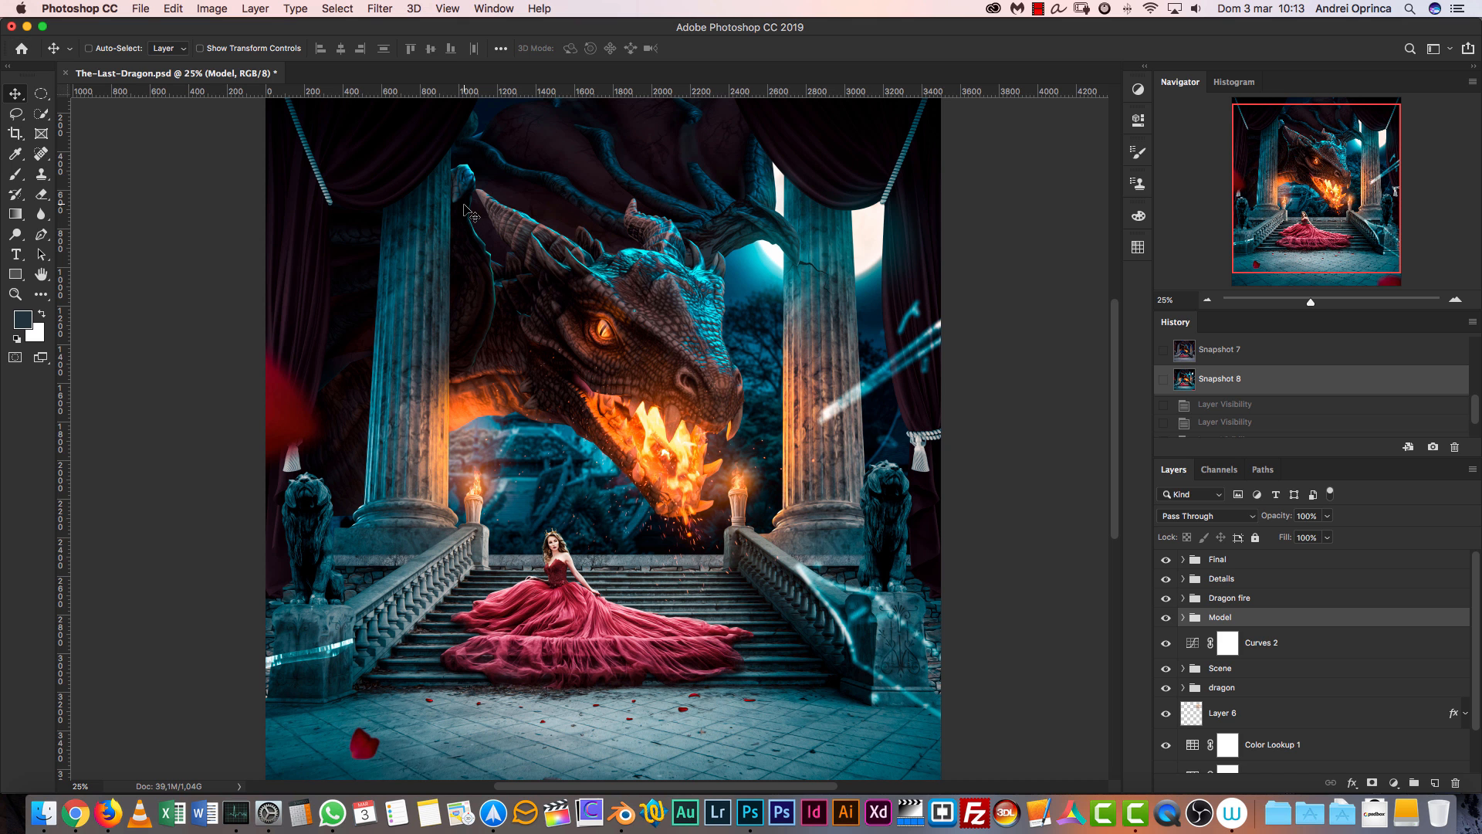
{"action": "mouse_move", "coordinate": [874, 292]}
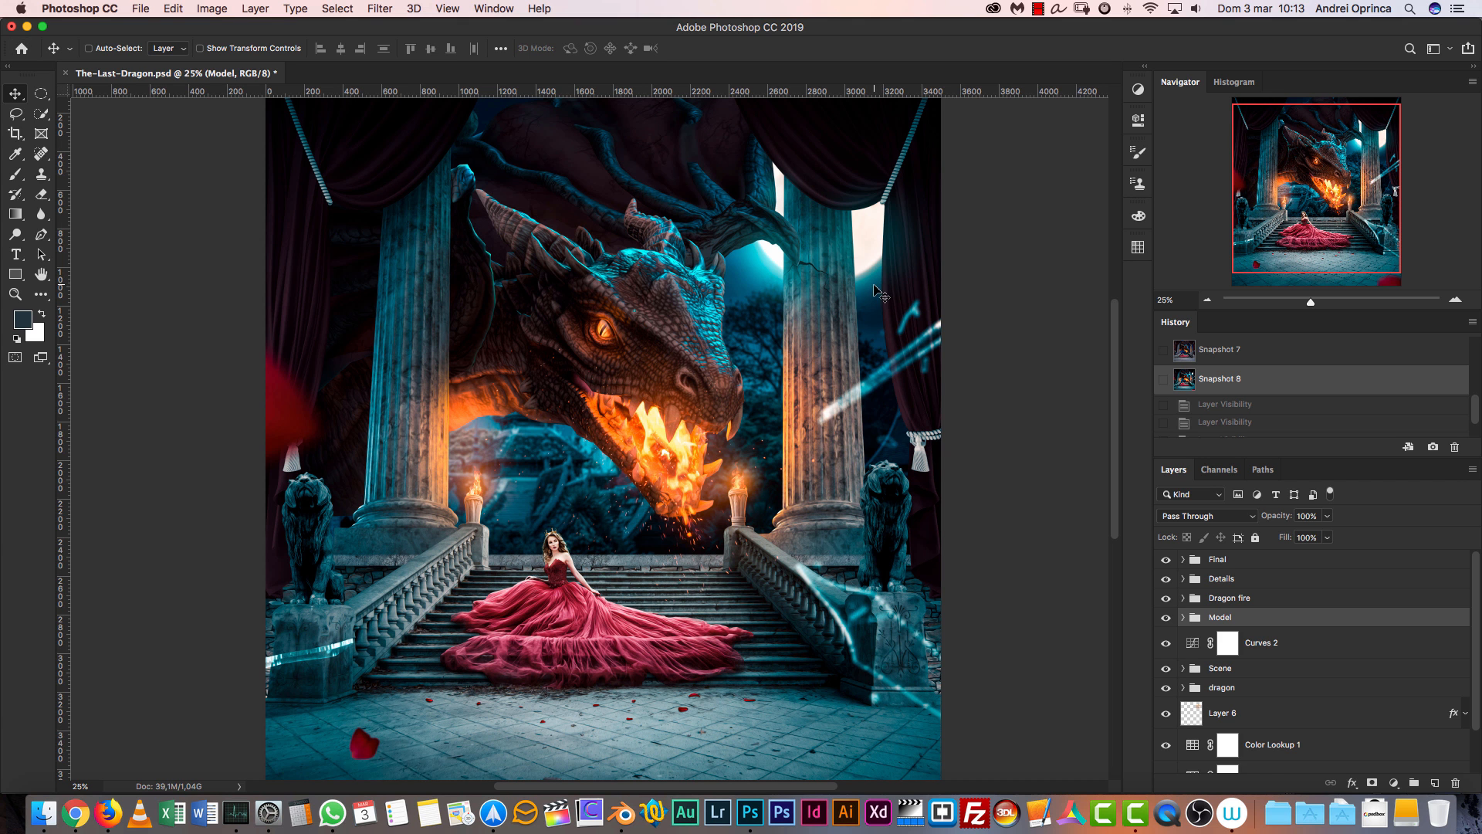
{"action": "mouse_move", "coordinate": [974, 297]}
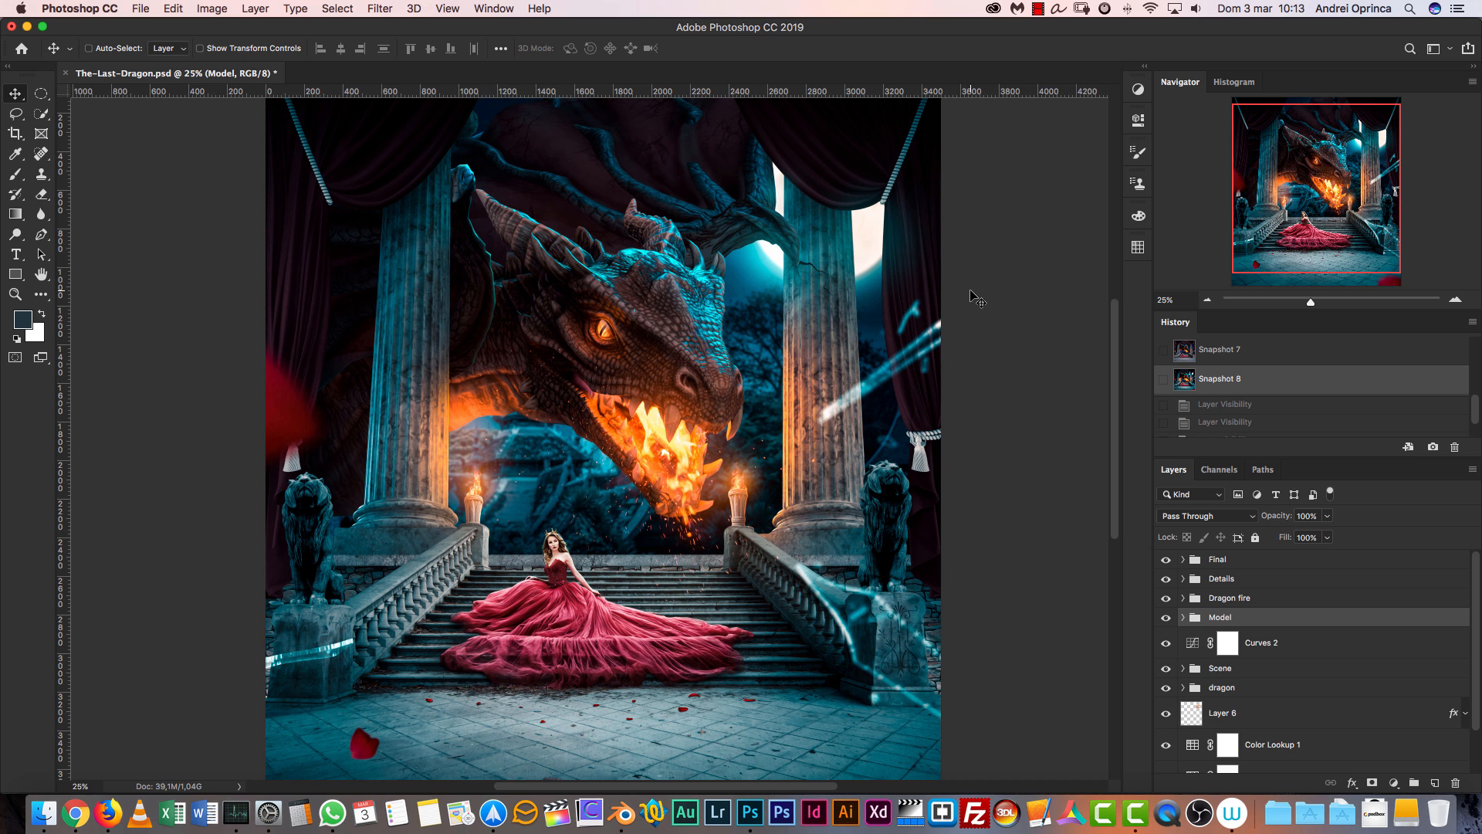
{"action": "mouse_move", "coordinate": [1080, 418]}
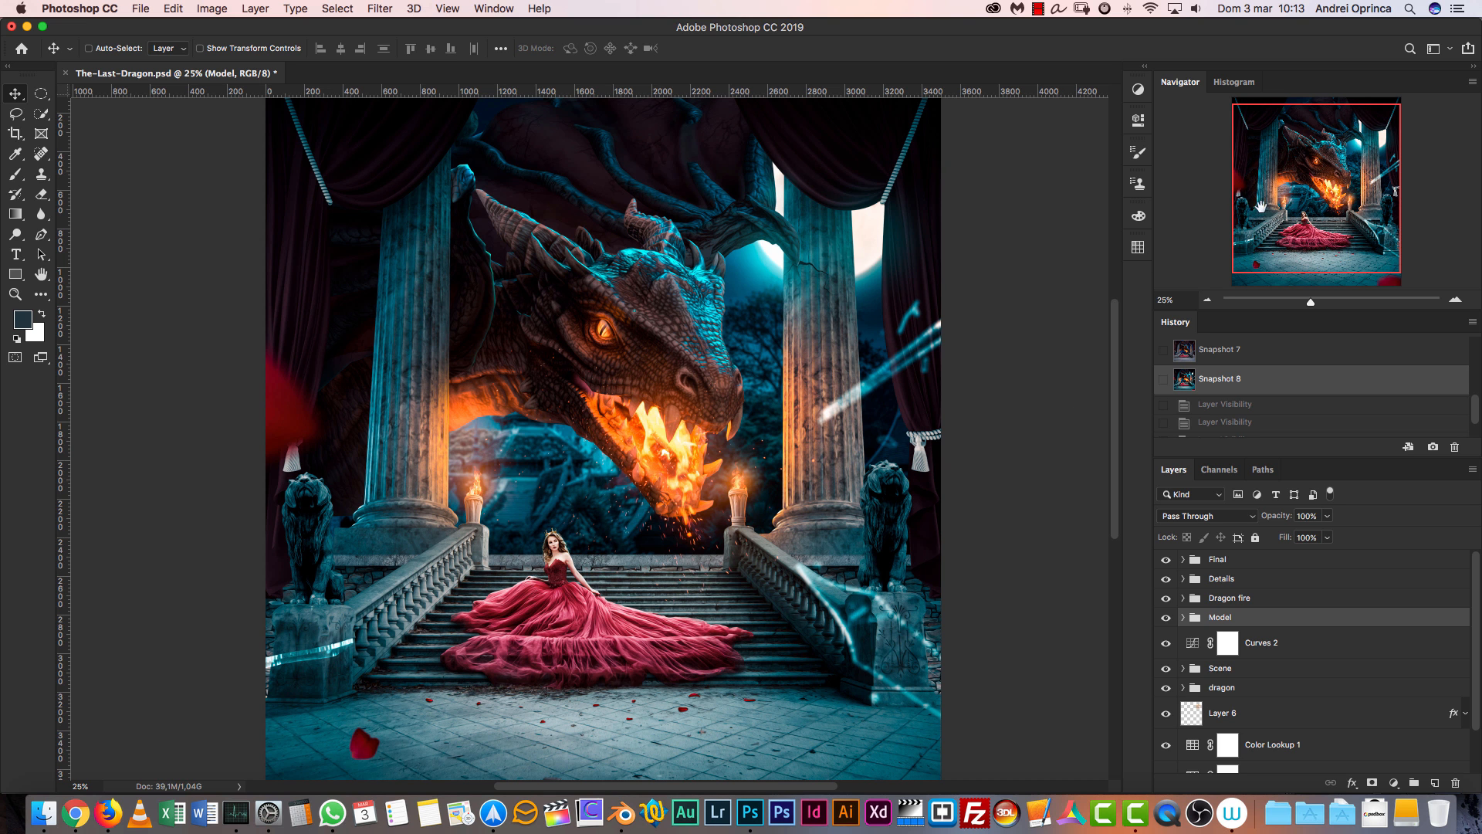
{"action": "mouse_move", "coordinate": [1471, 407]}
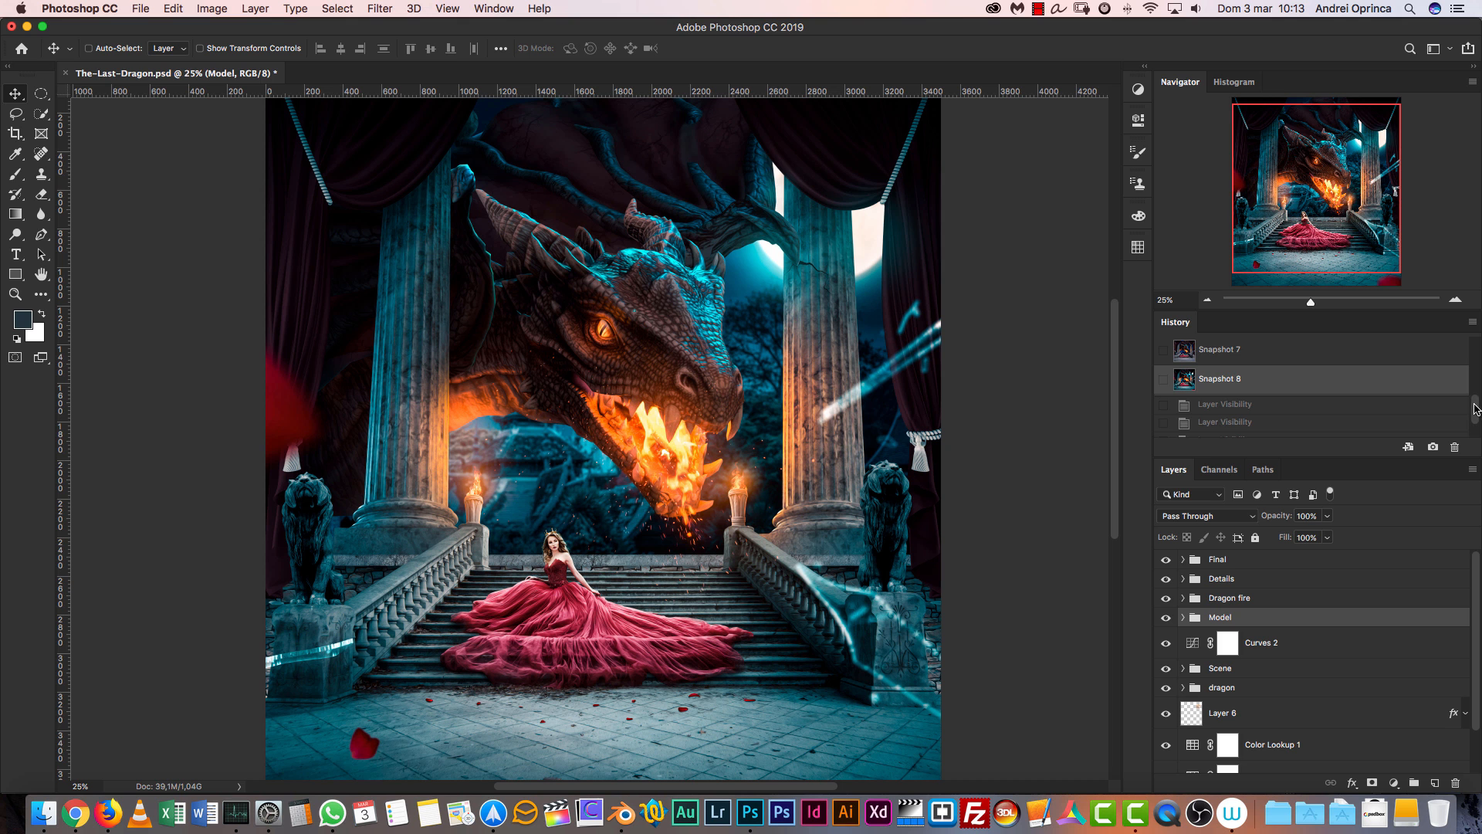
{"action": "scroll", "scroll_direction": "up", "scroll_amount": 3}
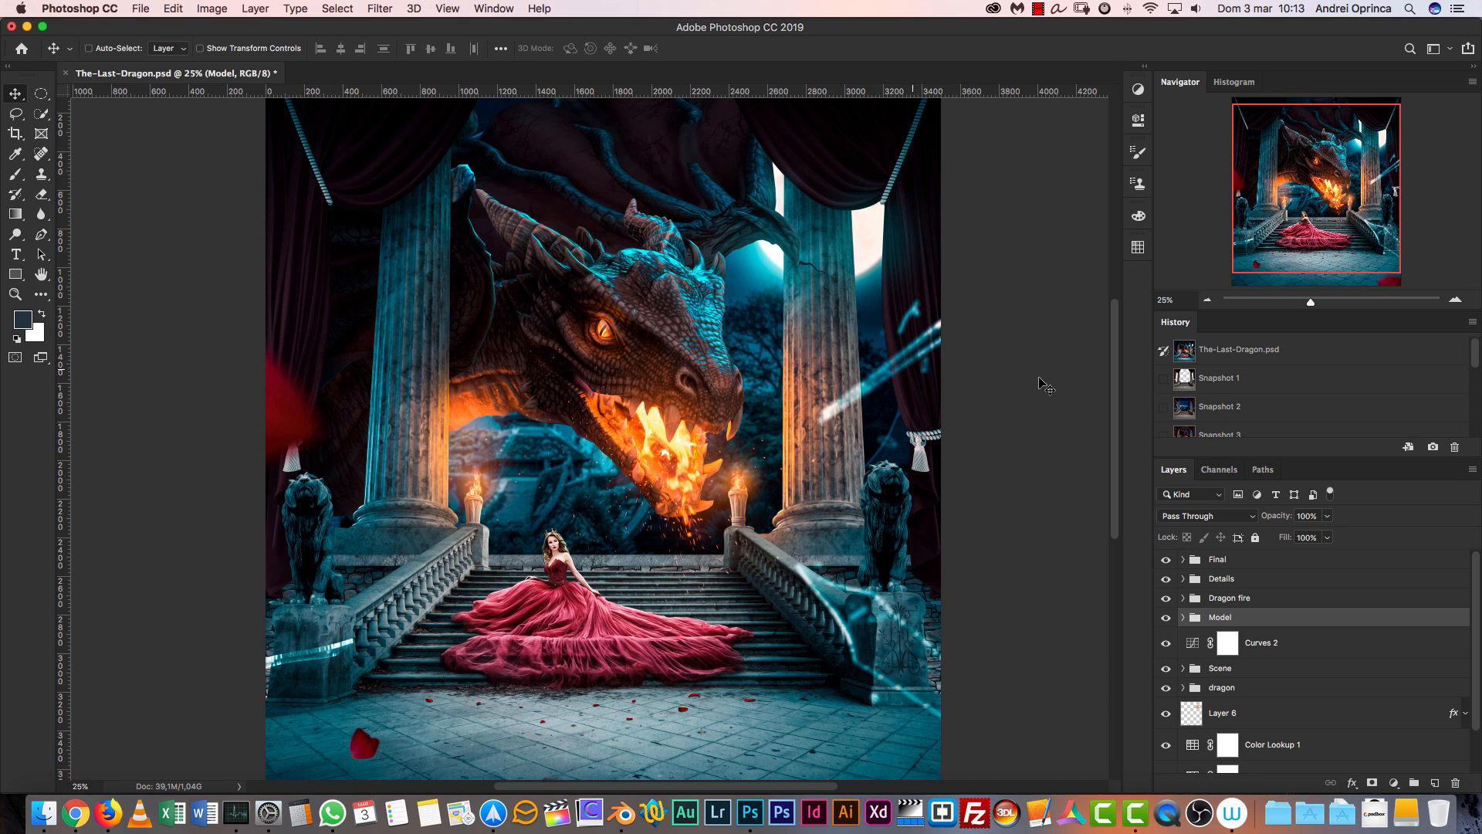
{"action": "mouse_move", "coordinate": [632, 489]}
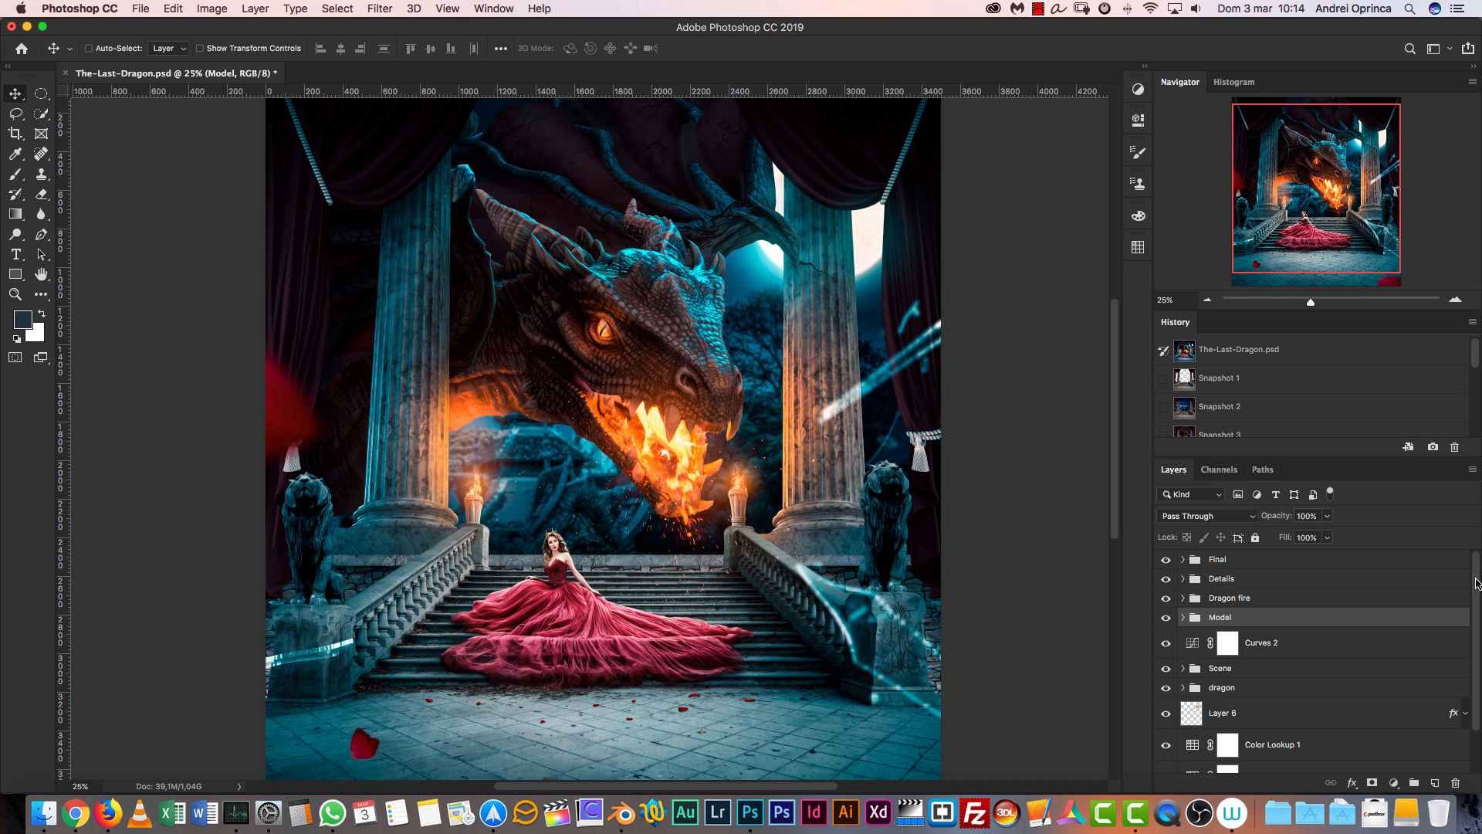
{"action": "mouse_move", "coordinate": [1421, 557]}
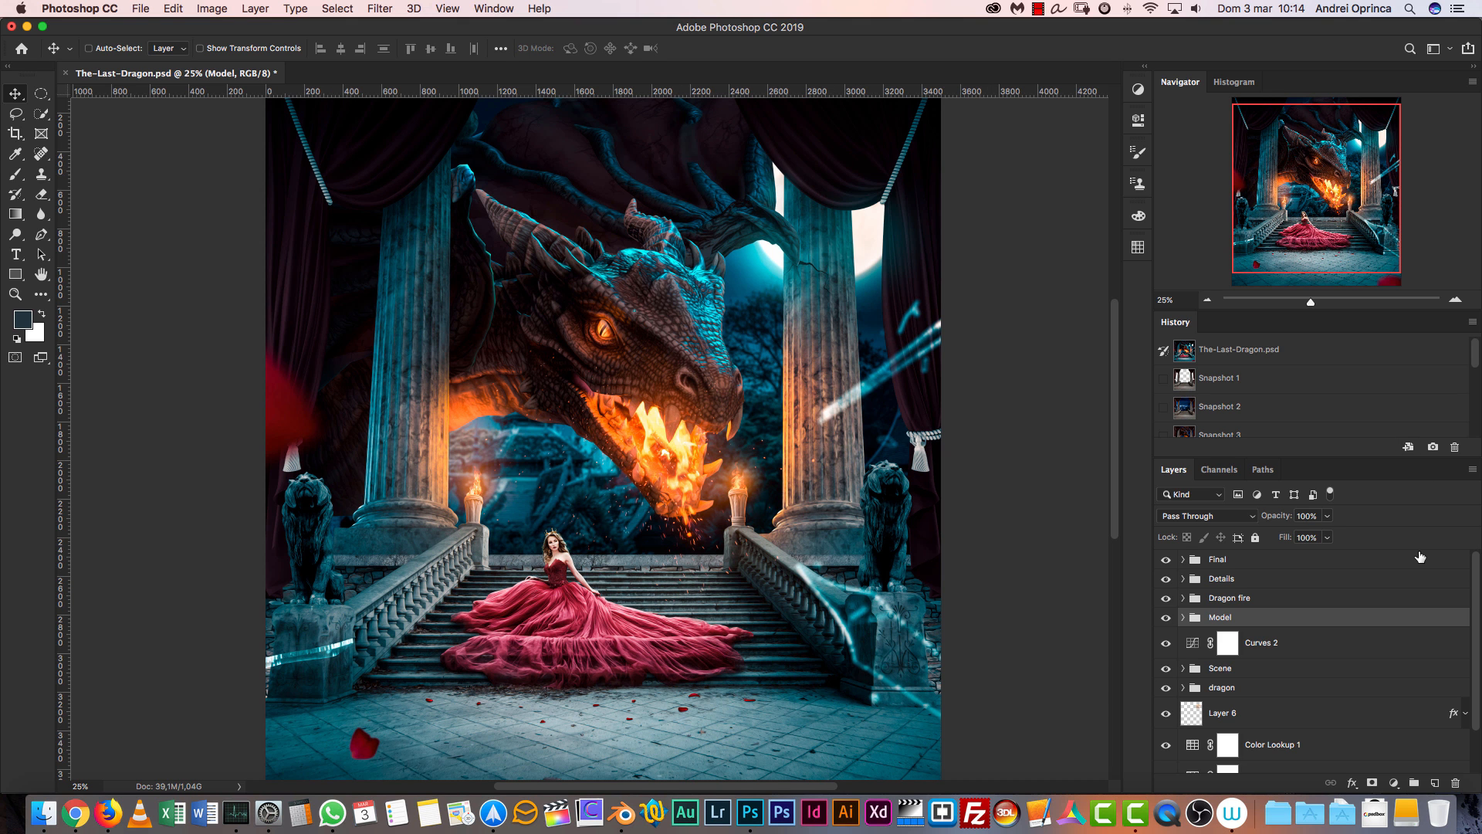
{"action": "mouse_move", "coordinate": [1300, 650]}
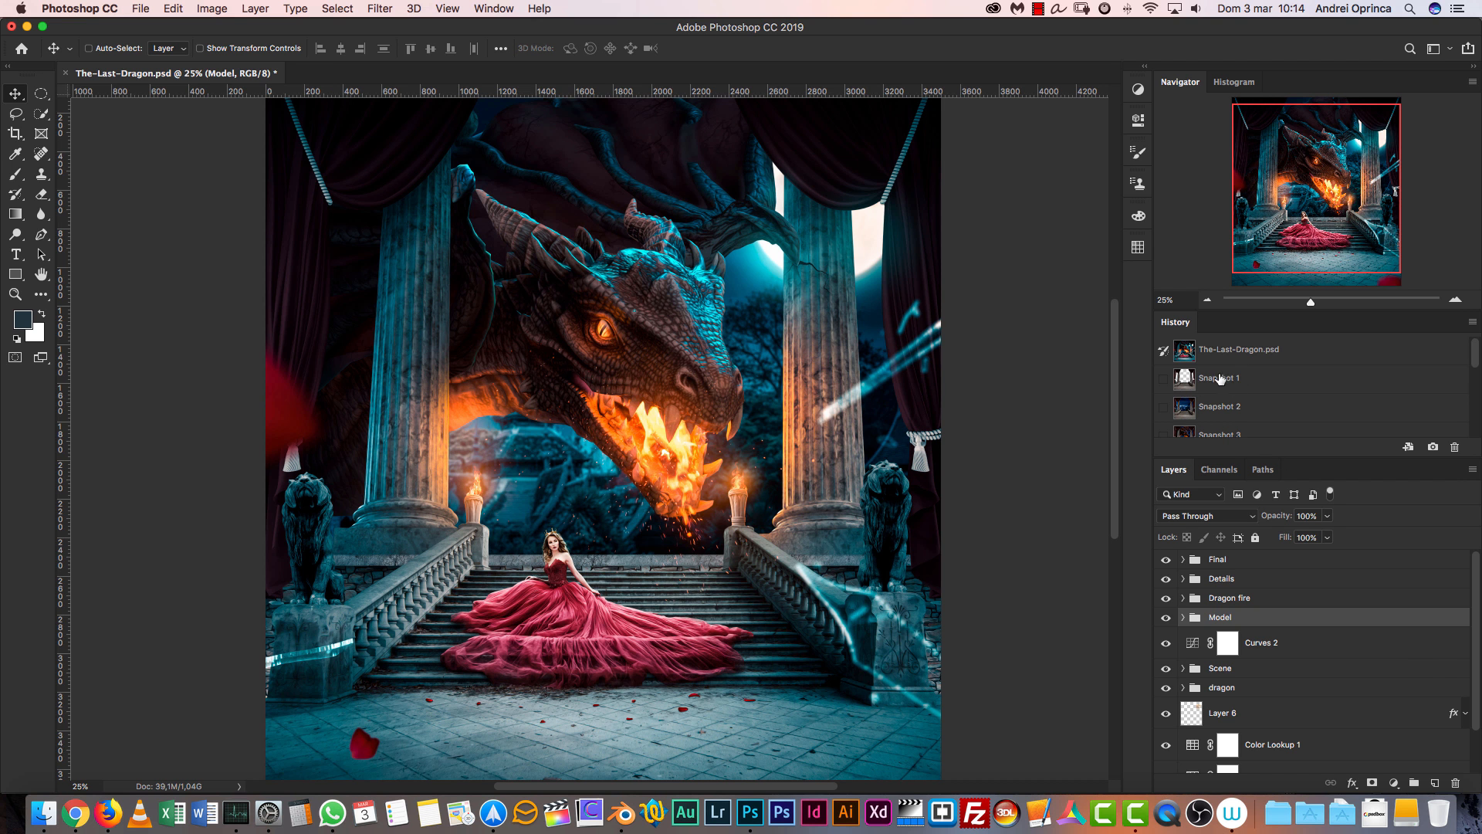
Step: Revert to Snapshot 1 showing the bare pillared staircase over transparency
{"action": "left_click", "coordinate": [1218, 377]}
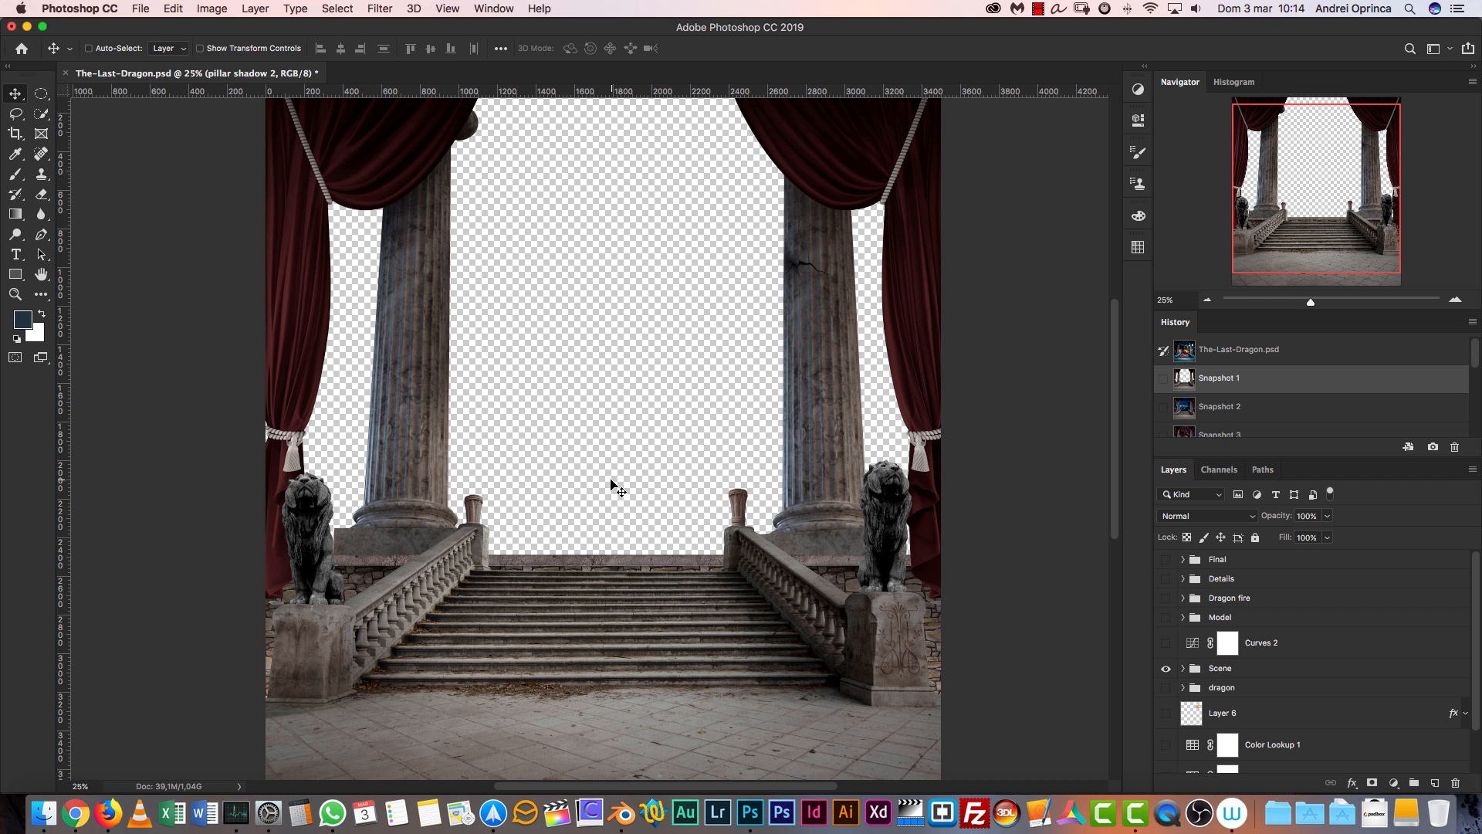
{"action": "mouse_move", "coordinate": [811, 211]}
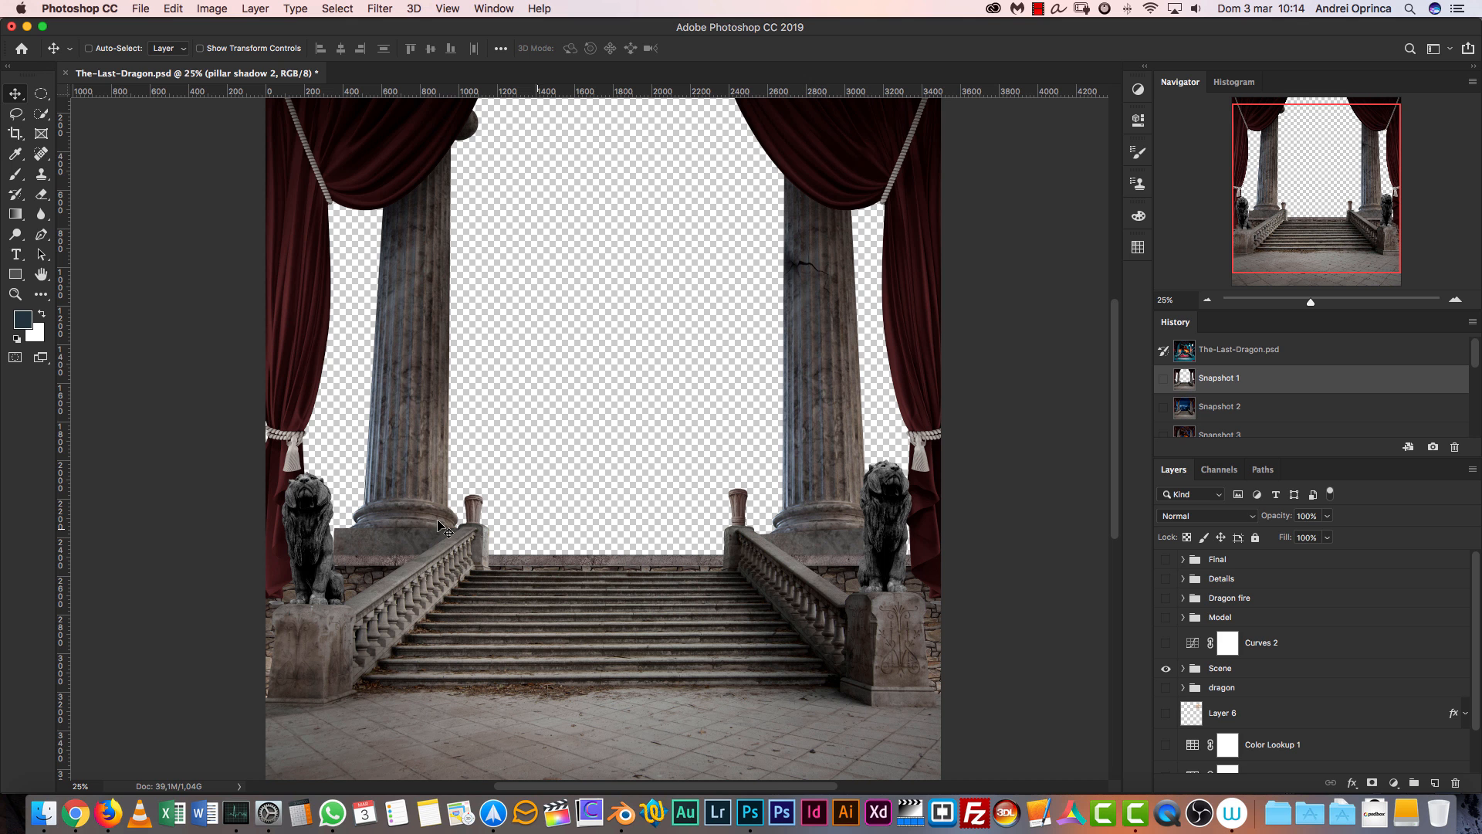
{"action": "mouse_move", "coordinate": [1392, 623]}
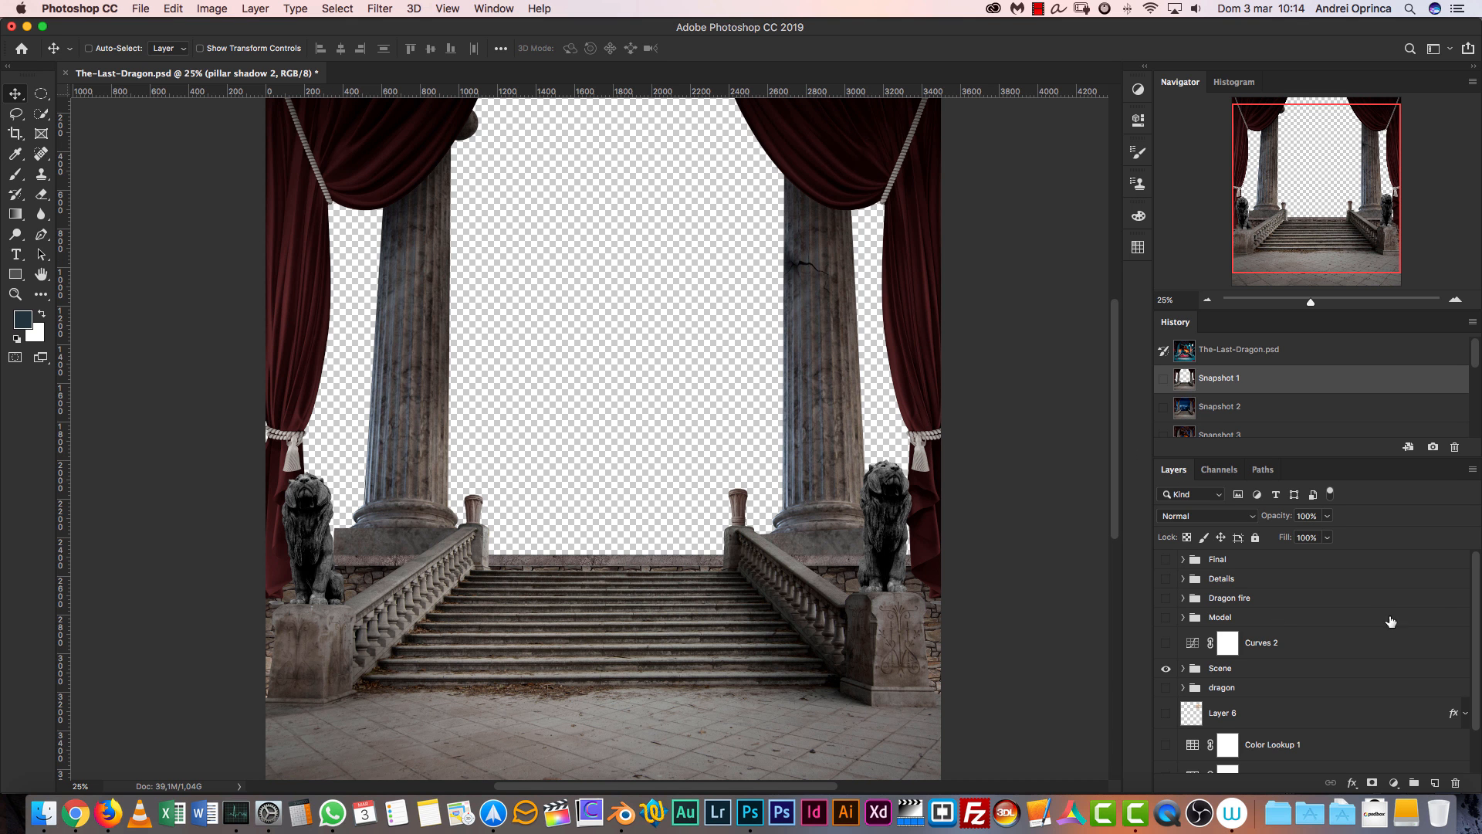
{"action": "mouse_move", "coordinate": [1223, 406]}
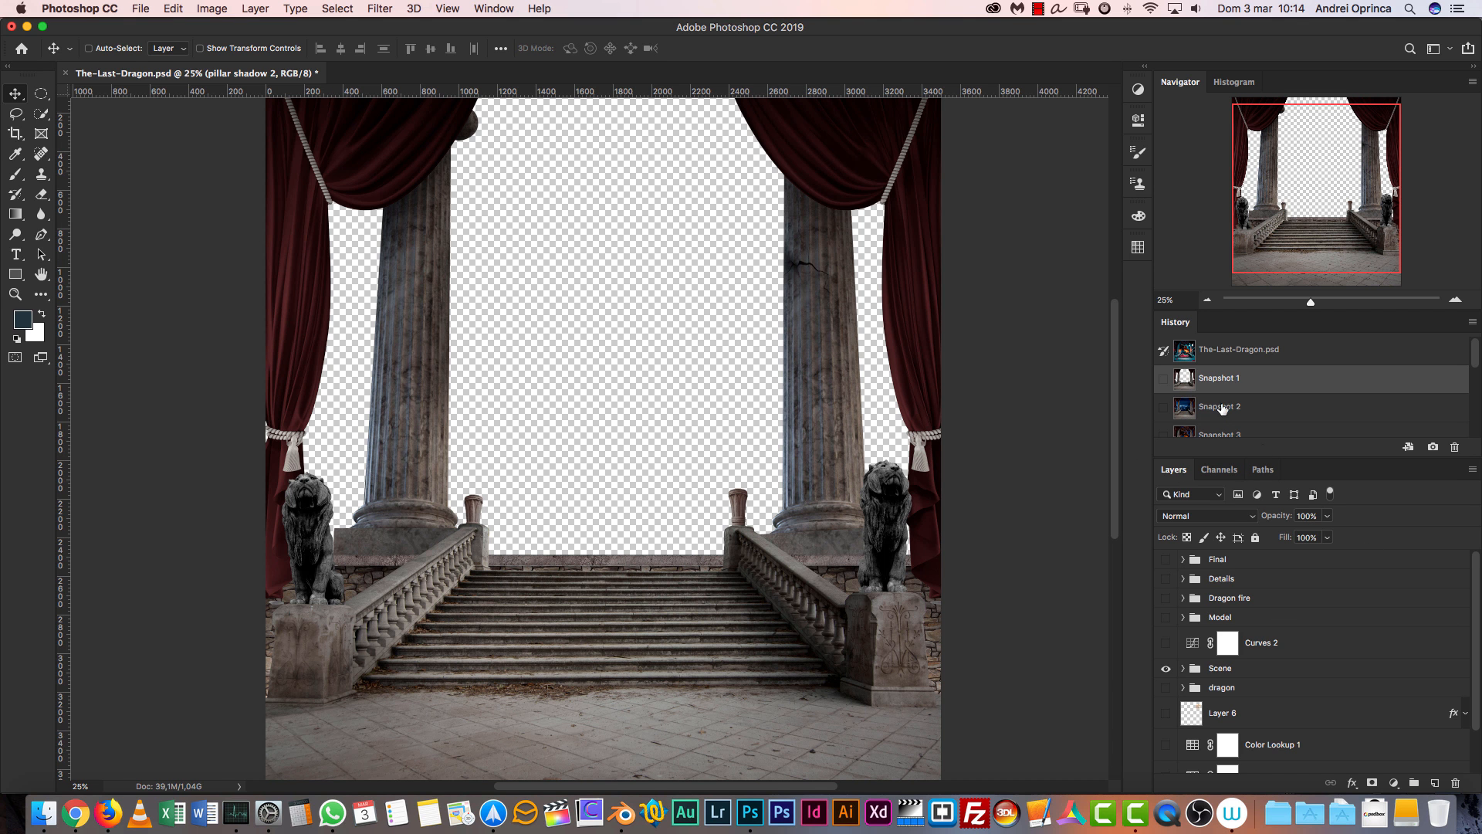
Step: Restore Snapshot 2, adding the dark blue night sky and pagoda behind the pillars
{"action": "left_click", "coordinate": [1218, 407]}
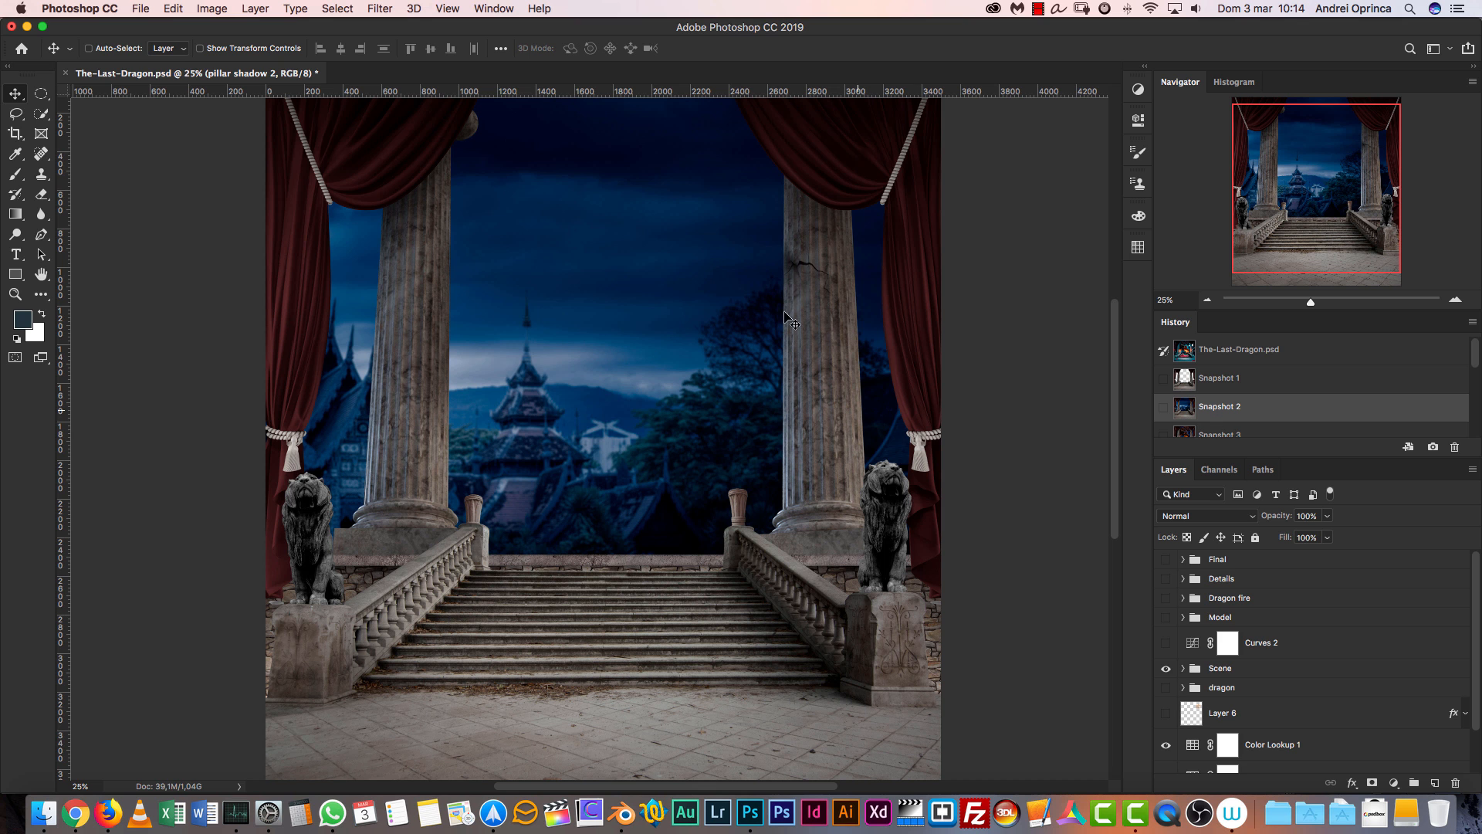
{"action": "mouse_move", "coordinate": [681, 478]}
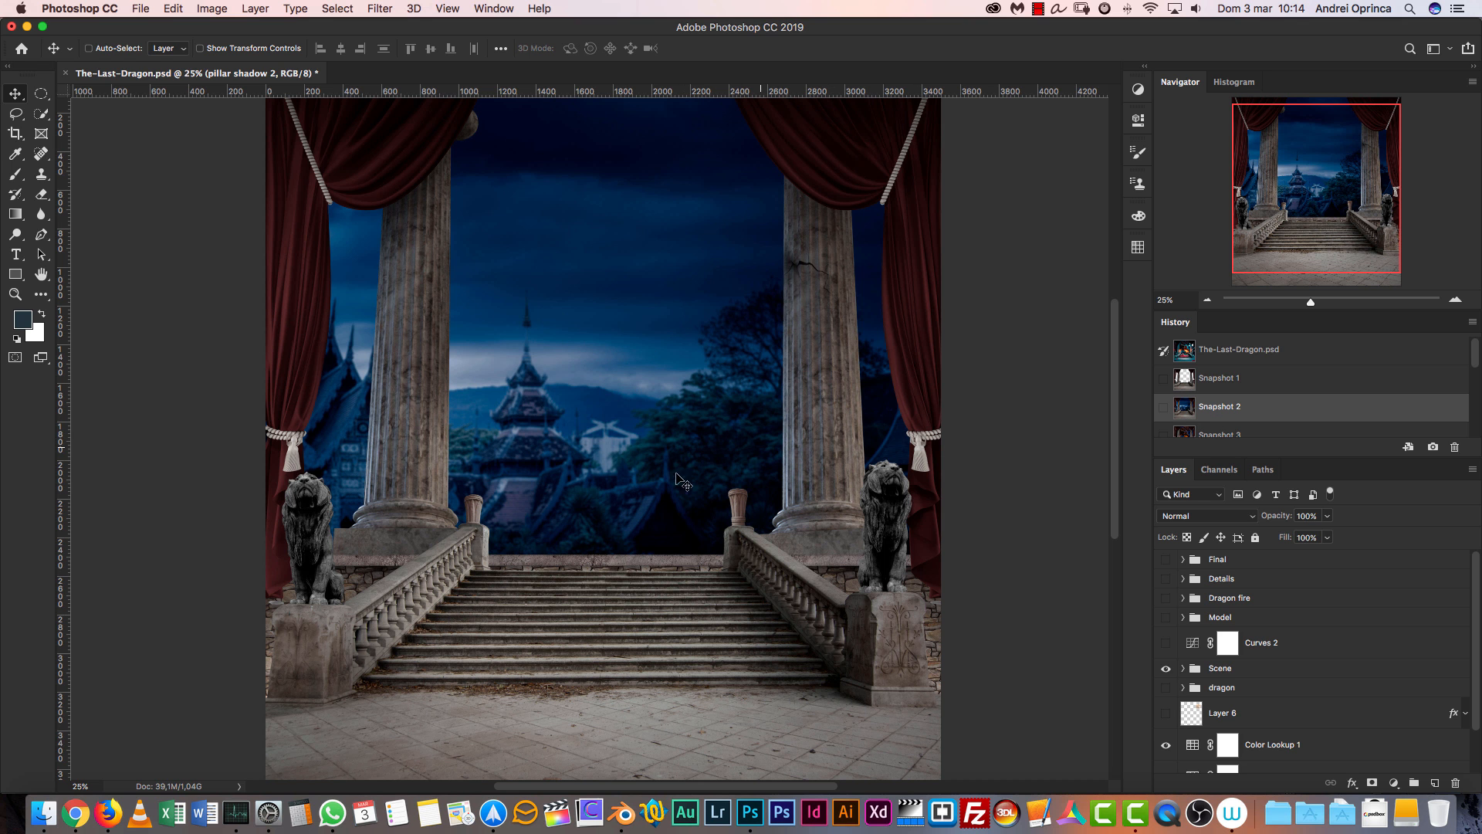
{"action": "mouse_move", "coordinate": [713, 347]}
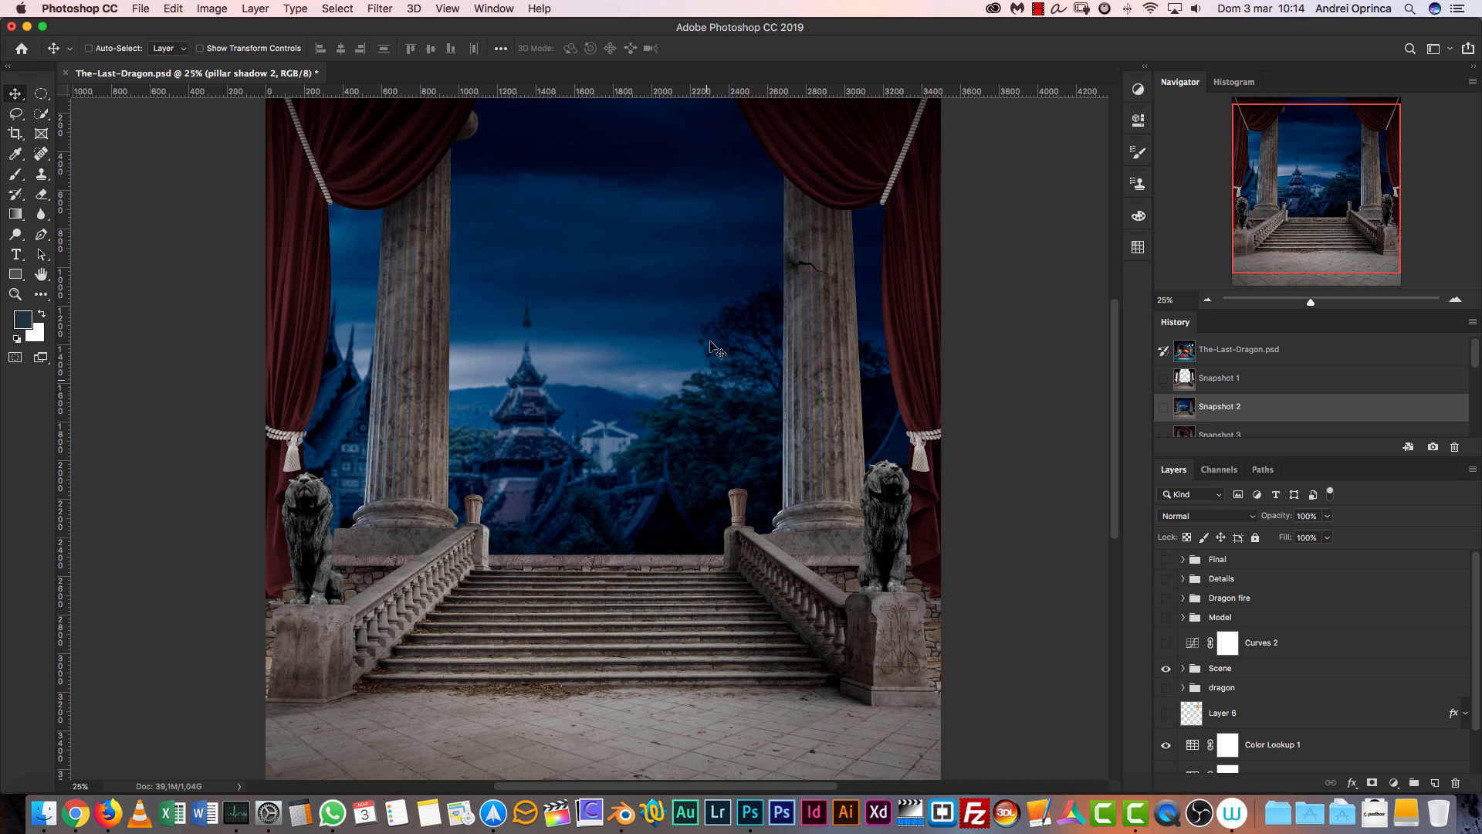
{"action": "mouse_move", "coordinate": [615, 393]}
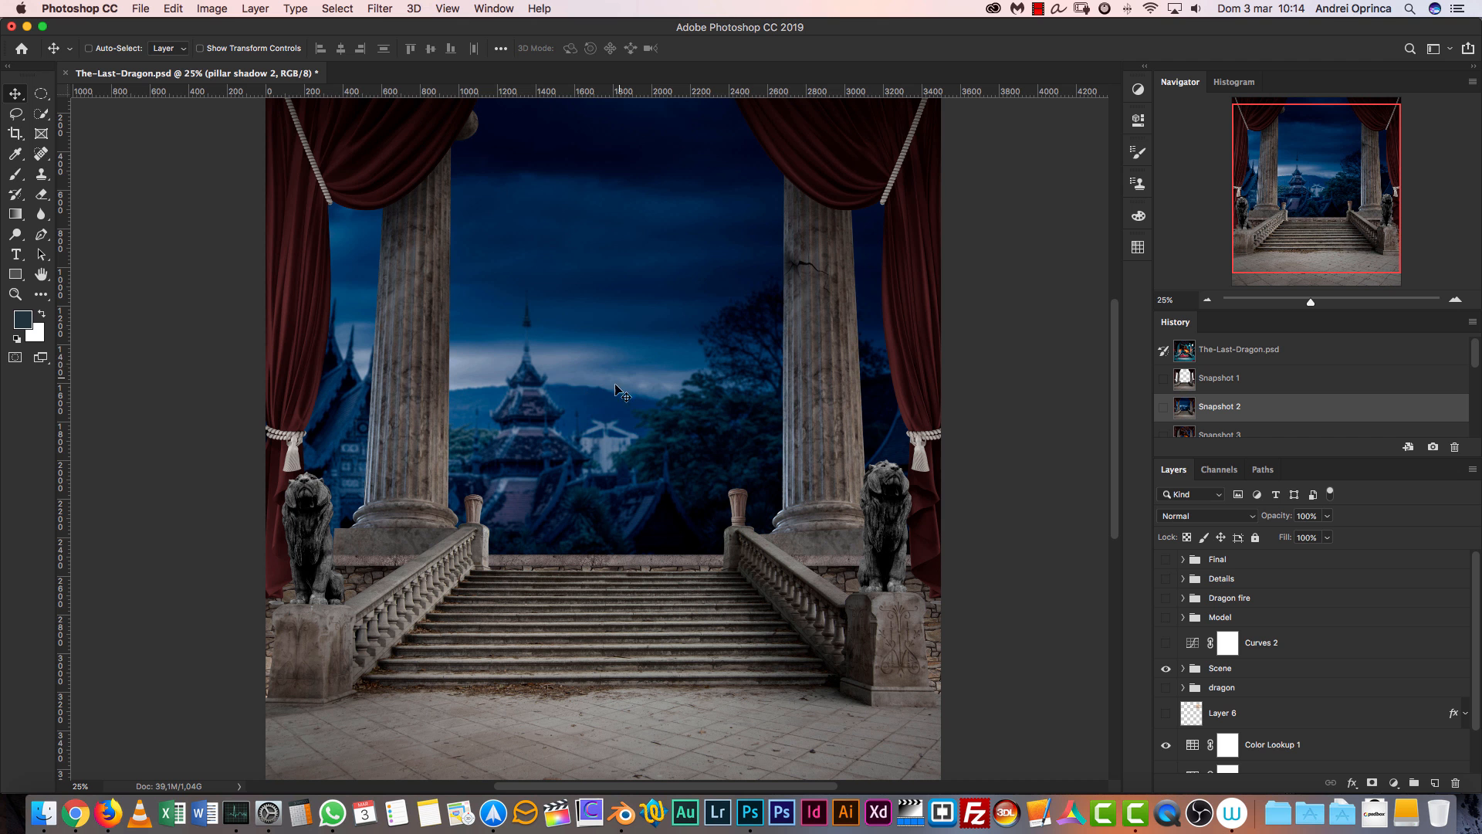
Step: Restore Snapshot 3, showing the fire-breathing dragon between the pillars
{"action": "left_click", "coordinate": [1219, 420]}
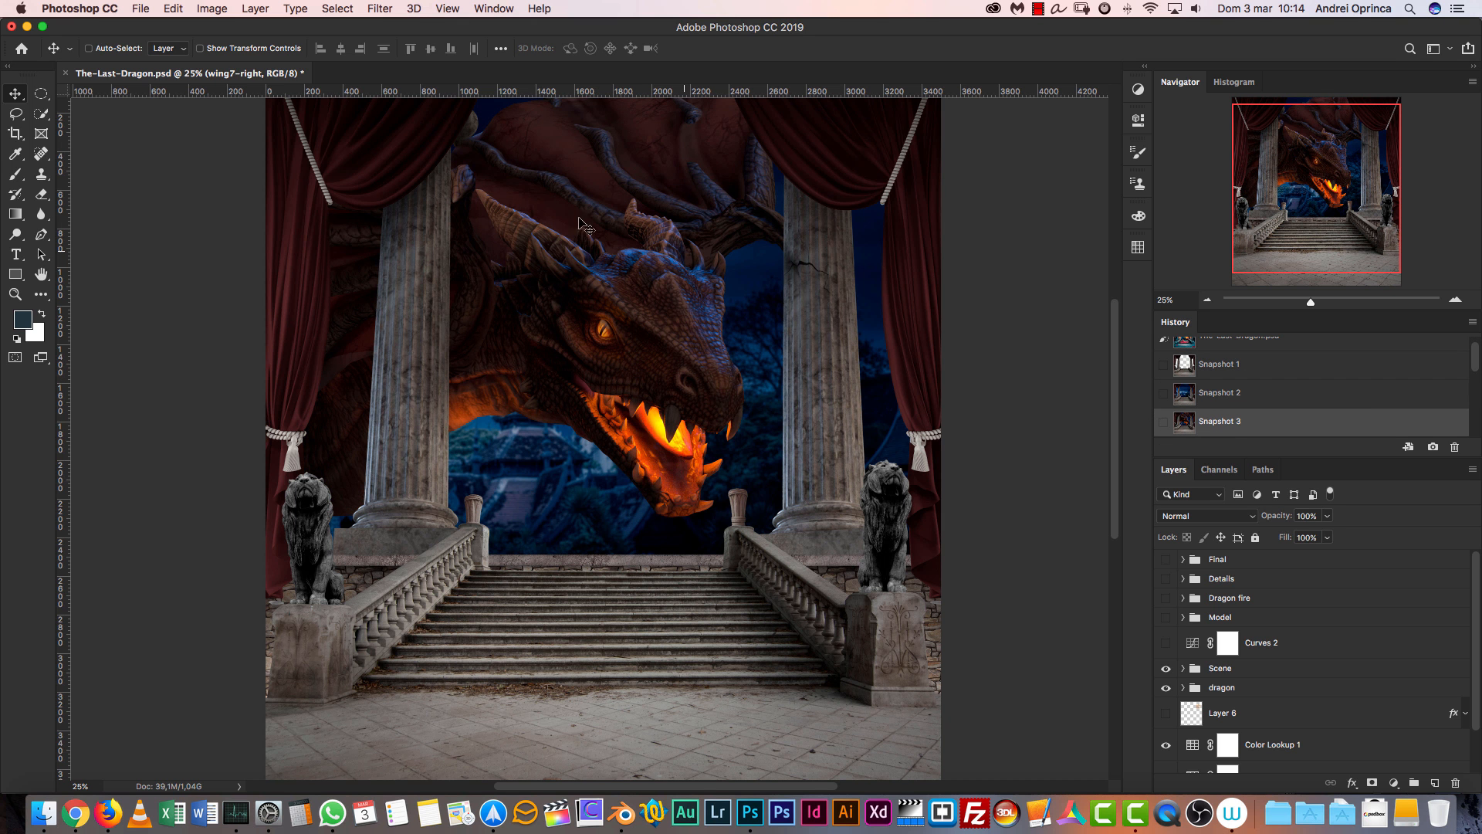
{"action": "mouse_move", "coordinate": [815, 398]}
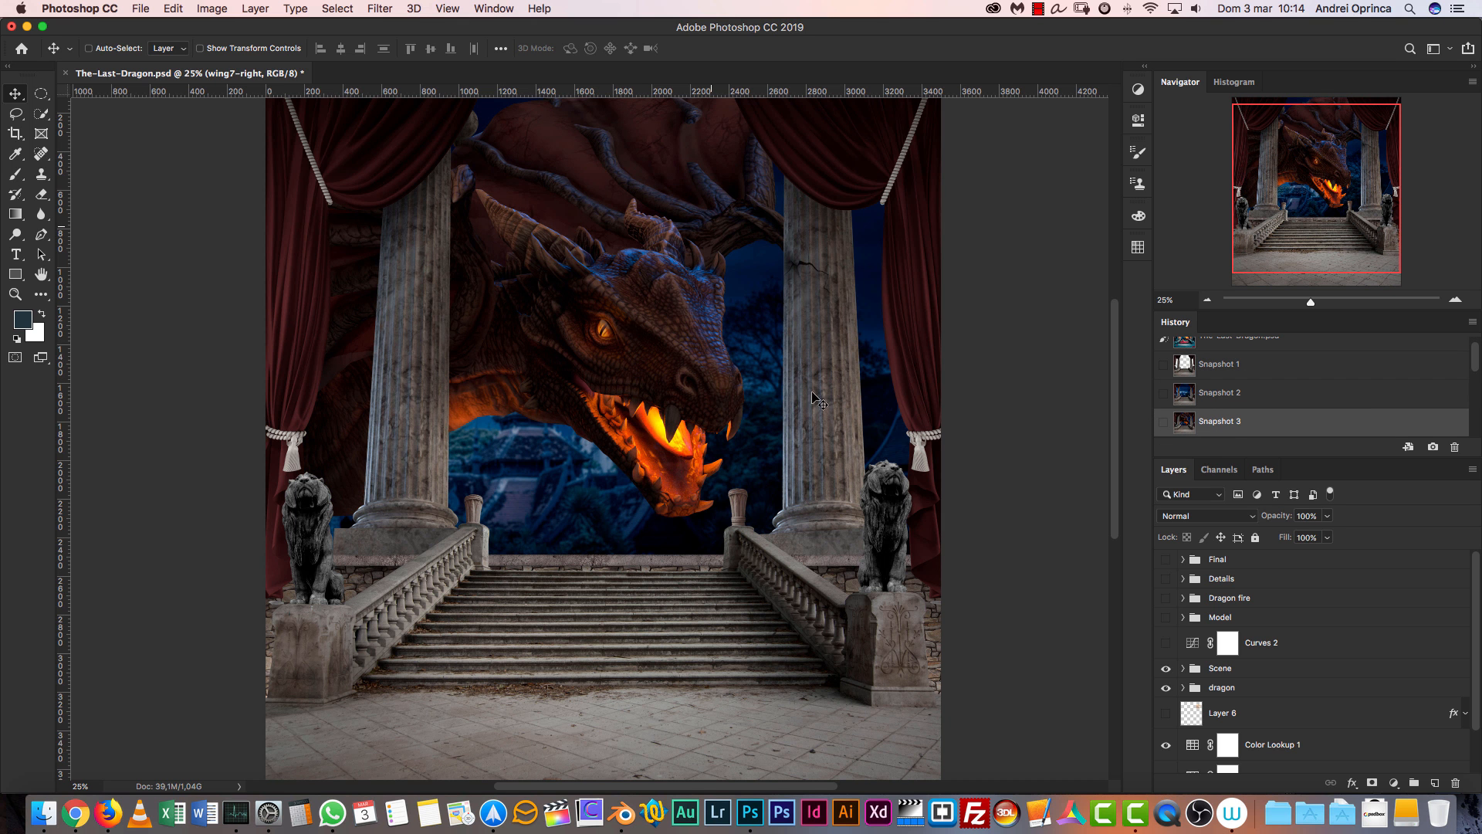
{"action": "mouse_move", "coordinate": [664, 369]}
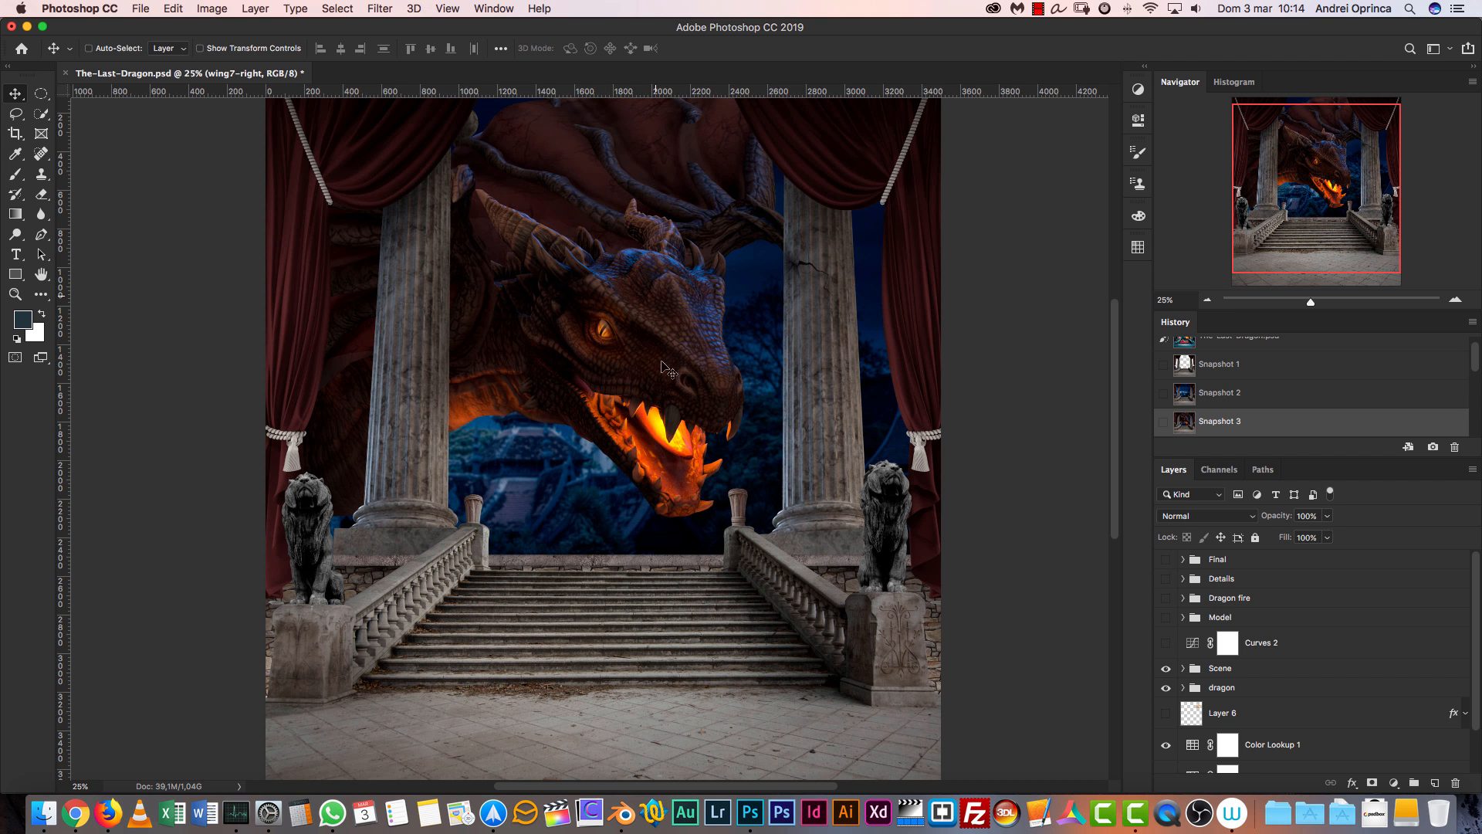
{"action": "mouse_move", "coordinate": [568, 355]}
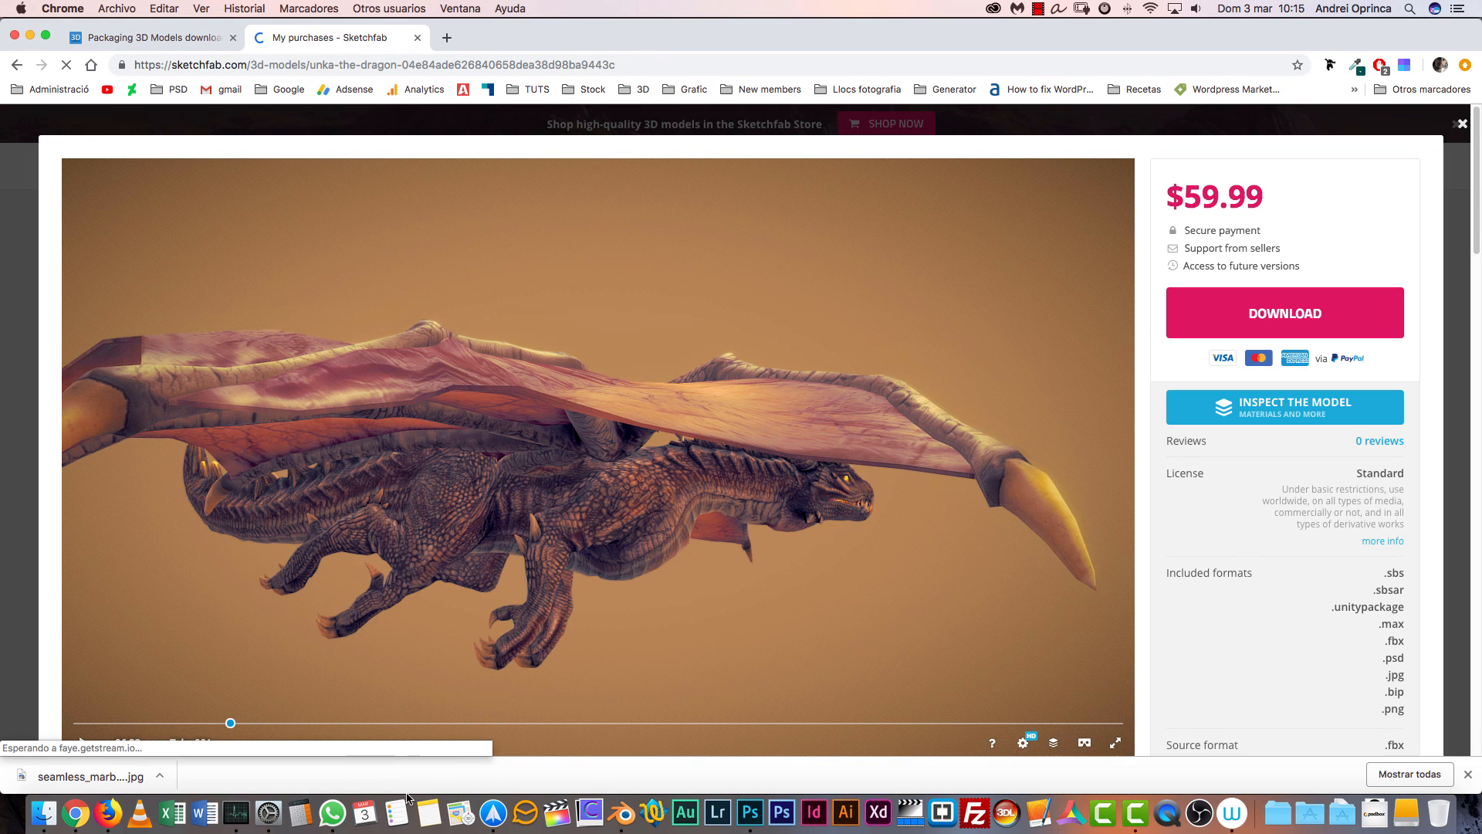
Step: Switch to the Animated-Dragon.blend scene in Blender
{"action": "left_click", "coordinate": [621, 811]}
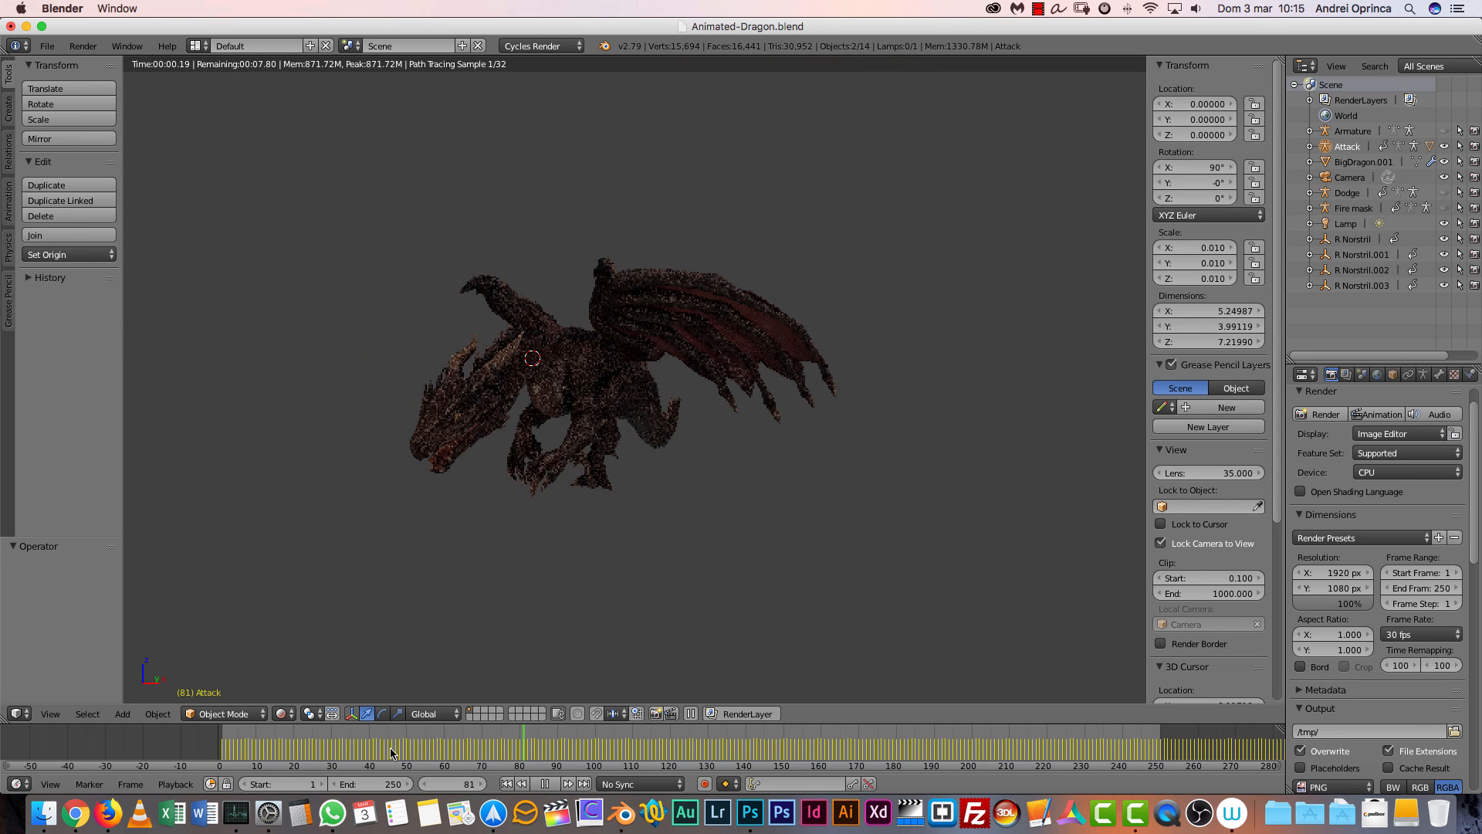
Step: Scrub the attack animation to frame 36 and show the dragon in Solid viewport shading
{"action": "left_click", "coordinate": [366, 732]}
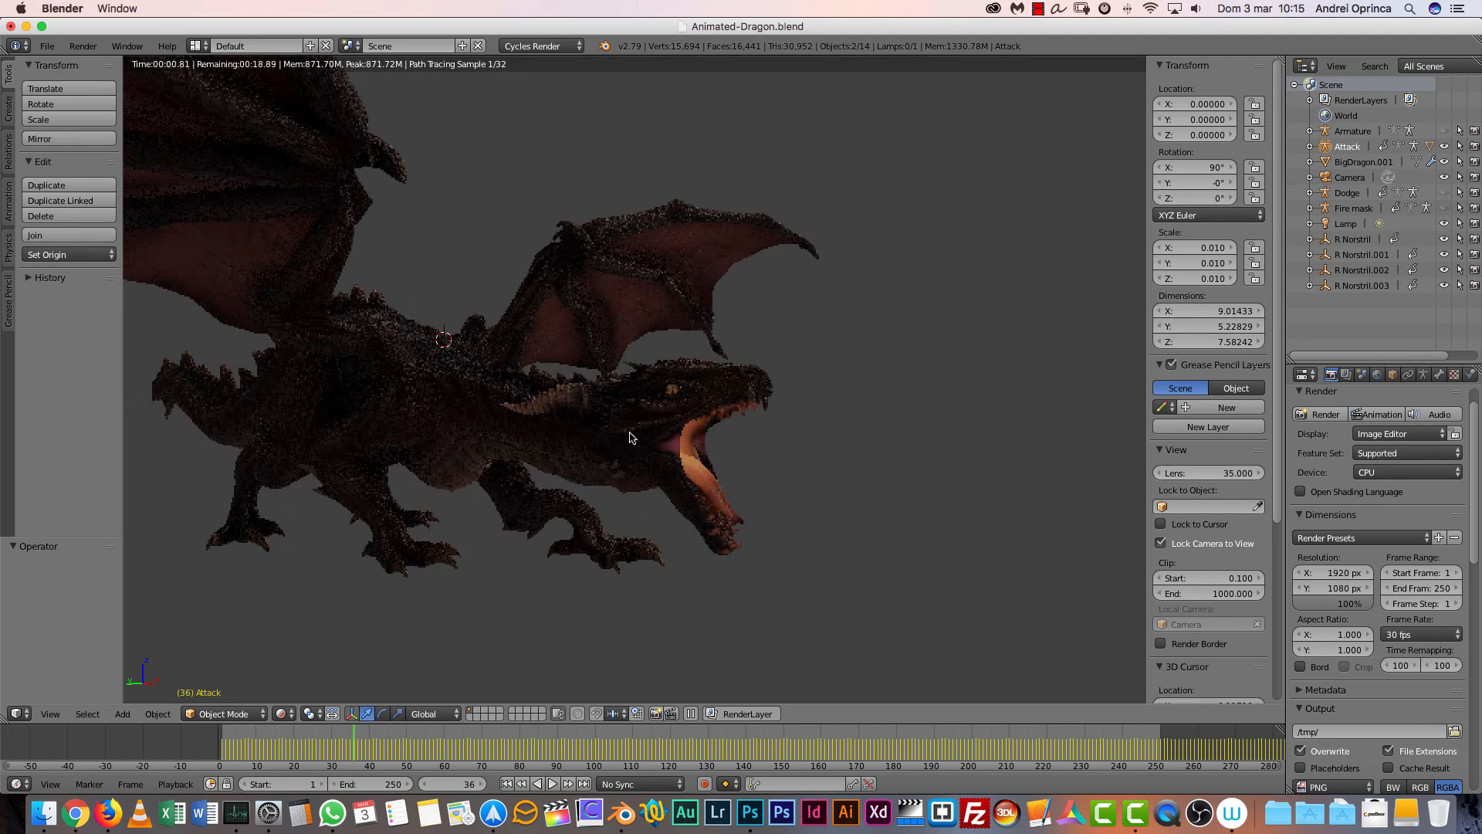
{"action": "mouse_move", "coordinate": [843, 811]}
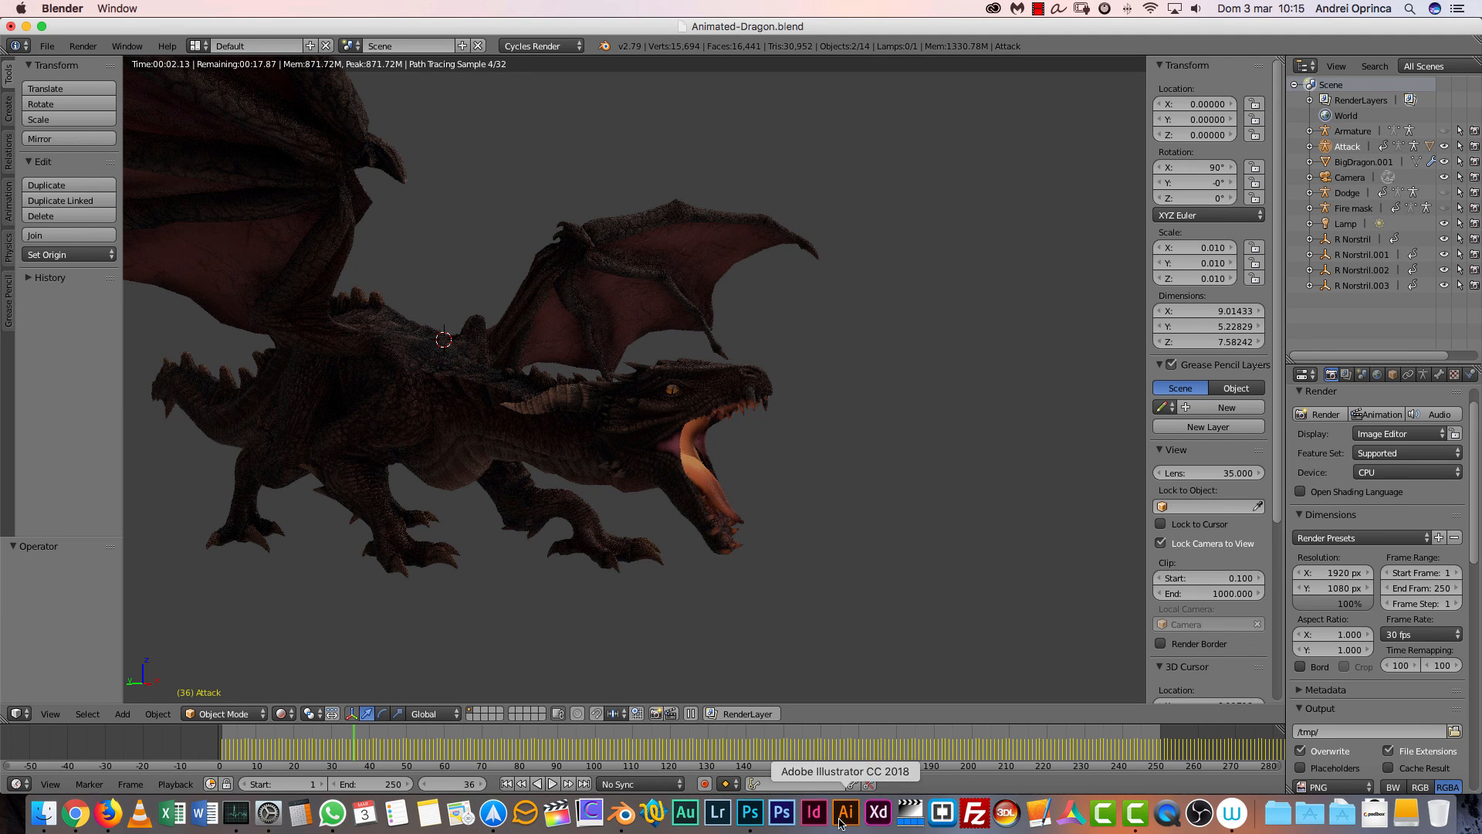
{"action": "left_click", "coordinate": [782, 811]}
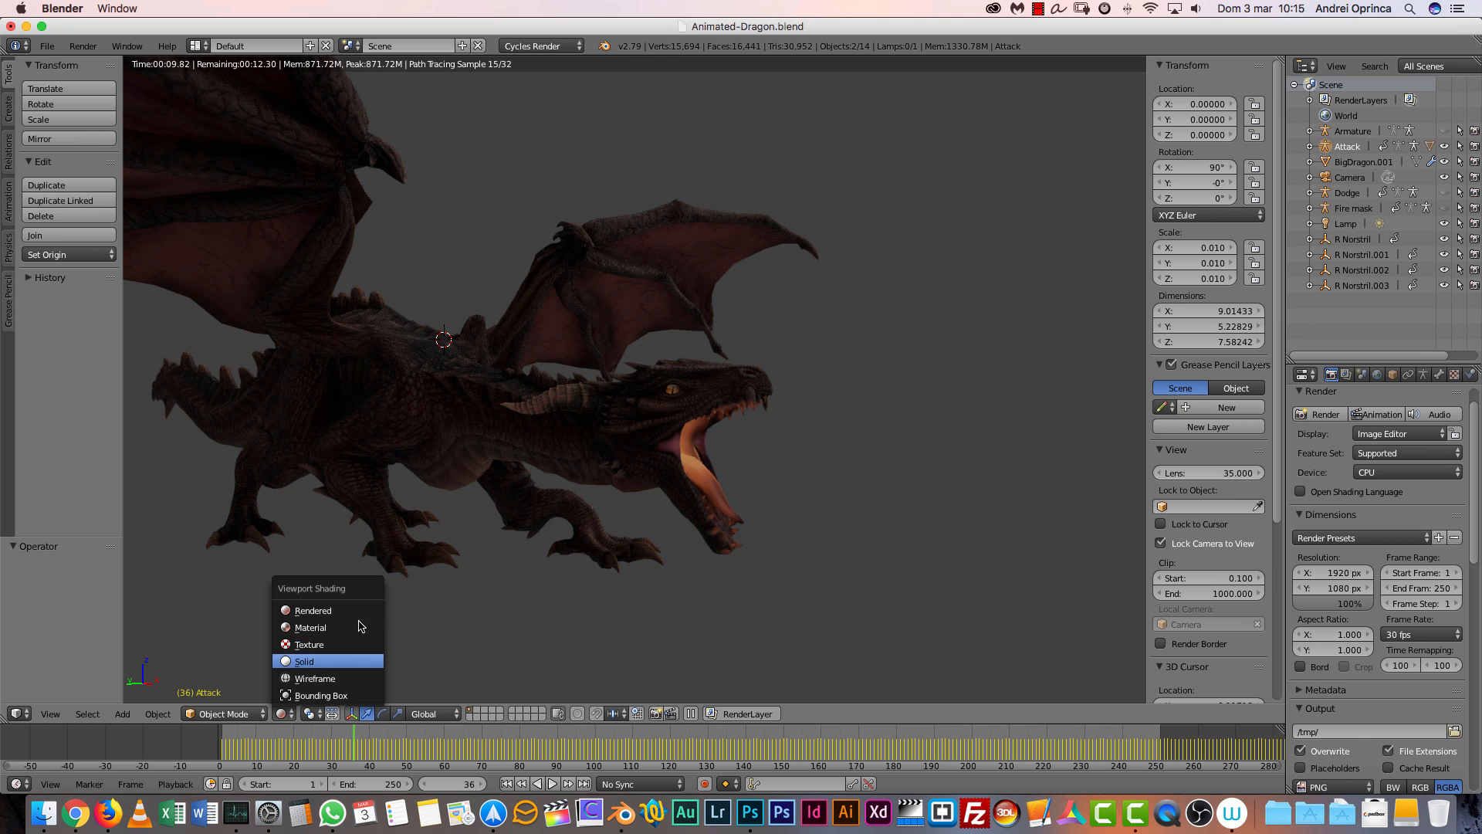
{"action": "left_click", "coordinate": [304, 659]}
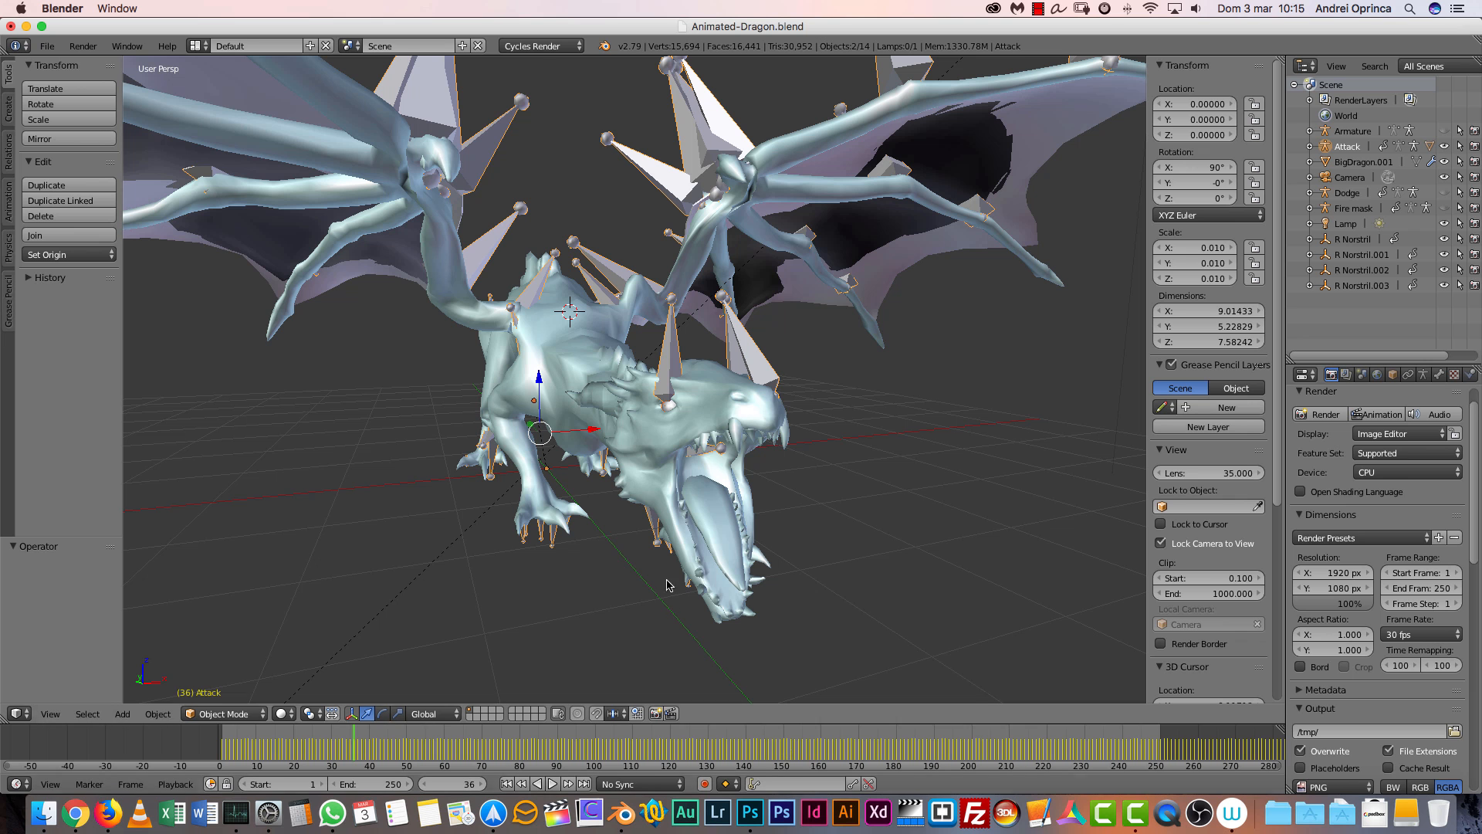
{"action": "mouse_move", "coordinate": [750, 810]}
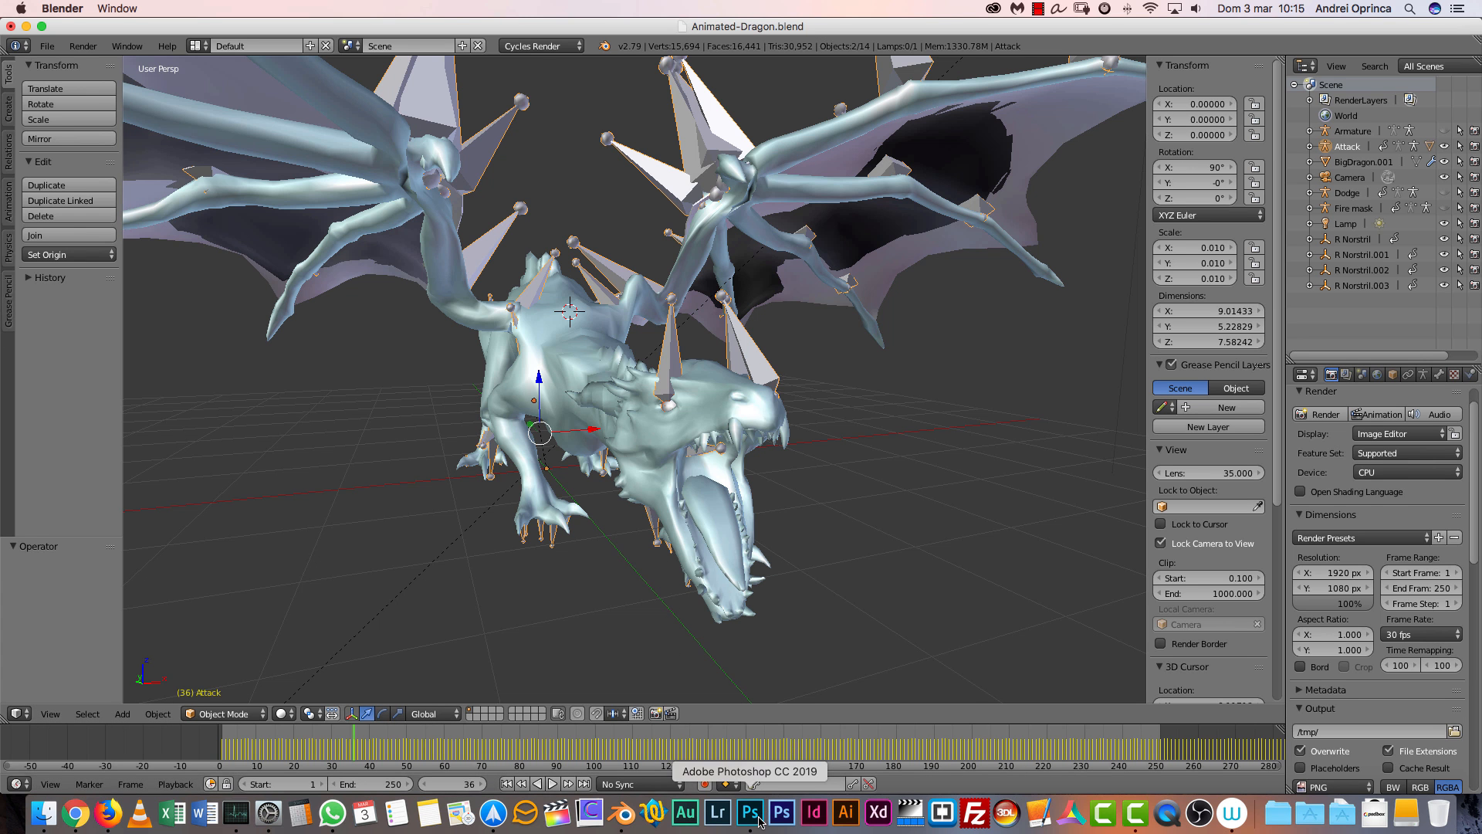
Step: Step through Snapshot 4 and Snapshot 5, showing the red-gowned model seated beneath the dragon
{"action": "left_click", "coordinate": [750, 810]}
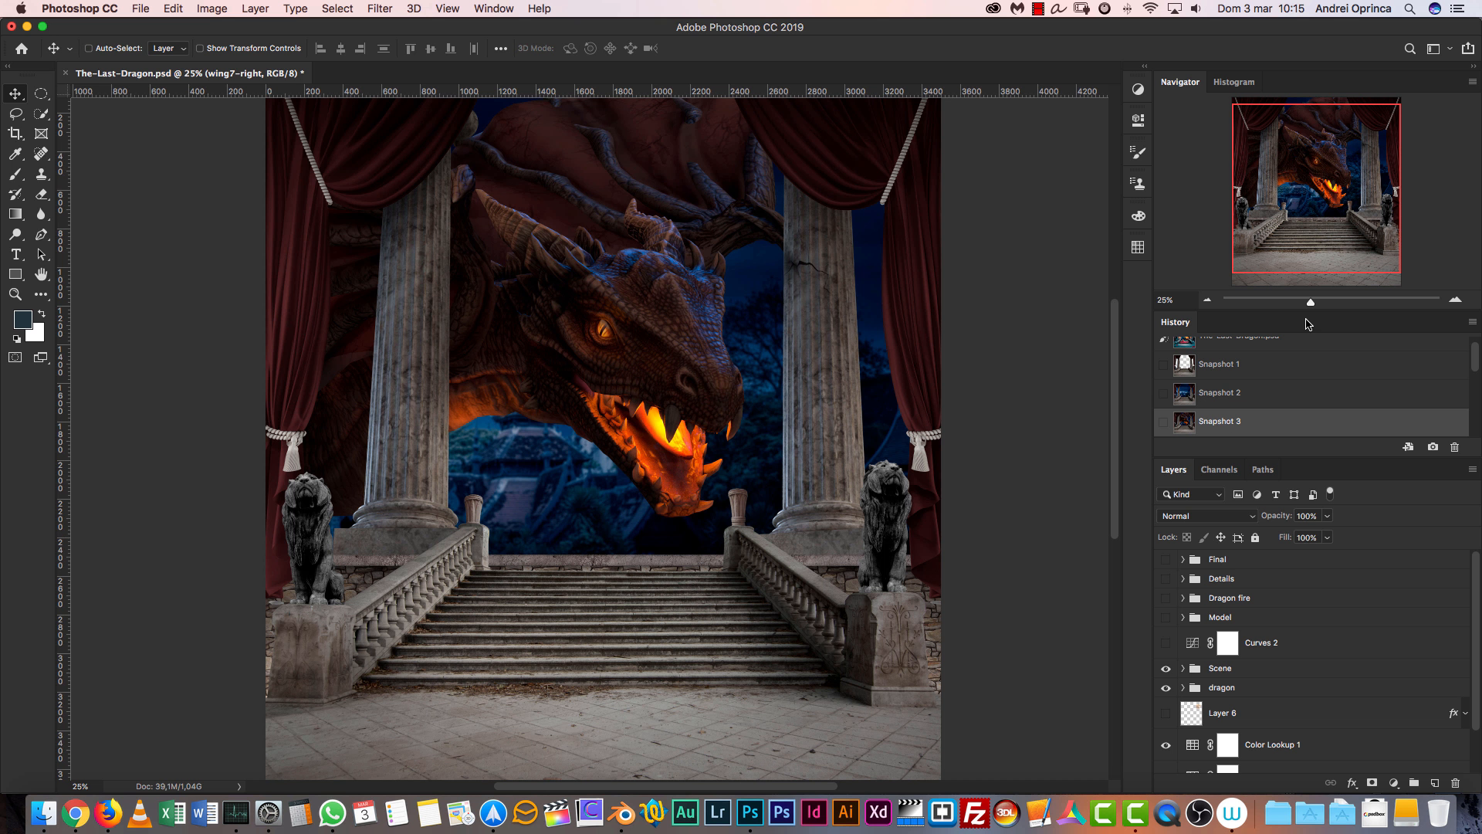
{"action": "scroll", "scroll_direction": "down", "scroll_amount": 3}
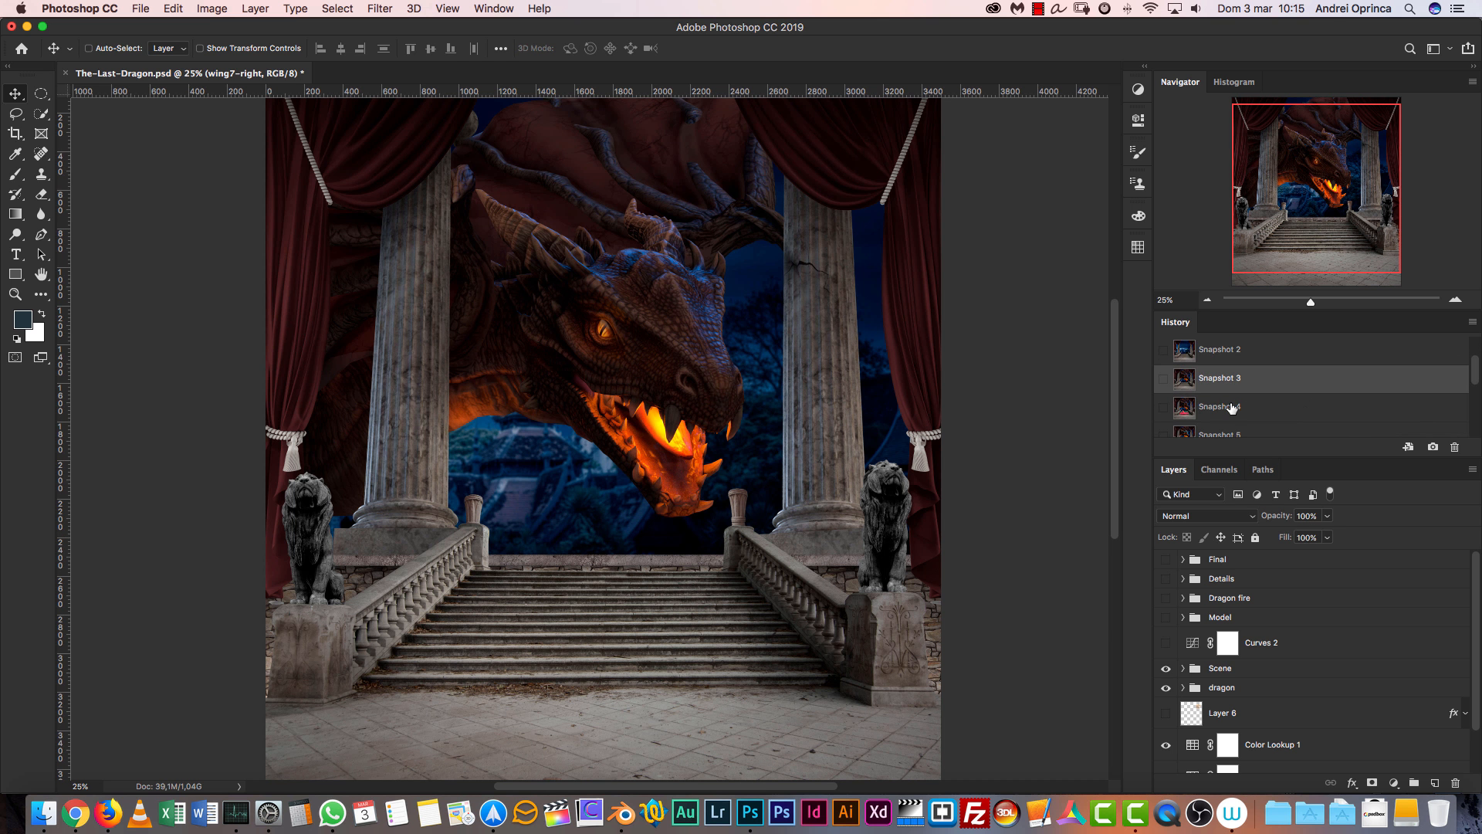
{"action": "left_click", "coordinate": [1220, 406]}
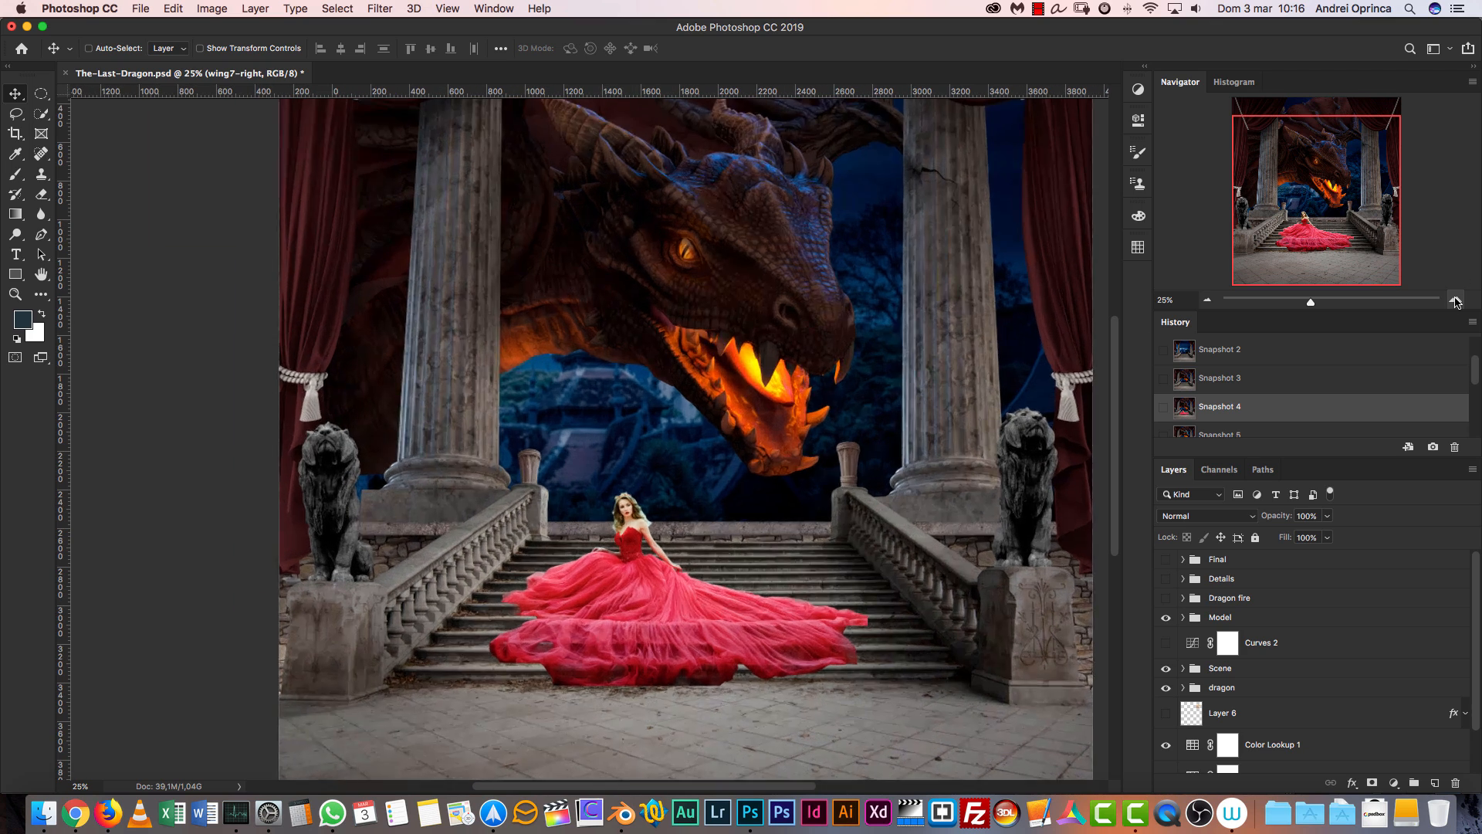
{"action": "left_click", "coordinate": [1456, 302]}
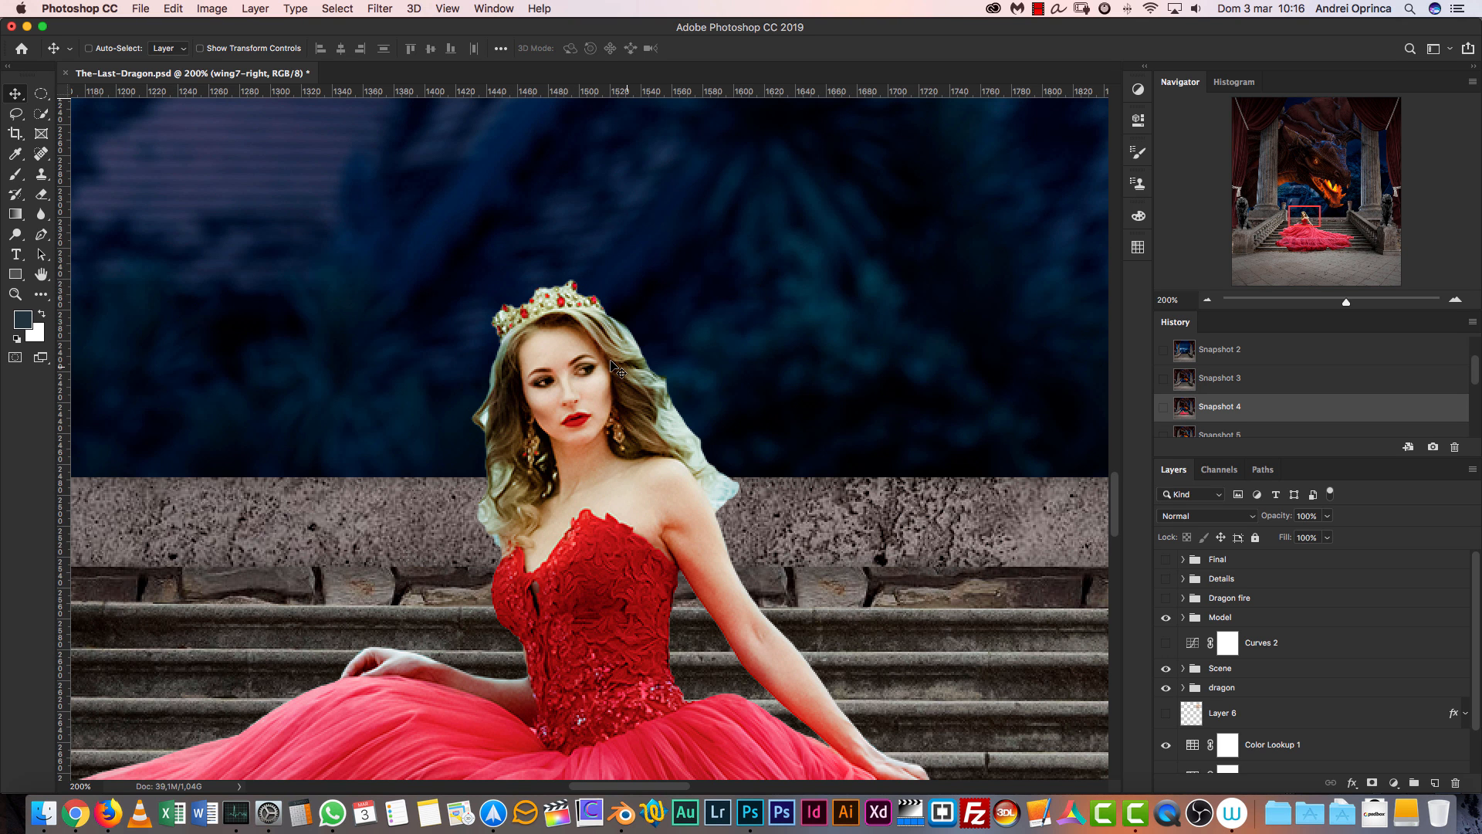
{"action": "scroll", "scroll_direction": "up", "scroll_amount": 3}
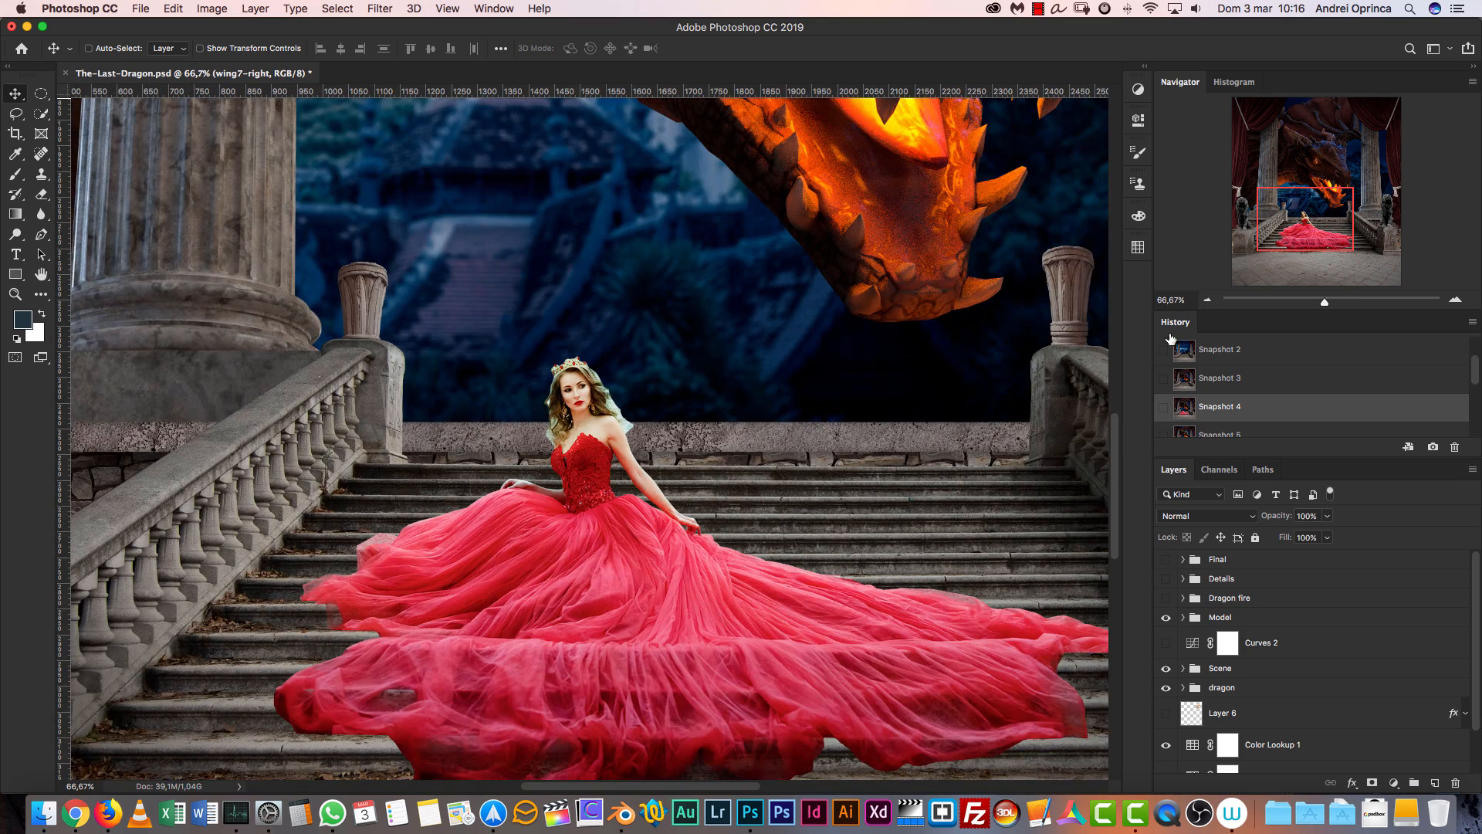
{"action": "scroll", "scroll_direction": "down", "scroll_amount": 3}
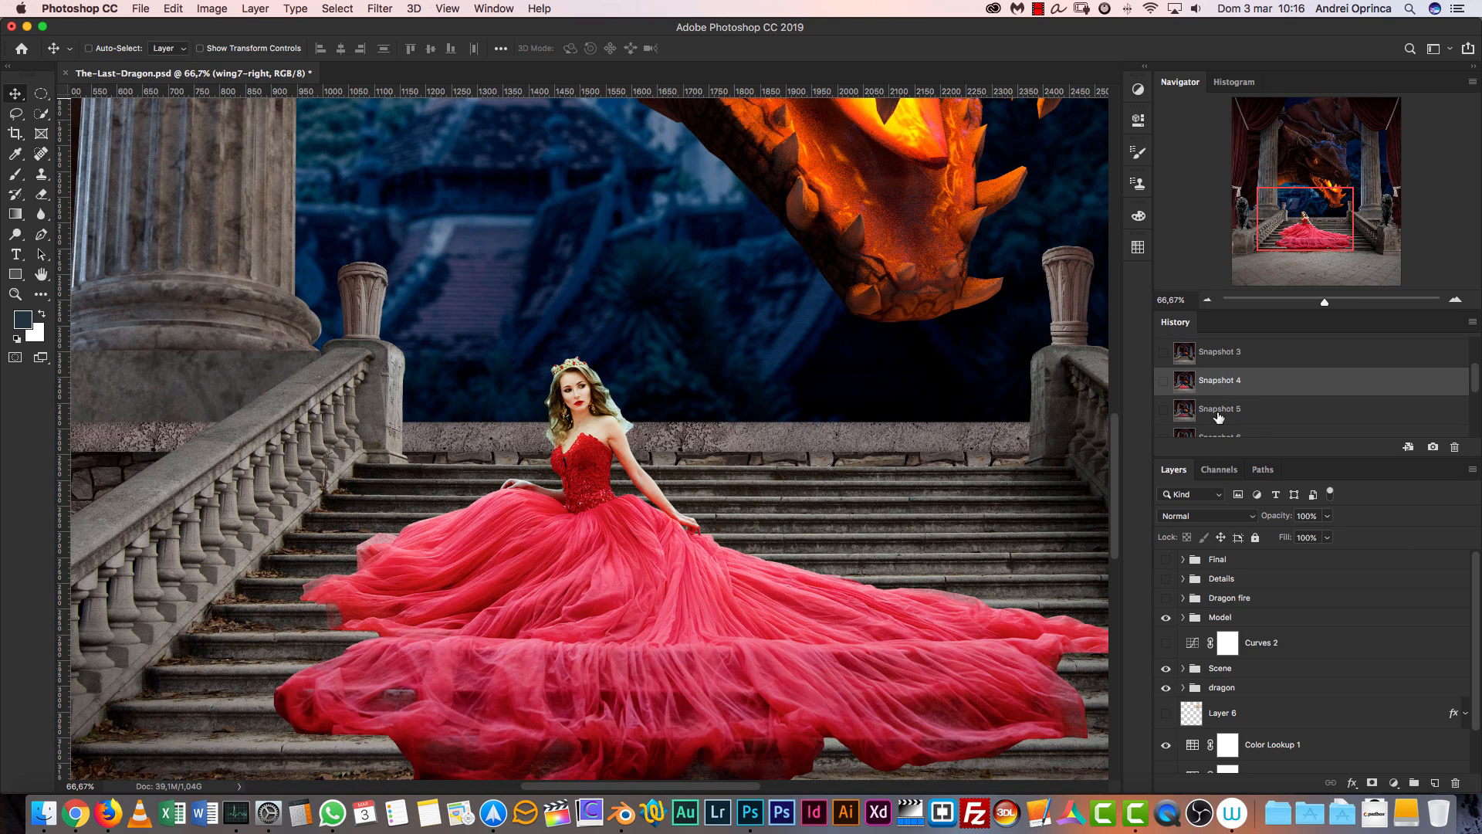
{"action": "left_click", "coordinate": [1220, 408]}
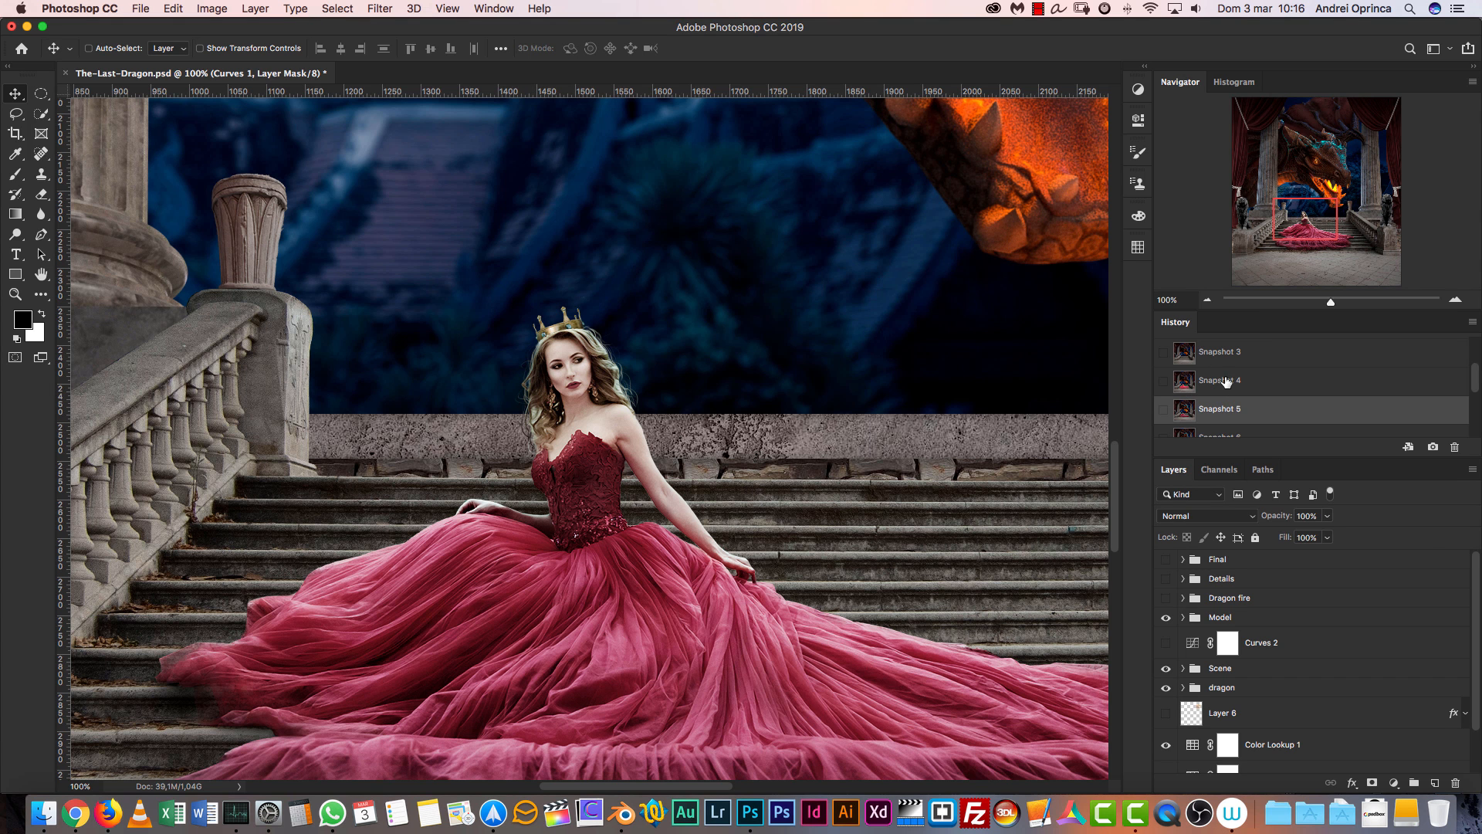
{"action": "left_click", "coordinate": [1218, 408]}
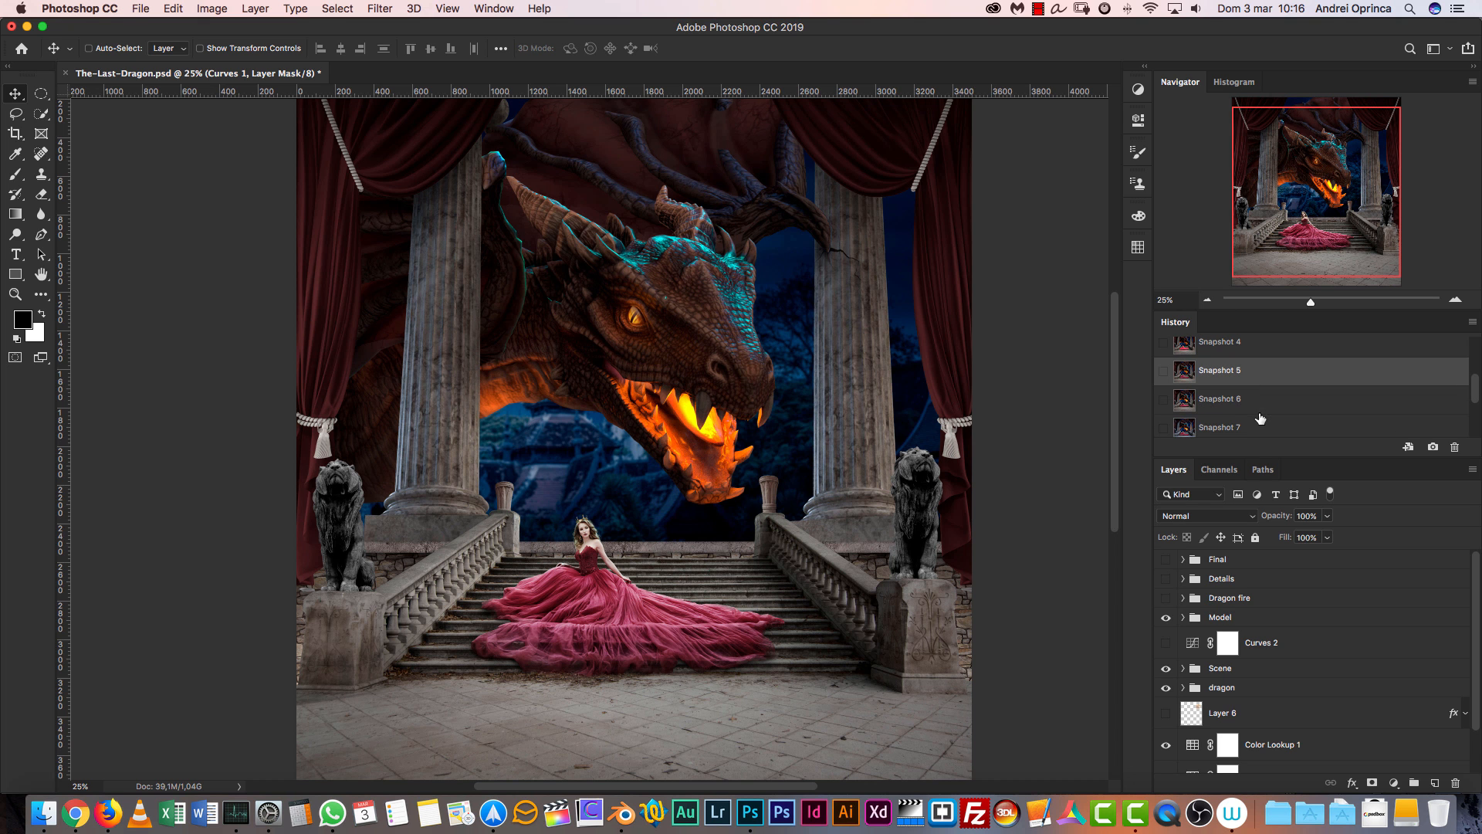
Step: Advance through Snapshots 6 and 7, adding the dragon's flames and burning torches
{"action": "left_click", "coordinate": [1219, 398]}
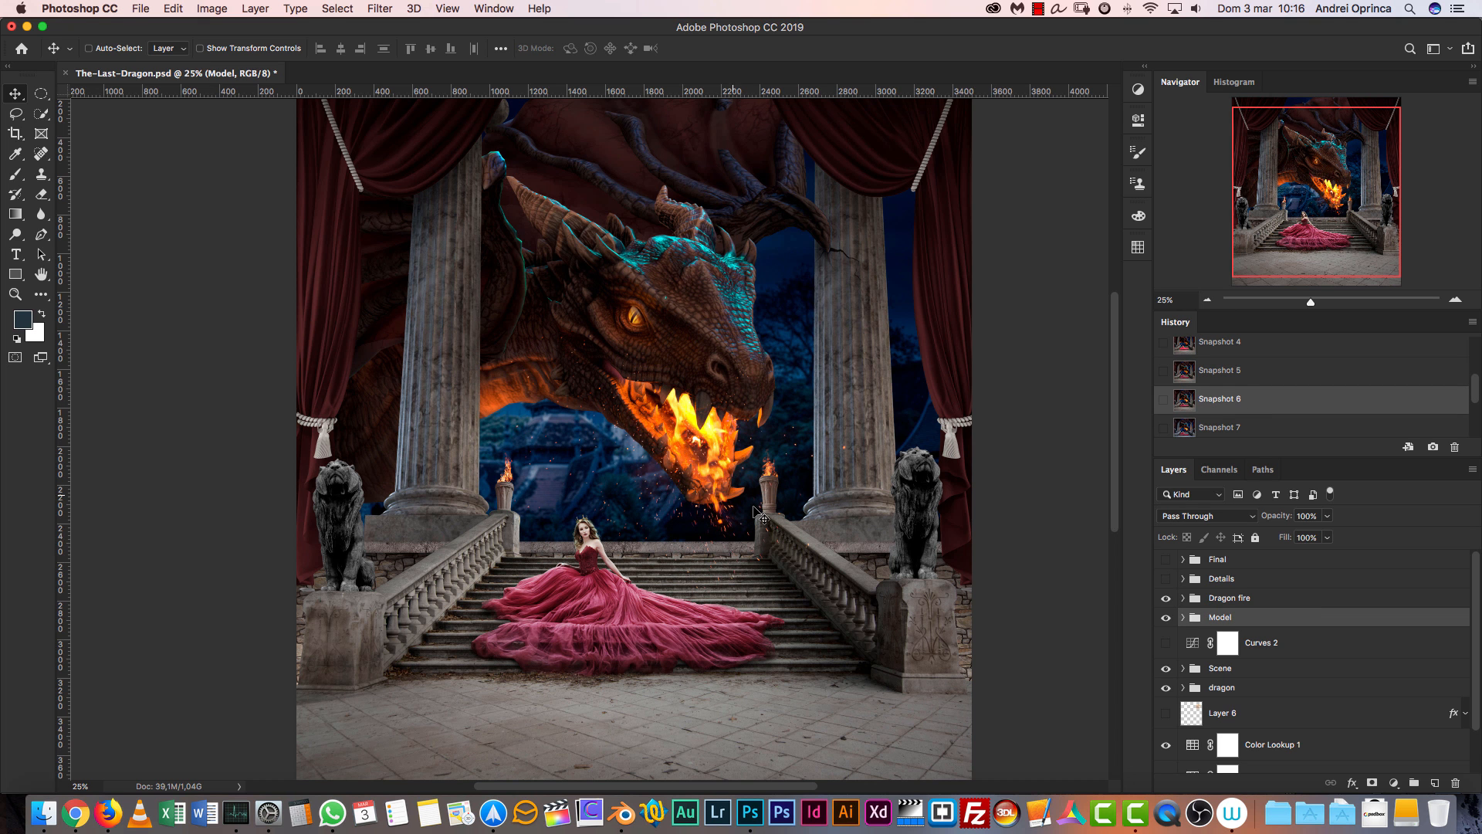
{"action": "mouse_move", "coordinate": [482, 103]}
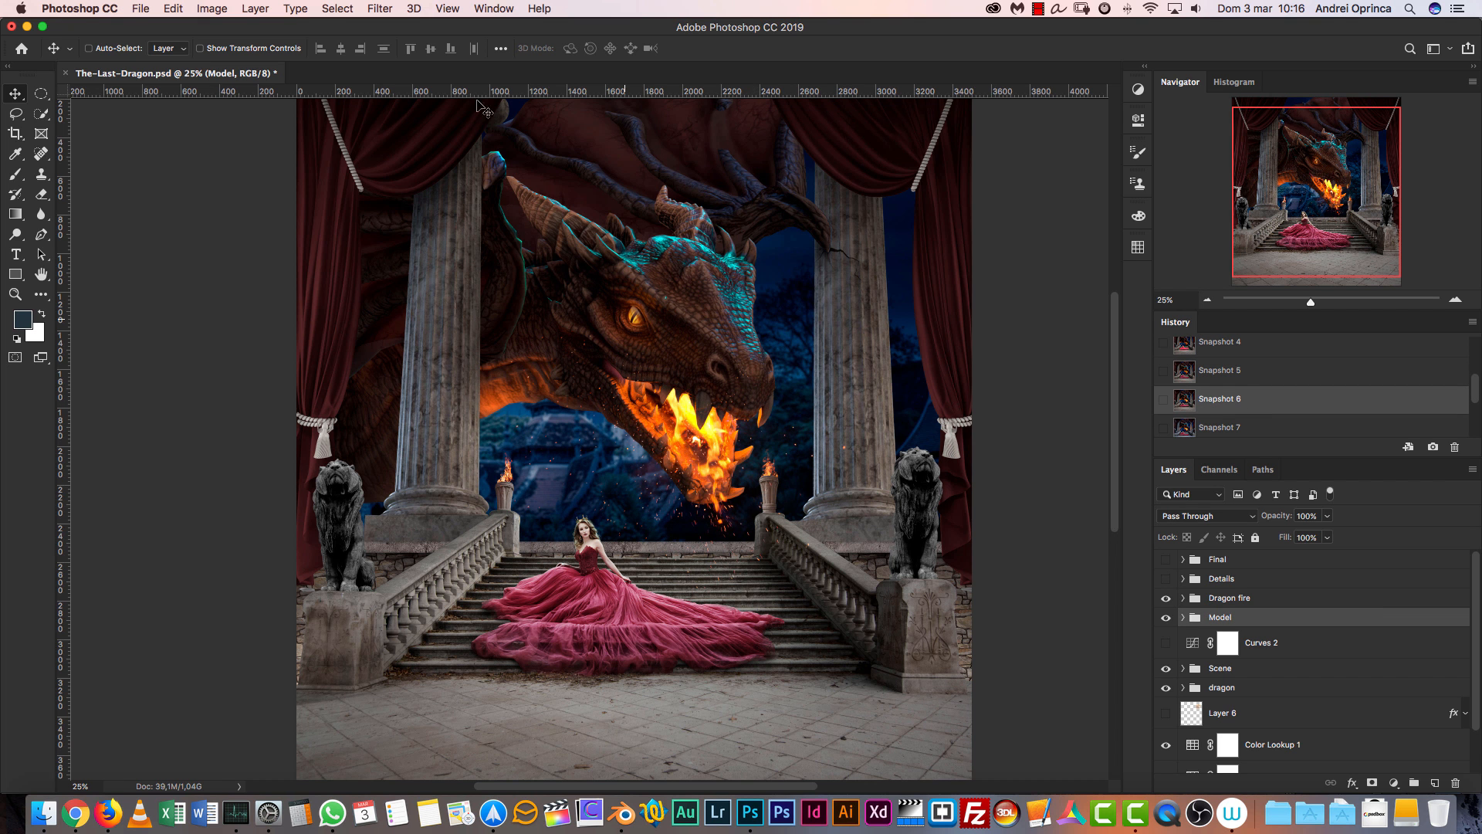
{"action": "mouse_move", "coordinate": [930, 725]}
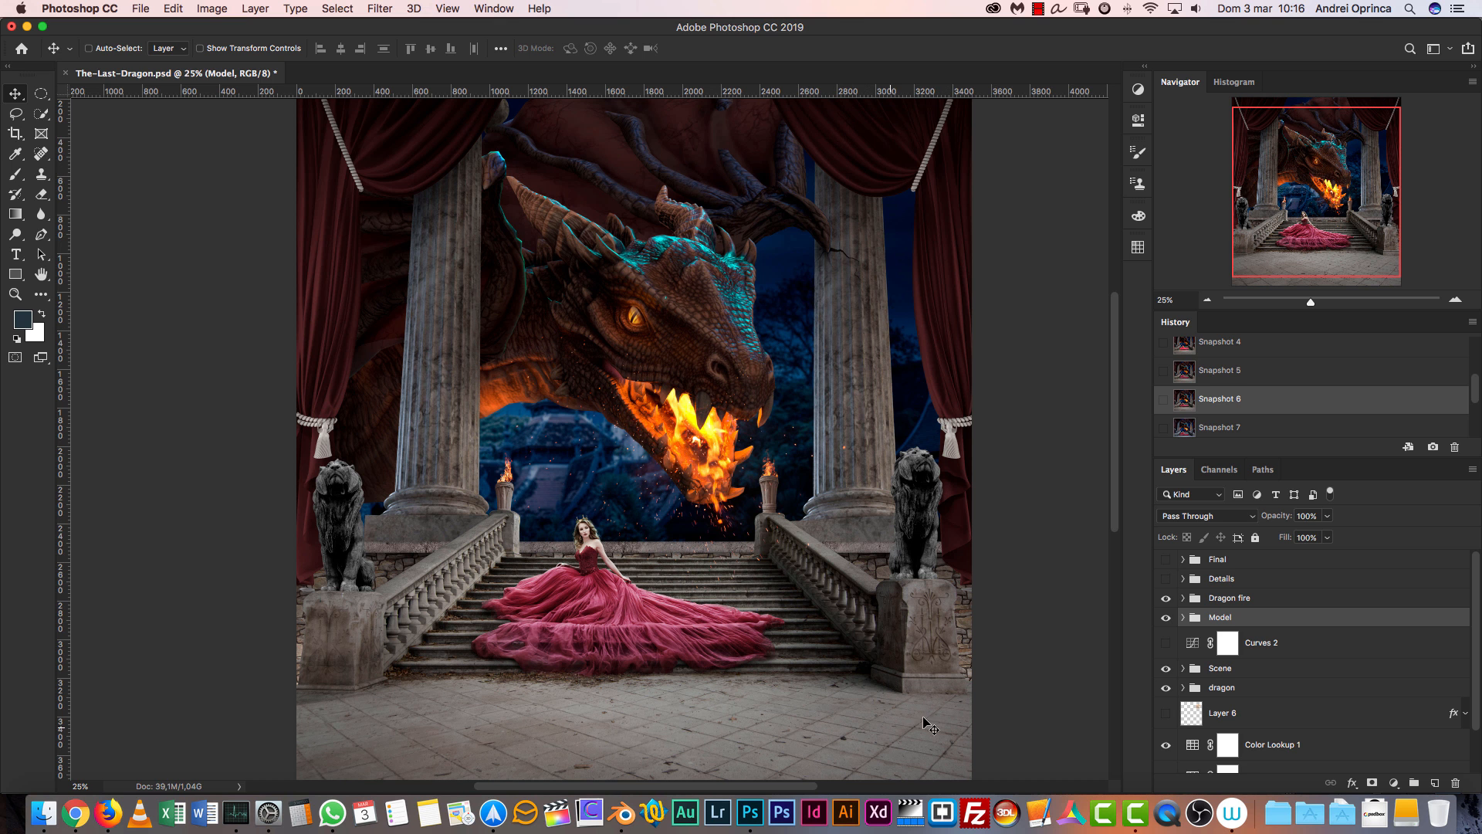
{"action": "mouse_move", "coordinate": [1232, 363]}
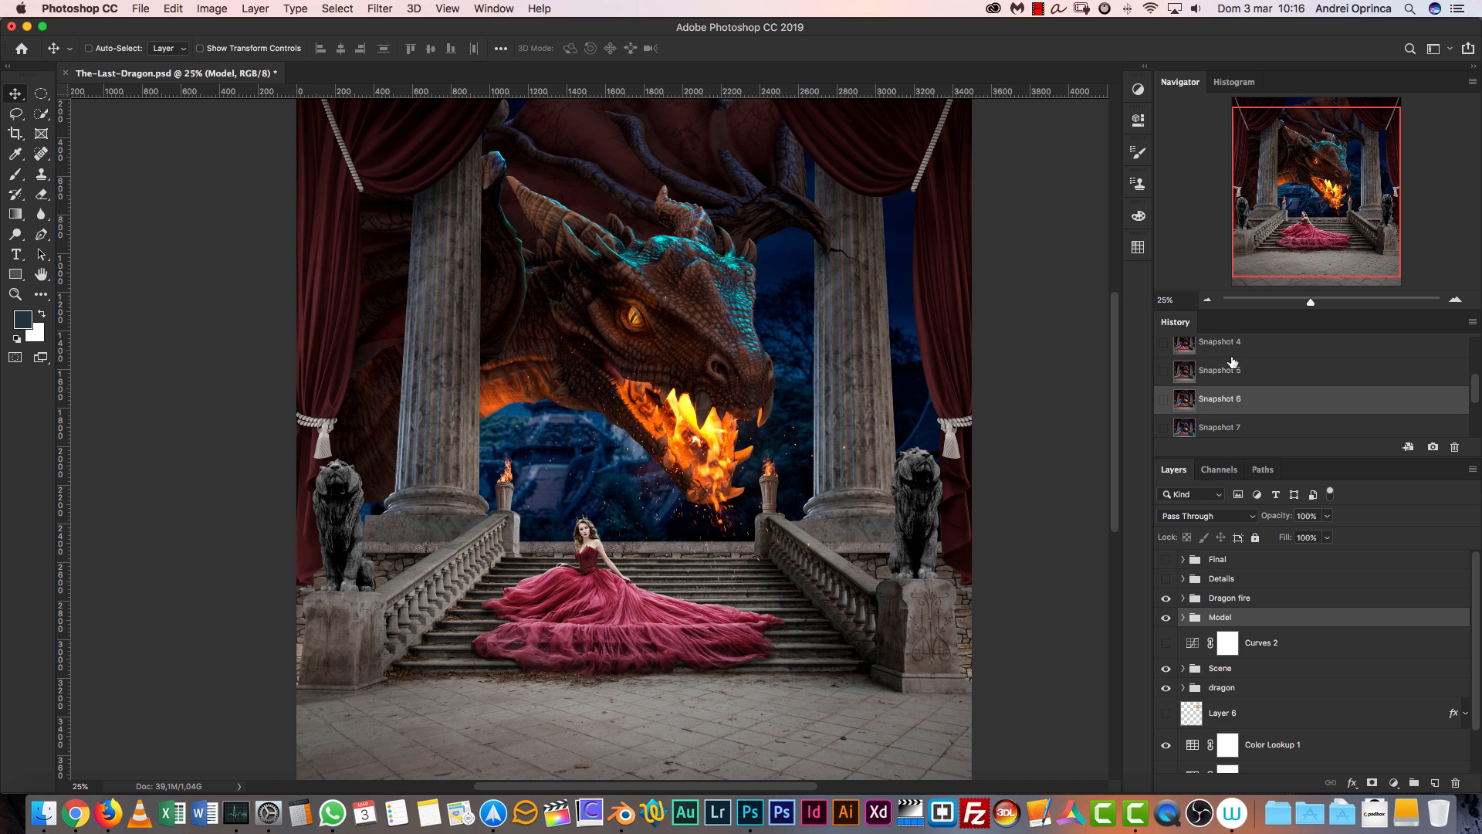
{"action": "left_click", "coordinate": [1220, 426]}
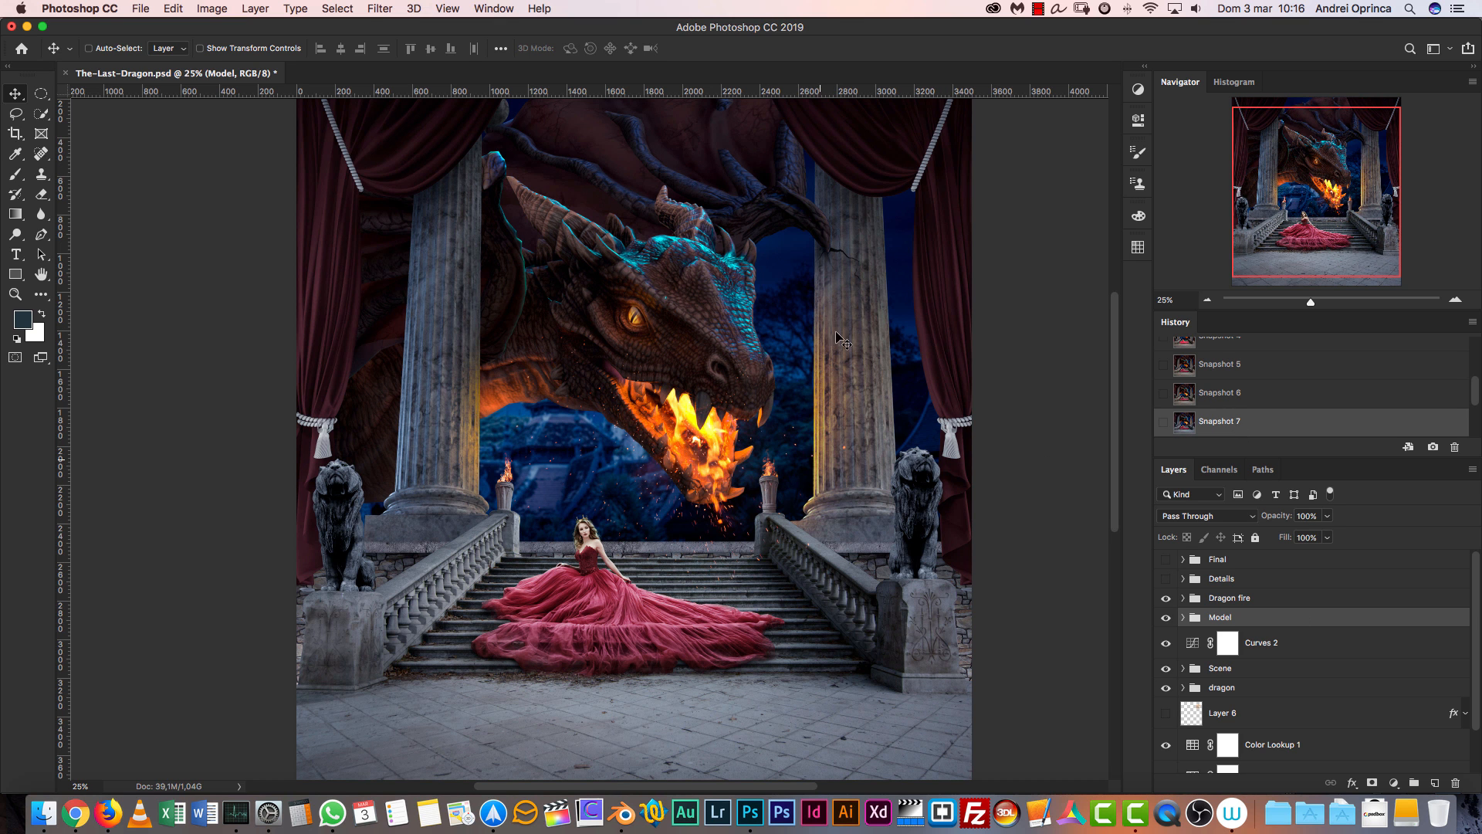
{"action": "mouse_move", "coordinate": [843, 332]}
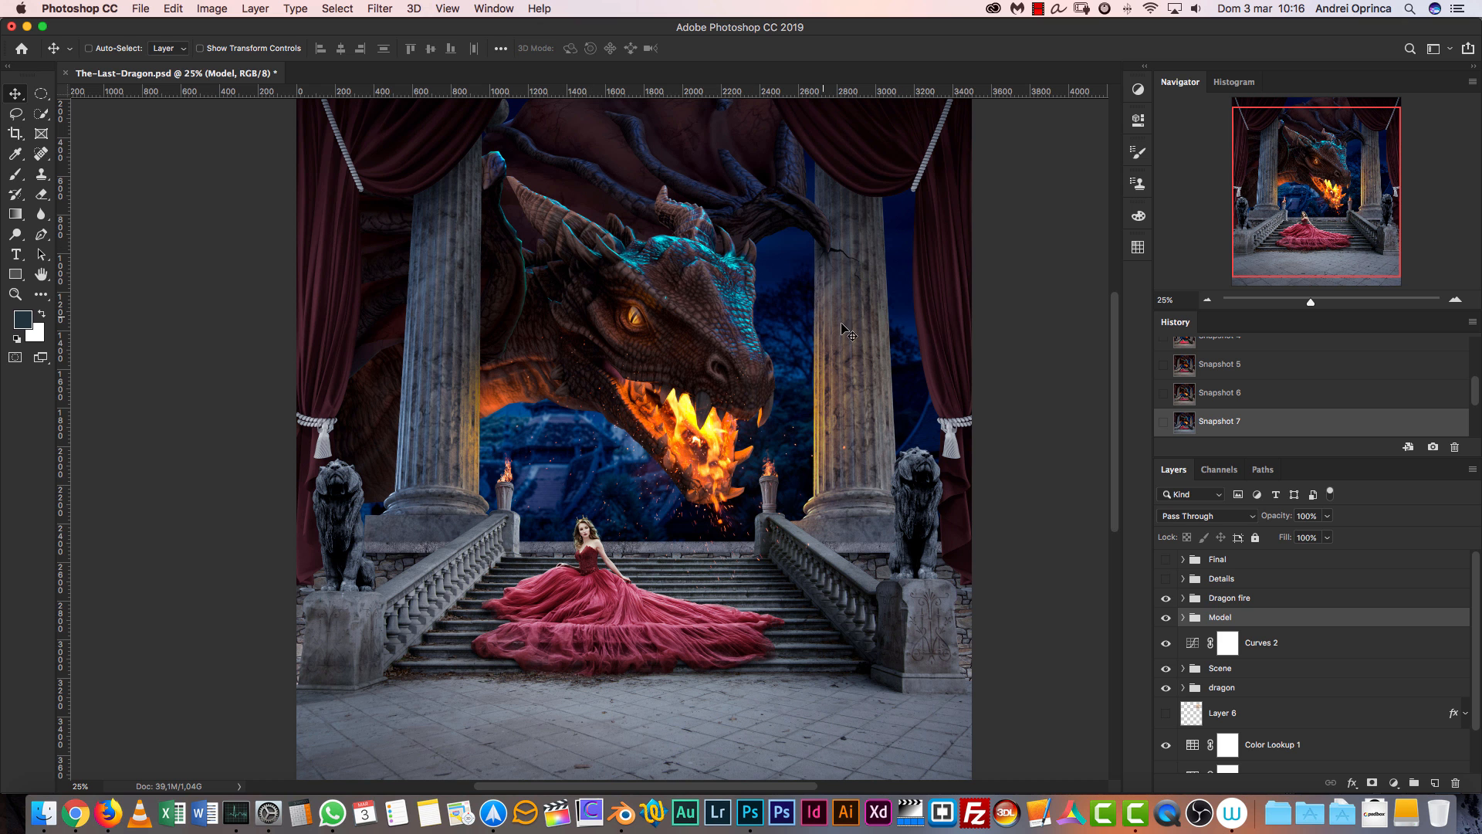
{"action": "mouse_move", "coordinate": [667, 227]}
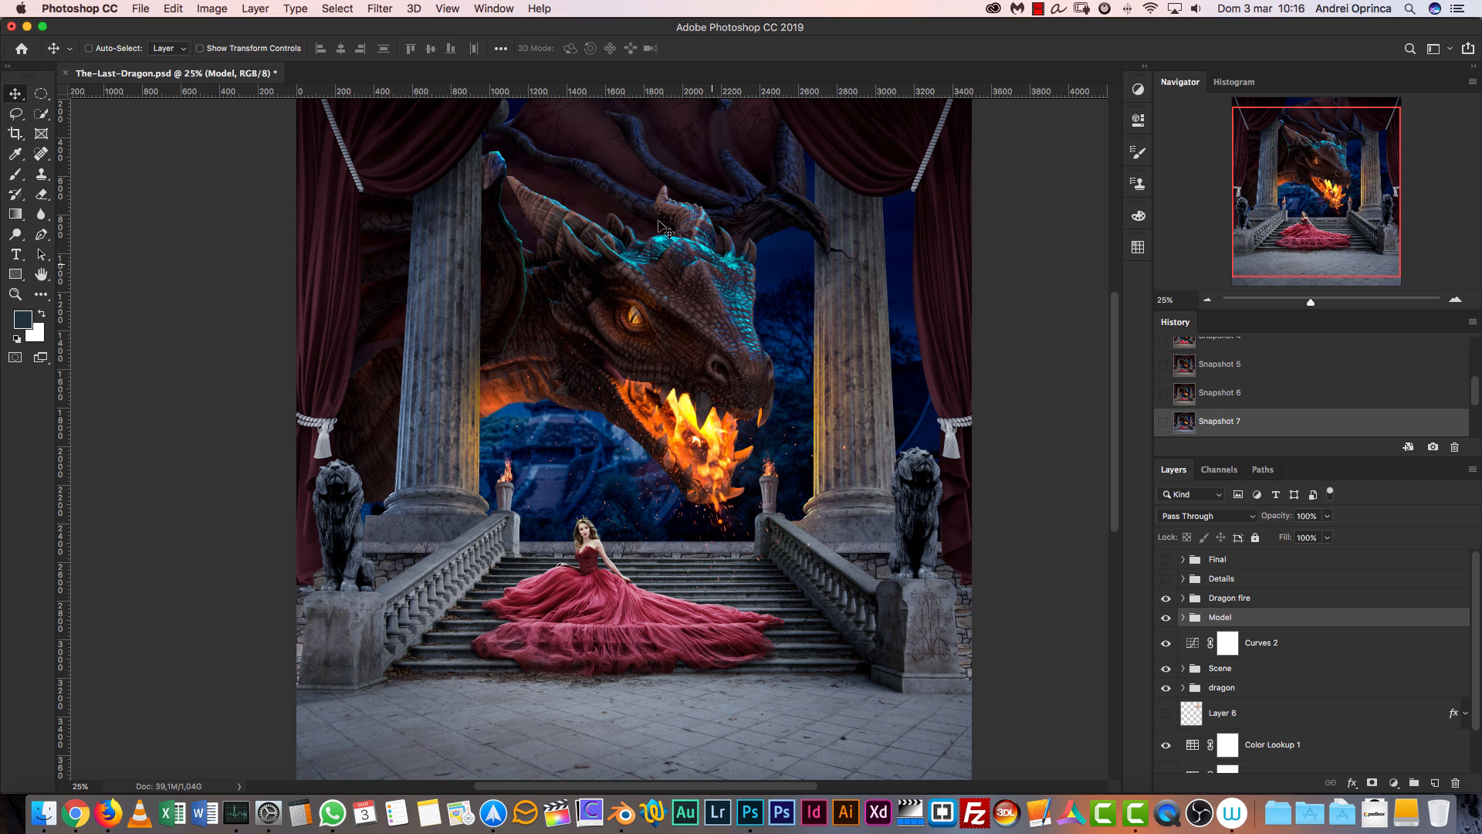
{"action": "mouse_move", "coordinate": [891, 189]}
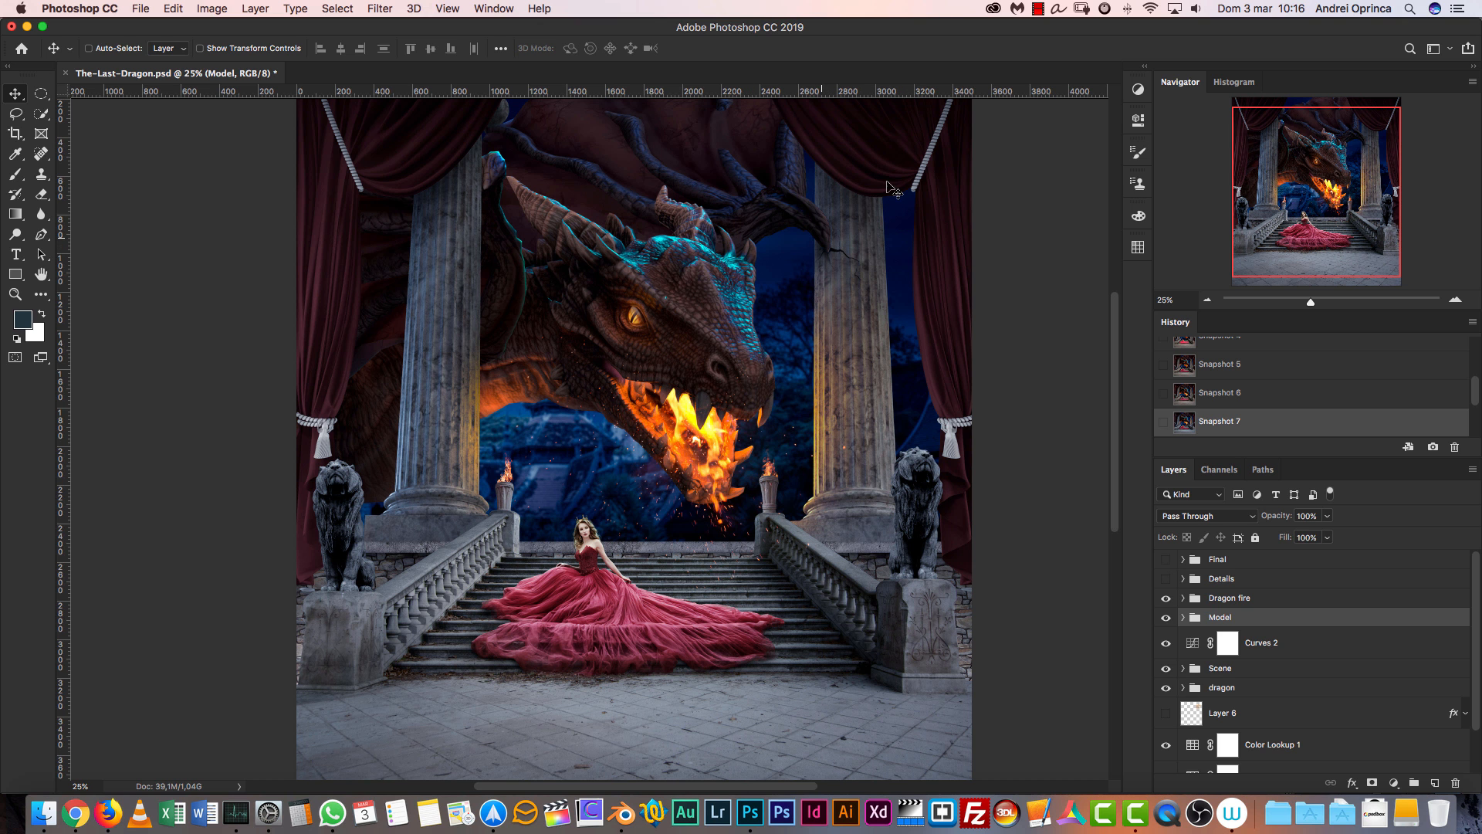
{"action": "mouse_move", "coordinate": [797, 247]}
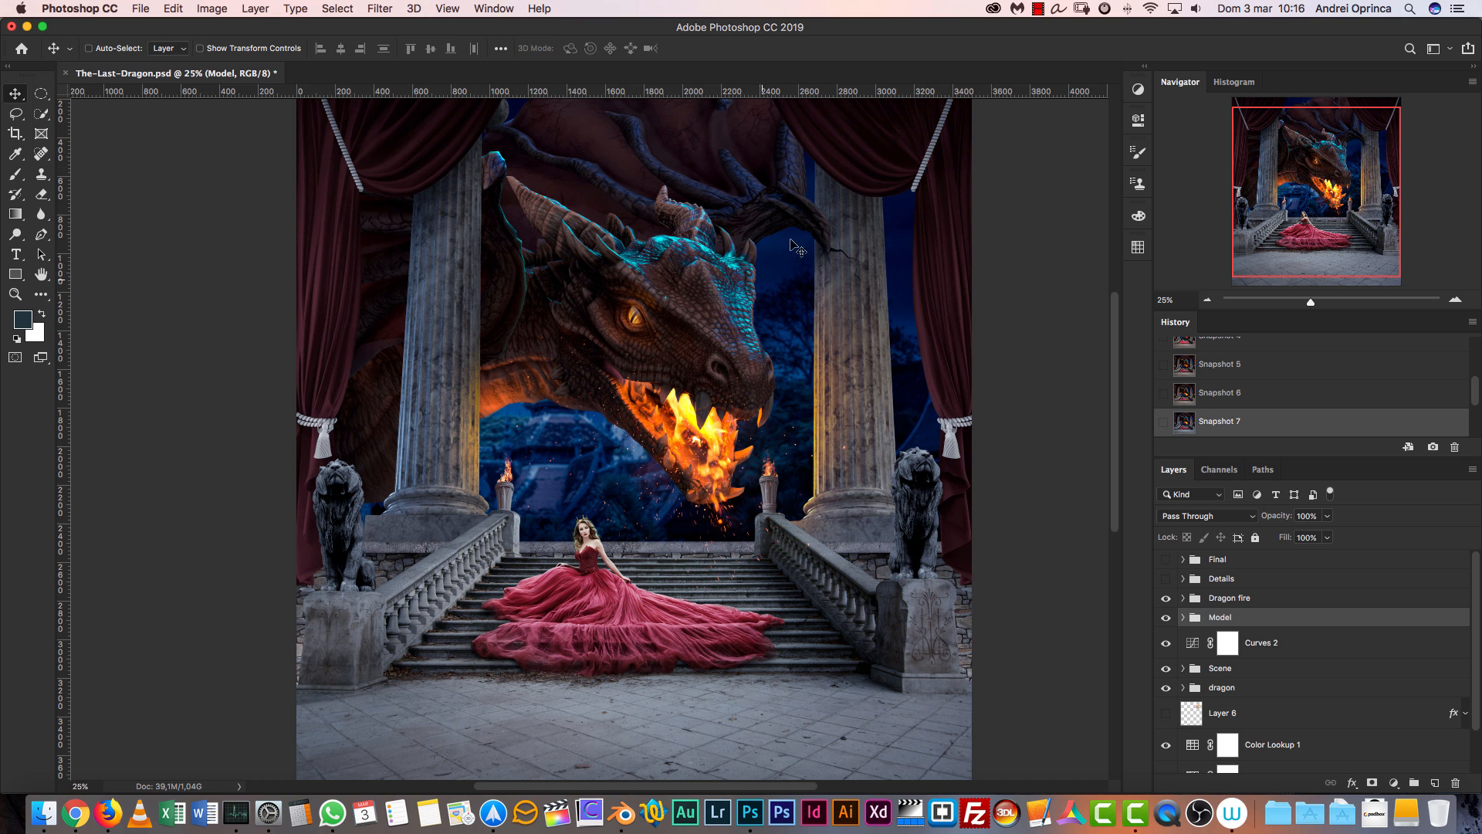
{"action": "mouse_move", "coordinate": [1262, 463]}
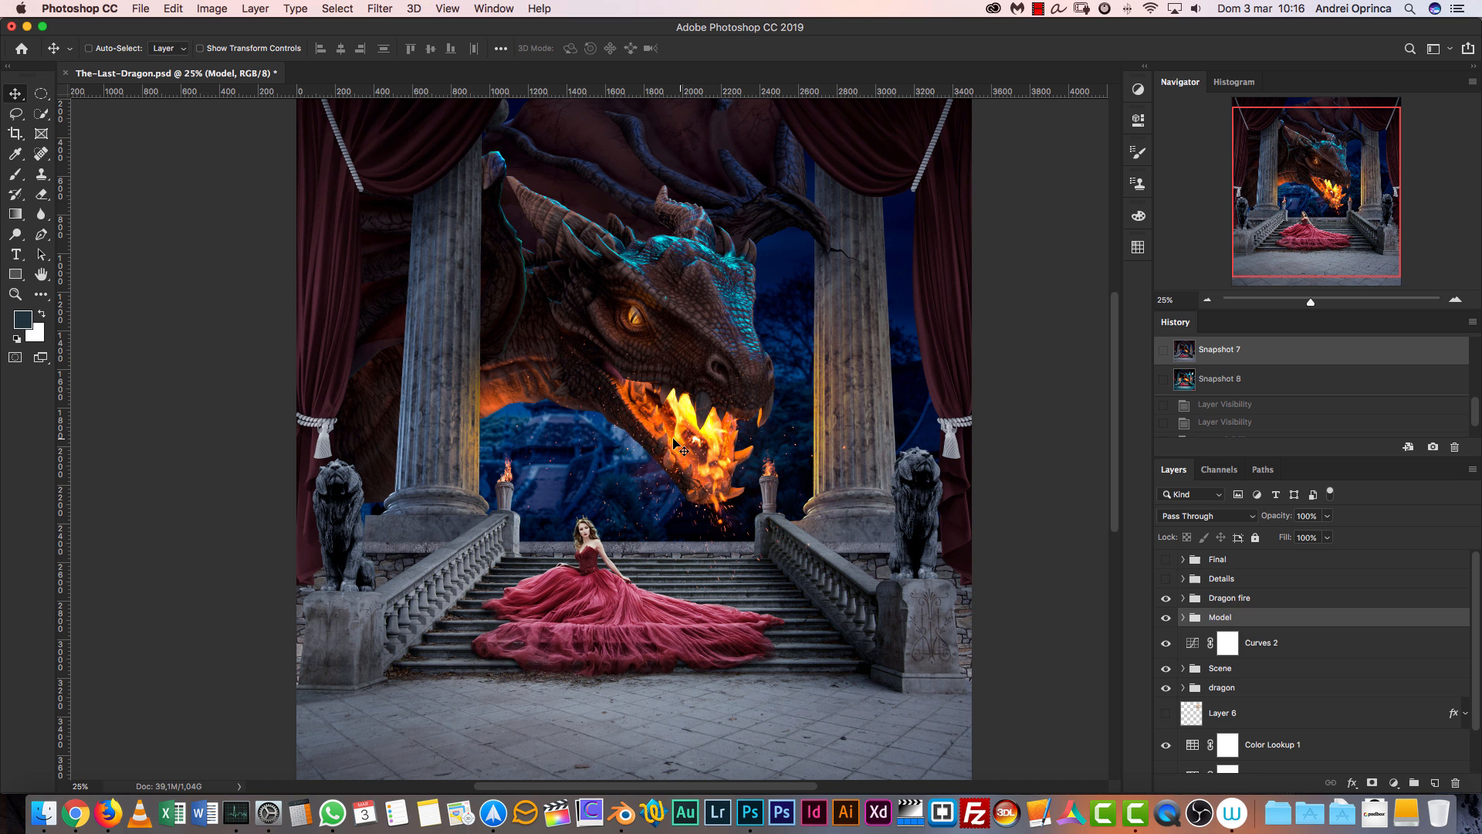
Step: Show the fully graded final composite, preview the glass-shard stock photo, and return to Photoshop
{"action": "left_click", "coordinate": [1220, 379]}
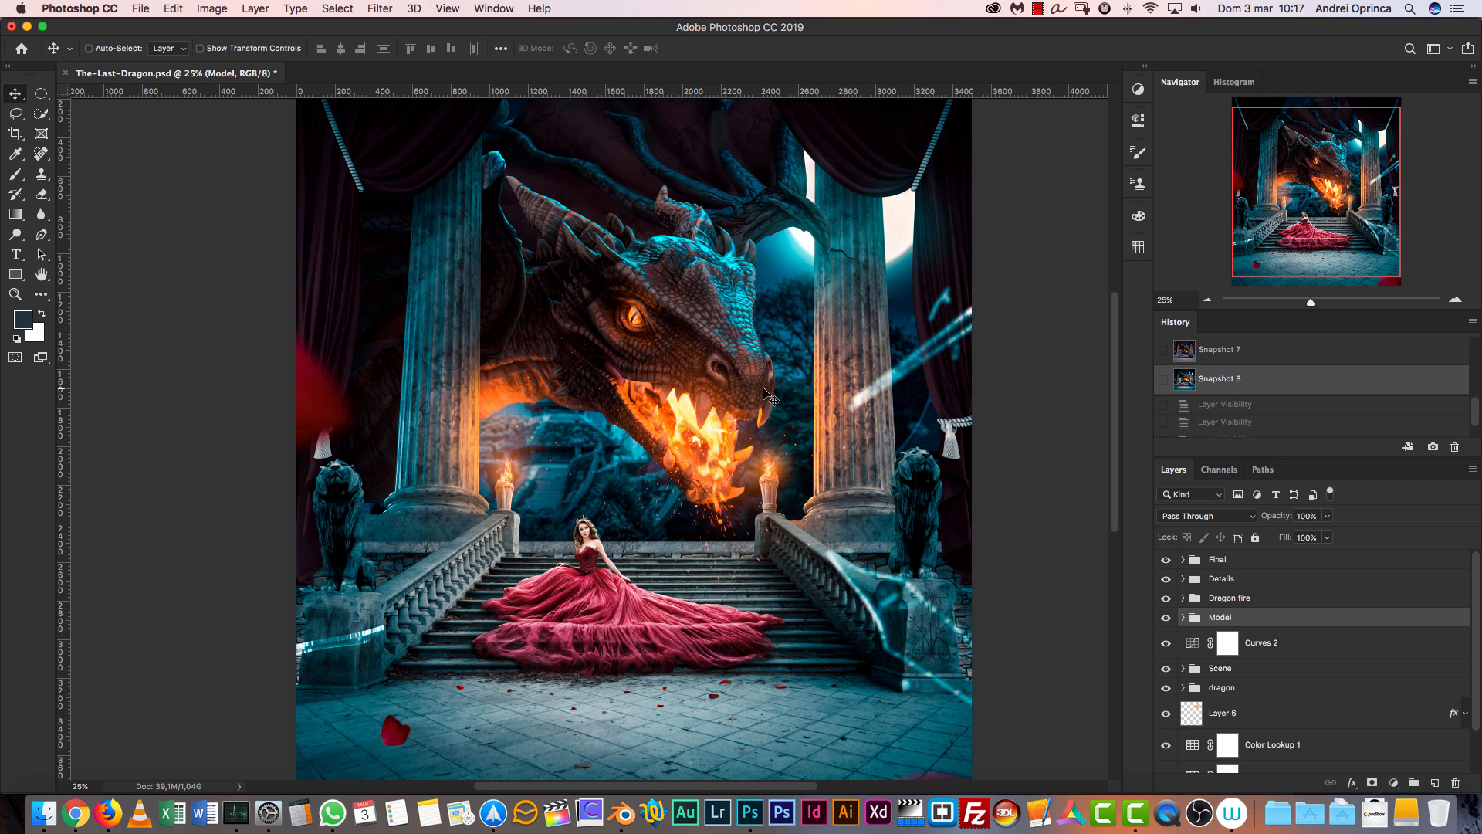
{"action": "mouse_move", "coordinate": [825, 579]}
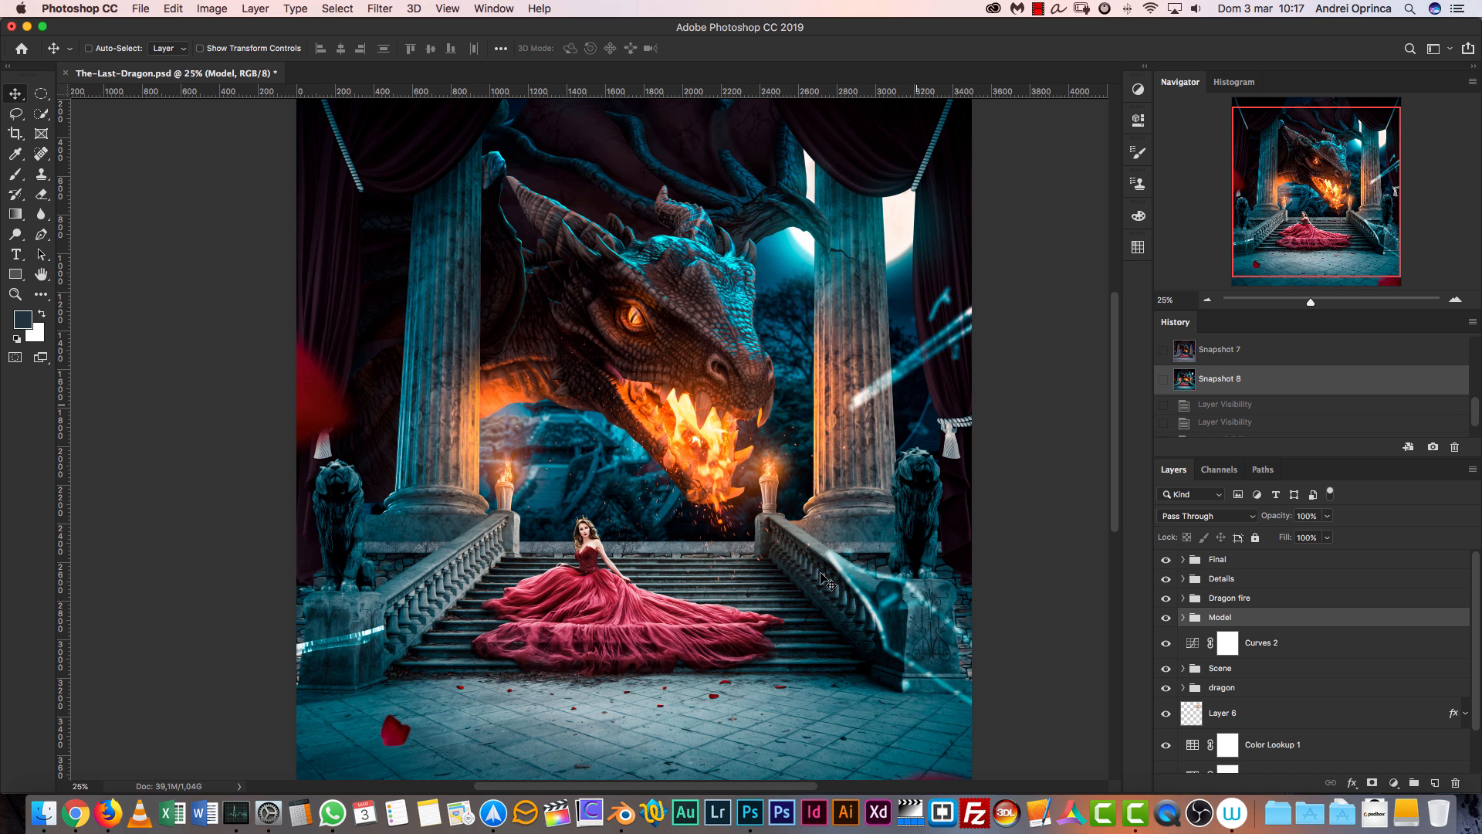
{"action": "mouse_move", "coordinate": [922, 328]}
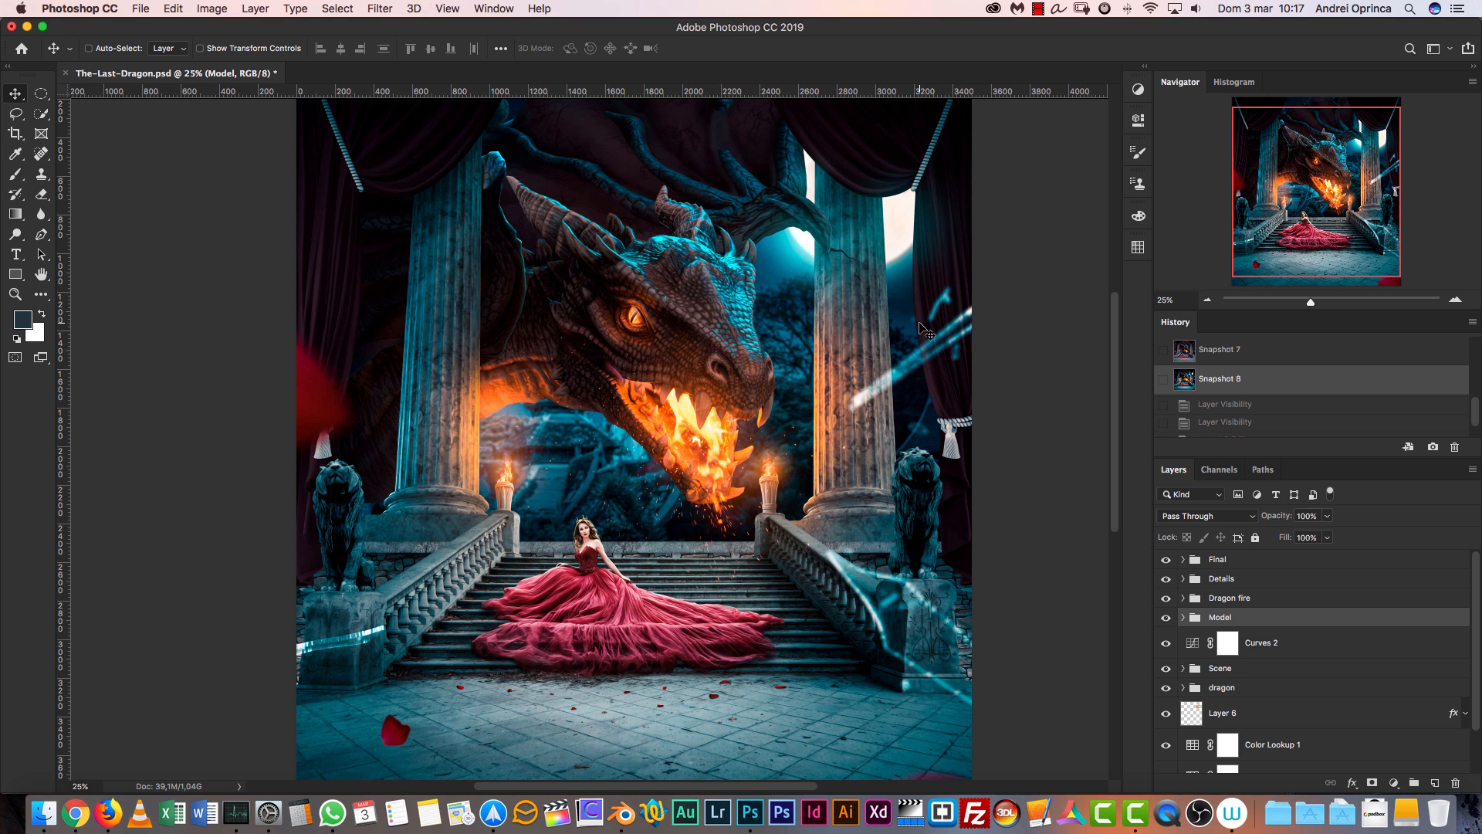
{"action": "mouse_move", "coordinate": [991, 280]}
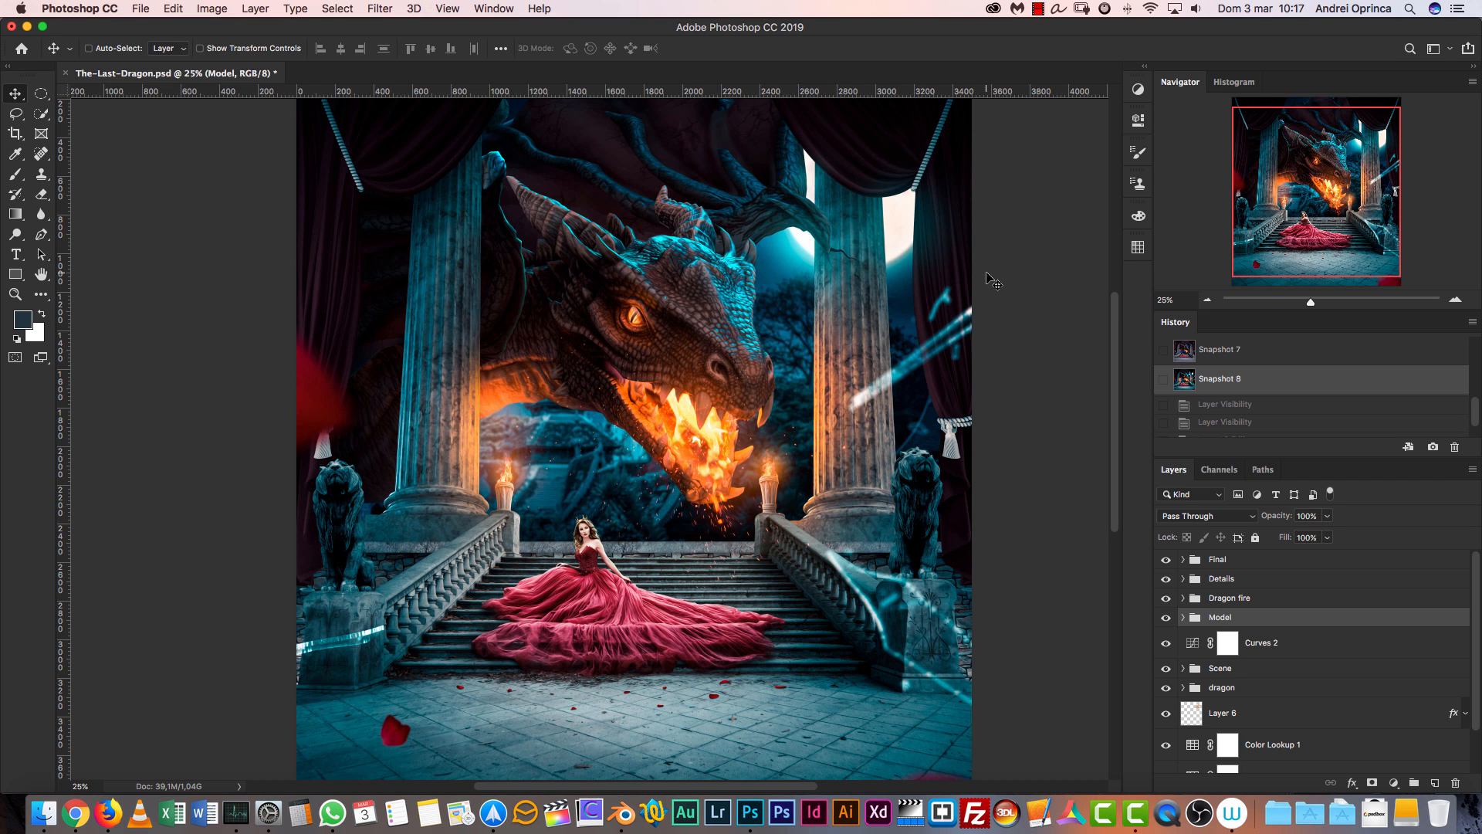
{"action": "mouse_move", "coordinate": [157, 701]}
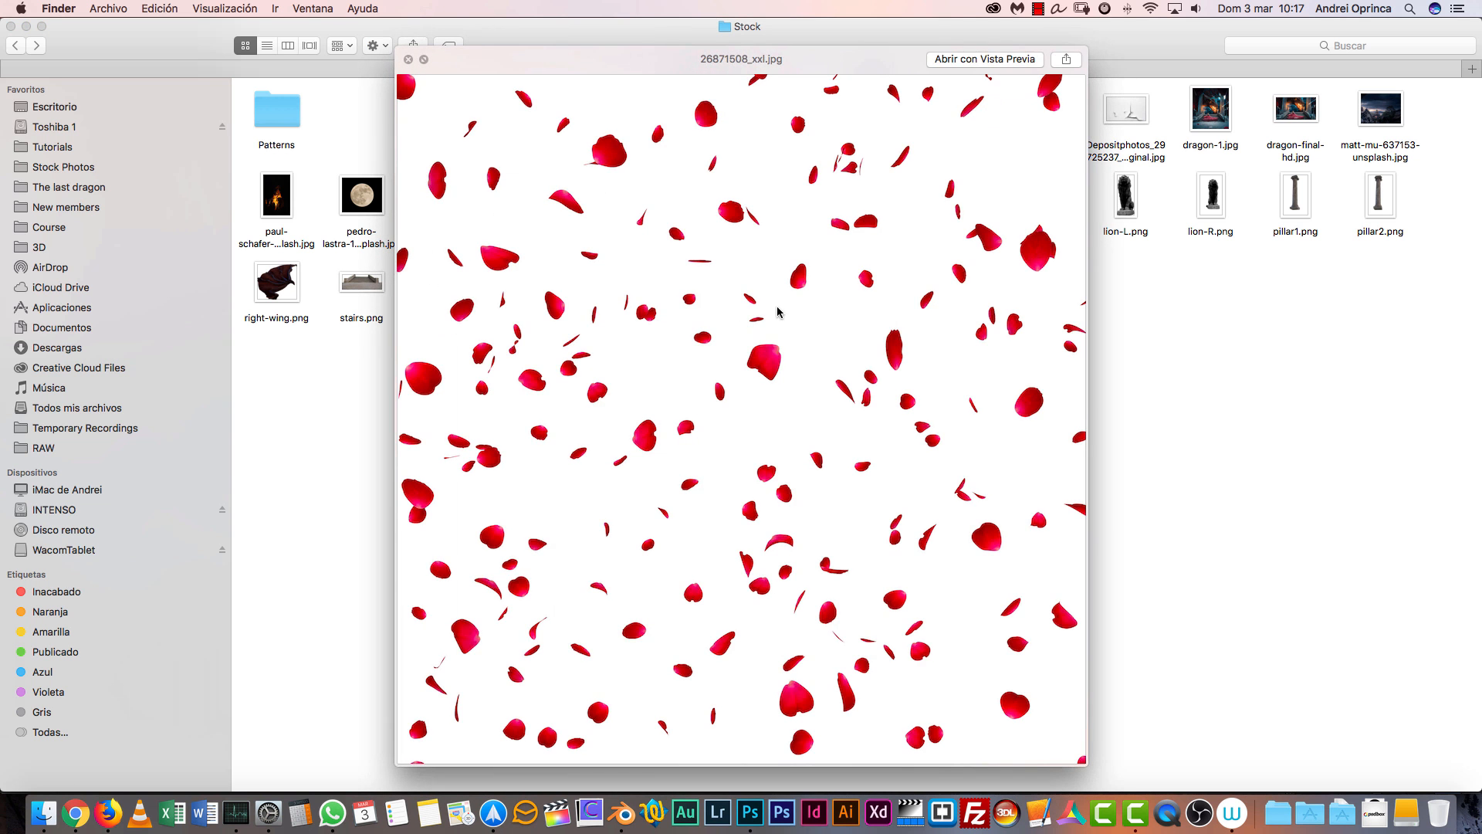
{"action": "left_click", "coordinate": [407, 59]}
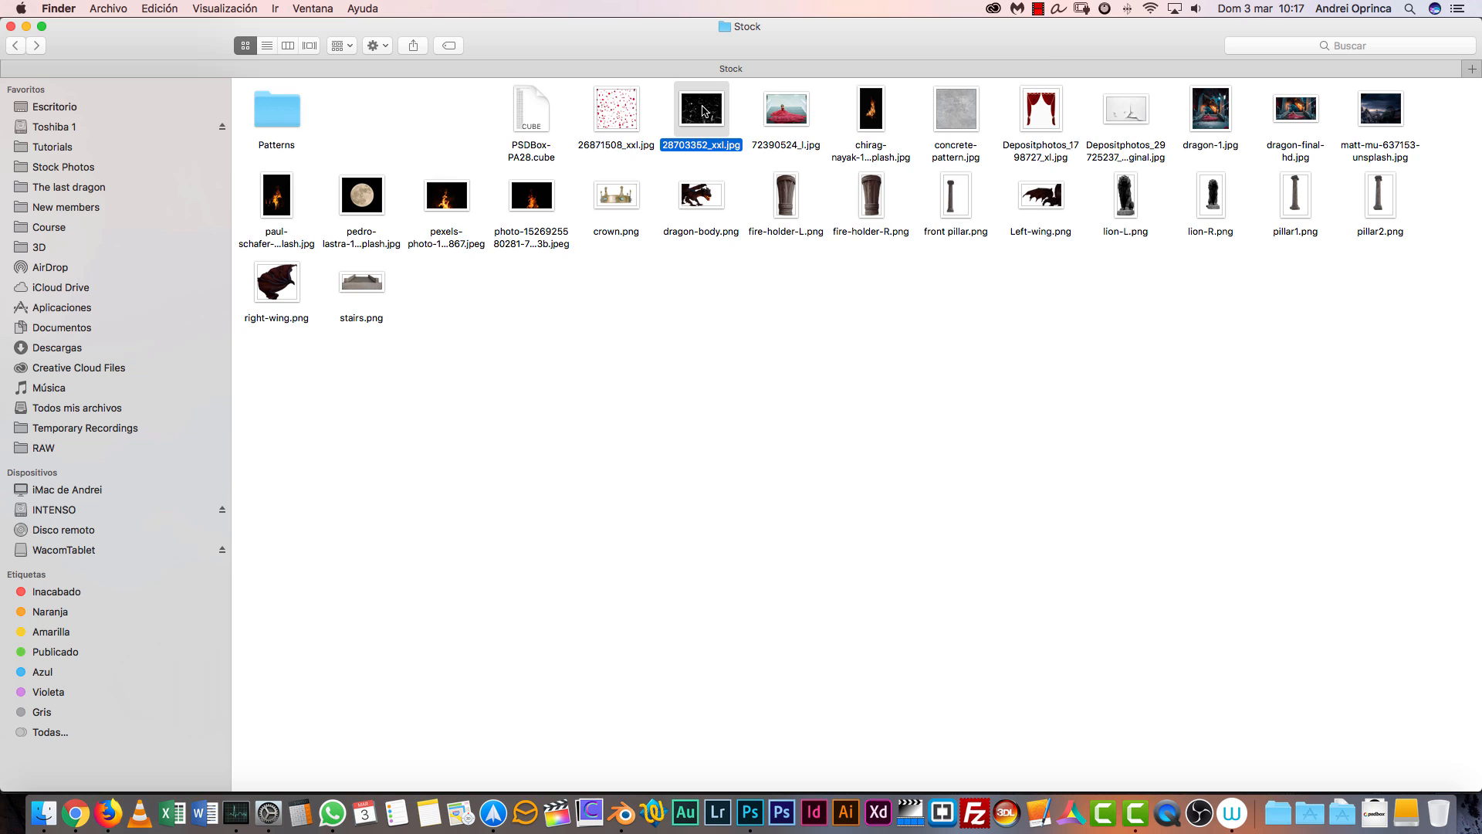
{"action": "key", "text": "space"}
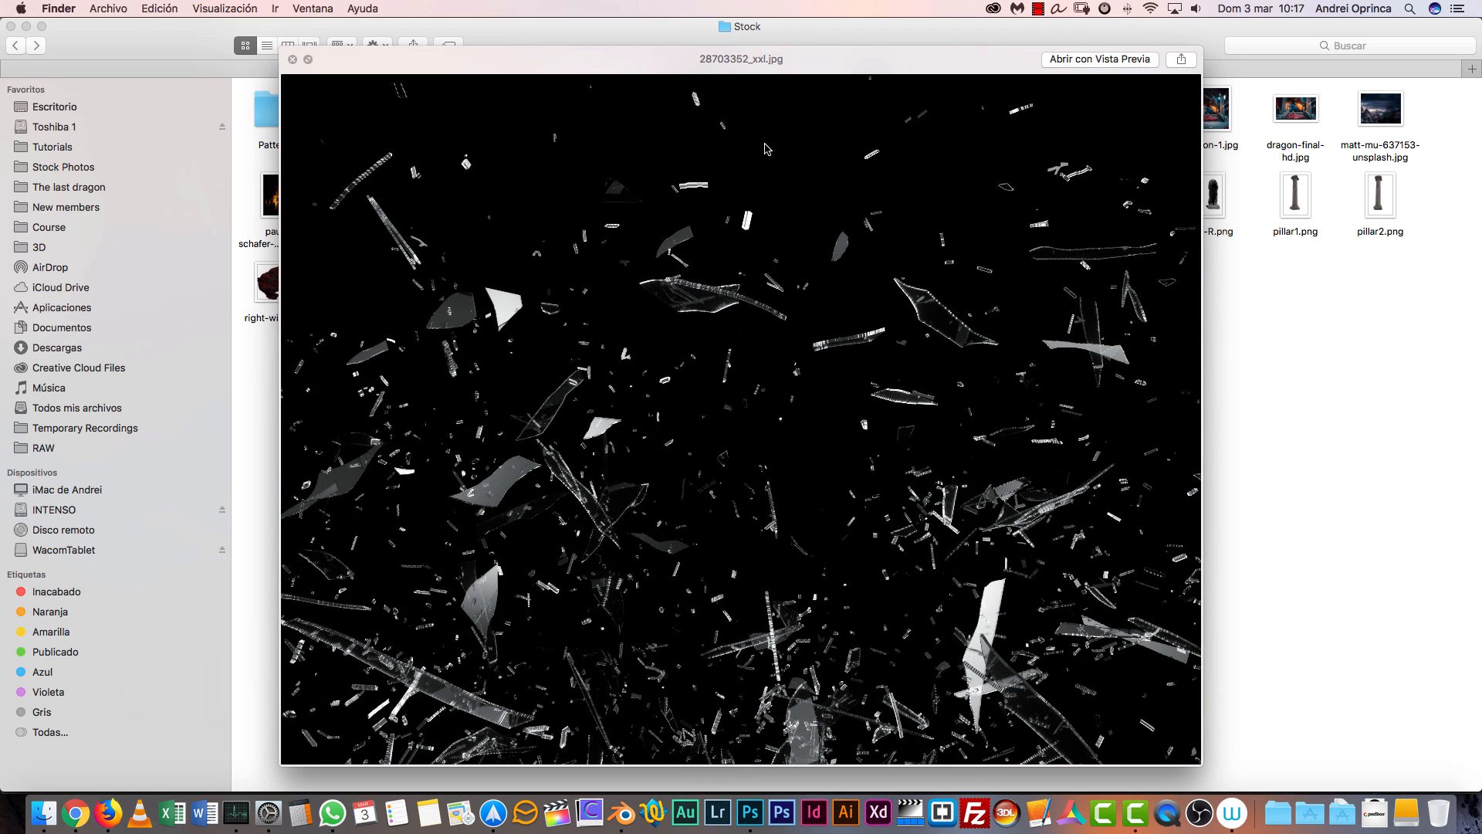
{"action": "left_click", "coordinate": [749, 812]}
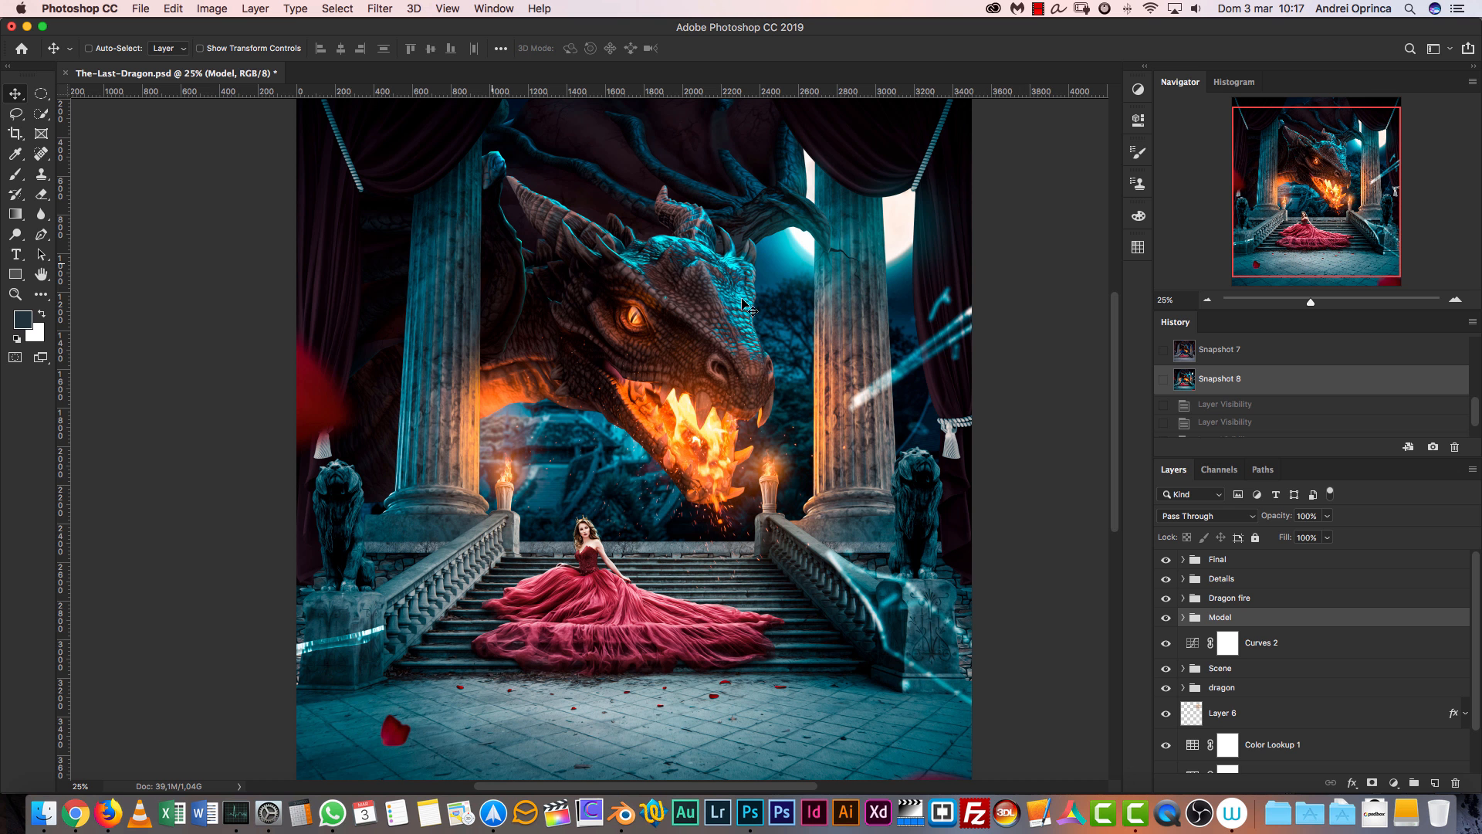
{"action": "mouse_move", "coordinate": [822, 316]}
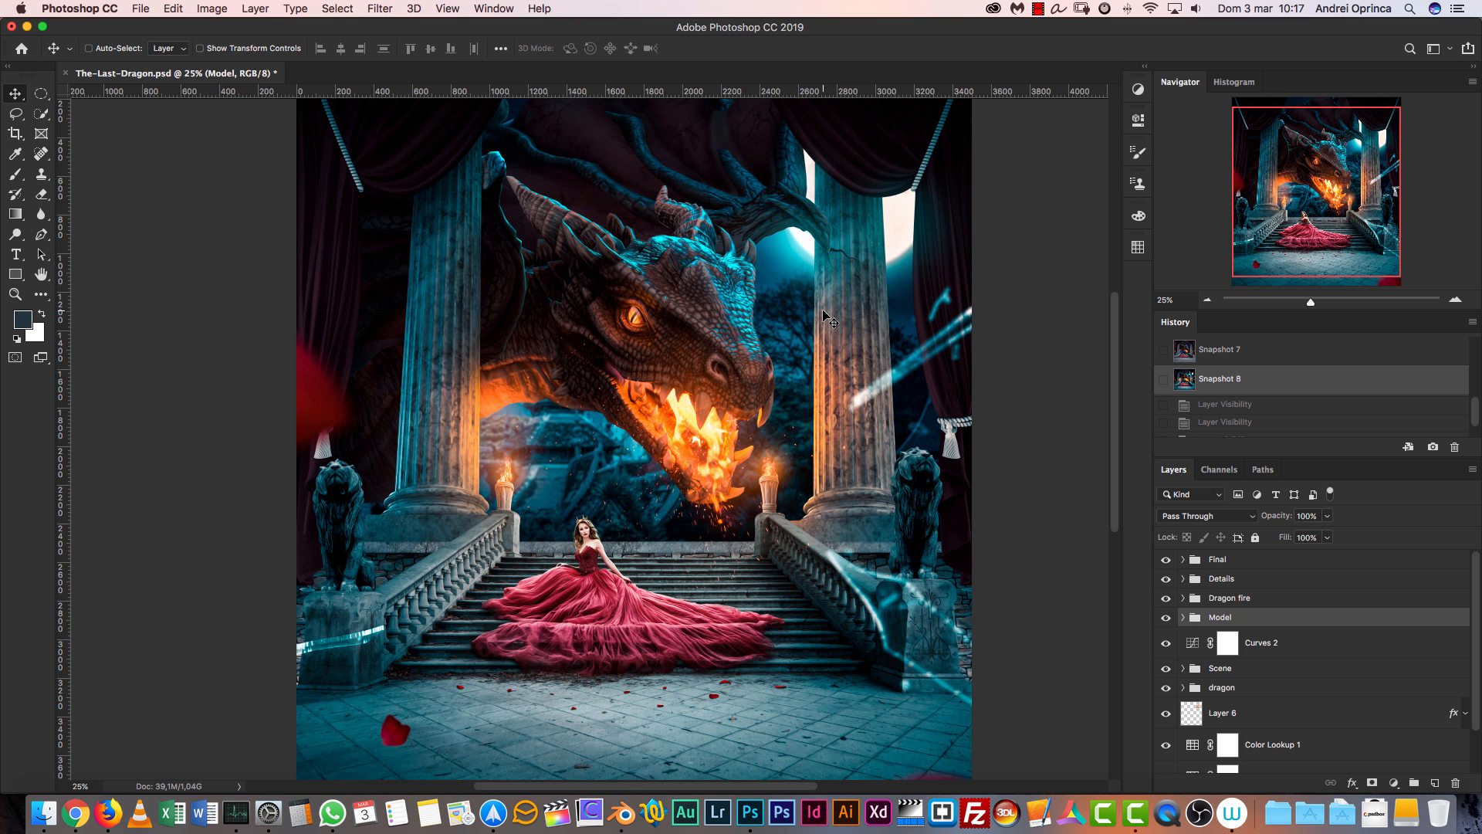